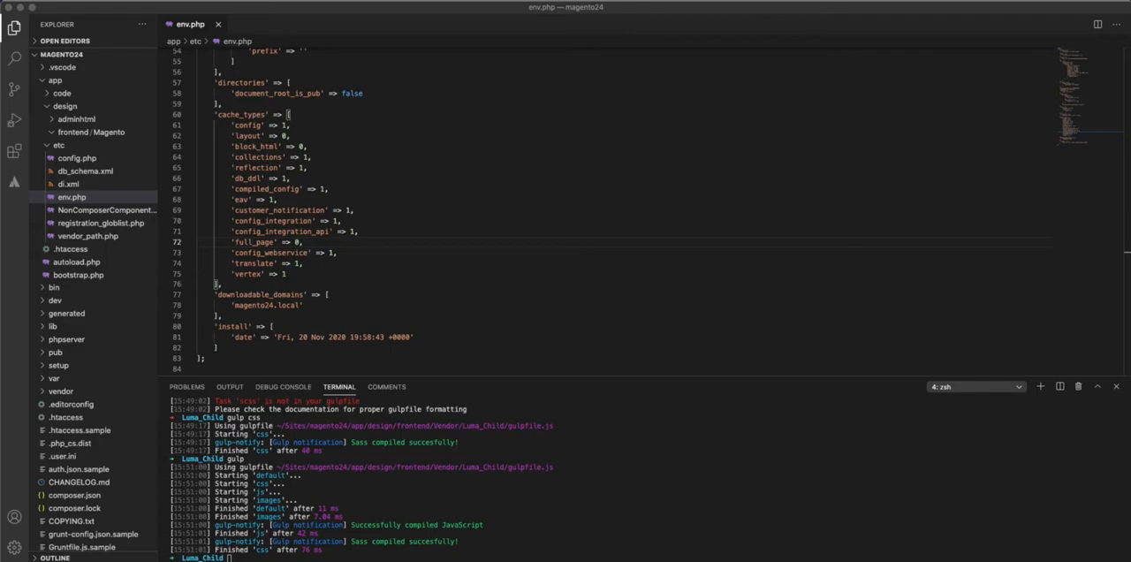
pyautogui.moveTo(212, 217)
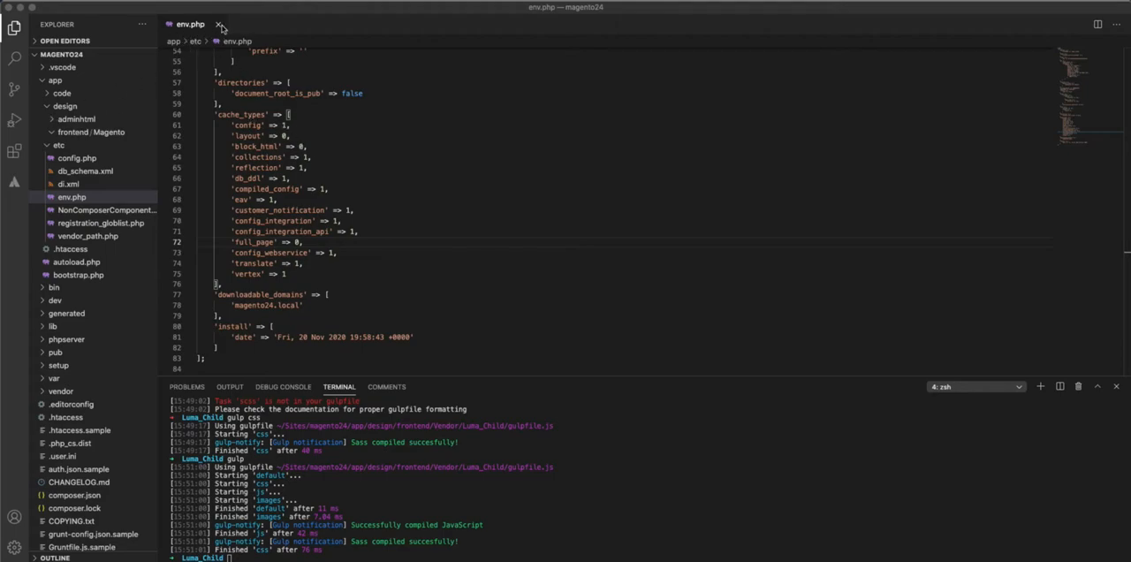
# - Close the env.php editor tab
pyautogui.click(219, 24)
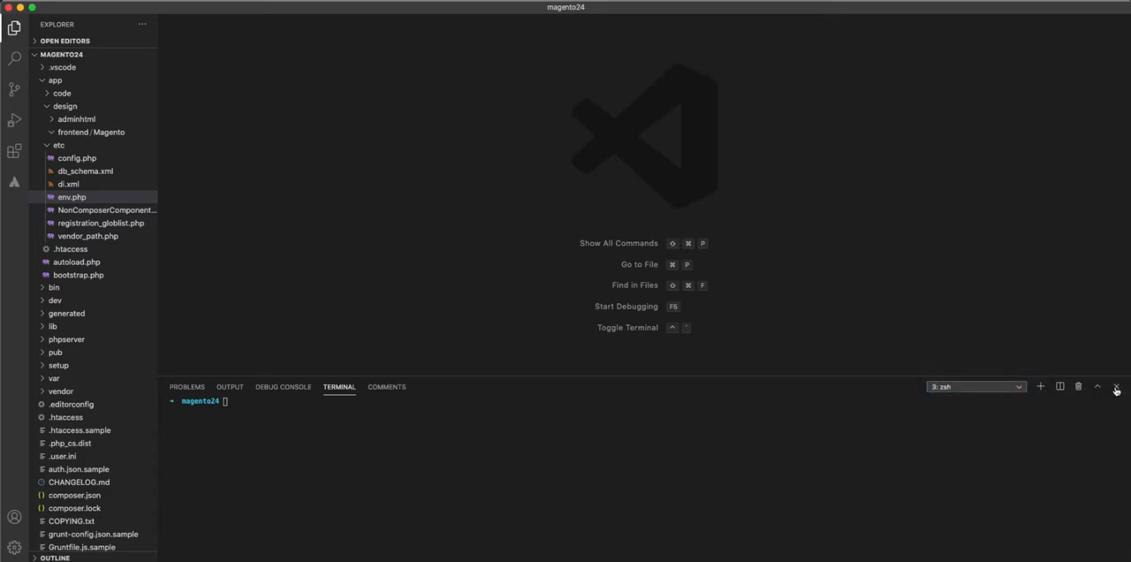
# - Hide the VS Code terminal panel
pyautogui.click(1116, 389)
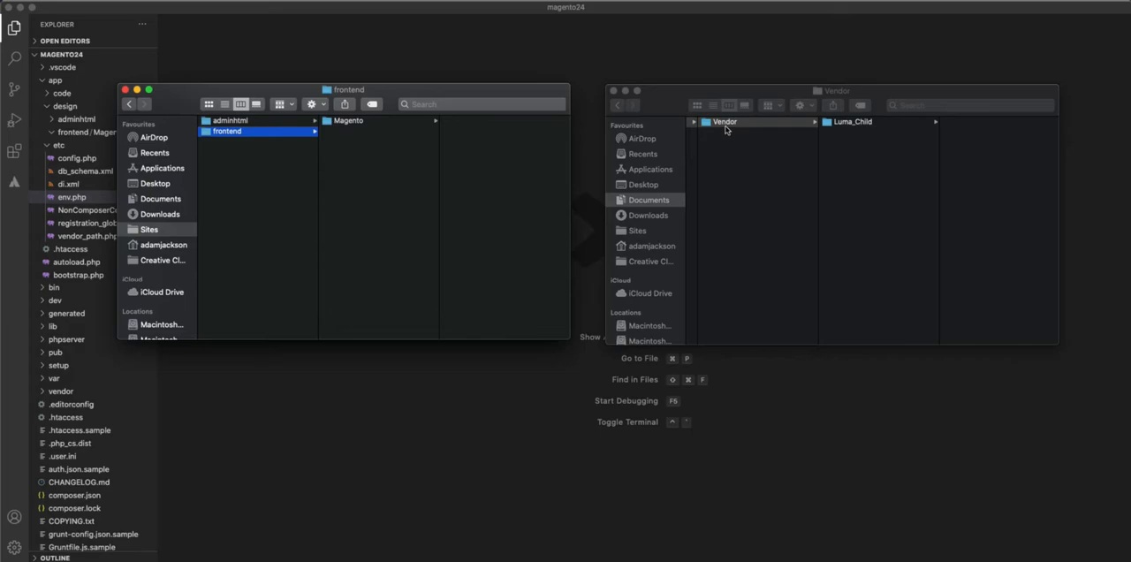
pyautogui.moveTo(727, 129)
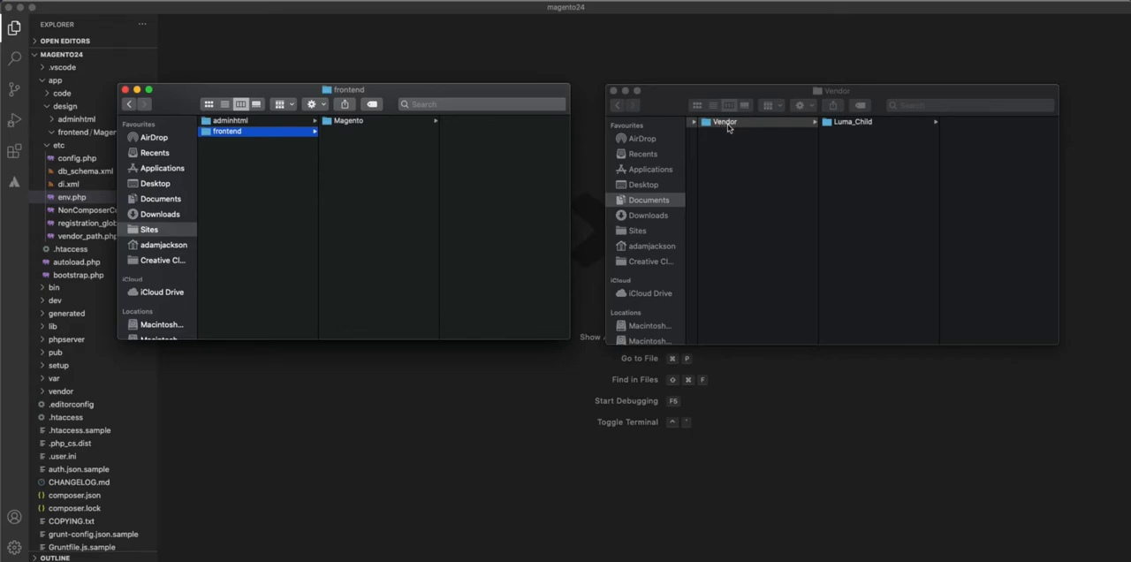
pyautogui.moveTo(723, 126)
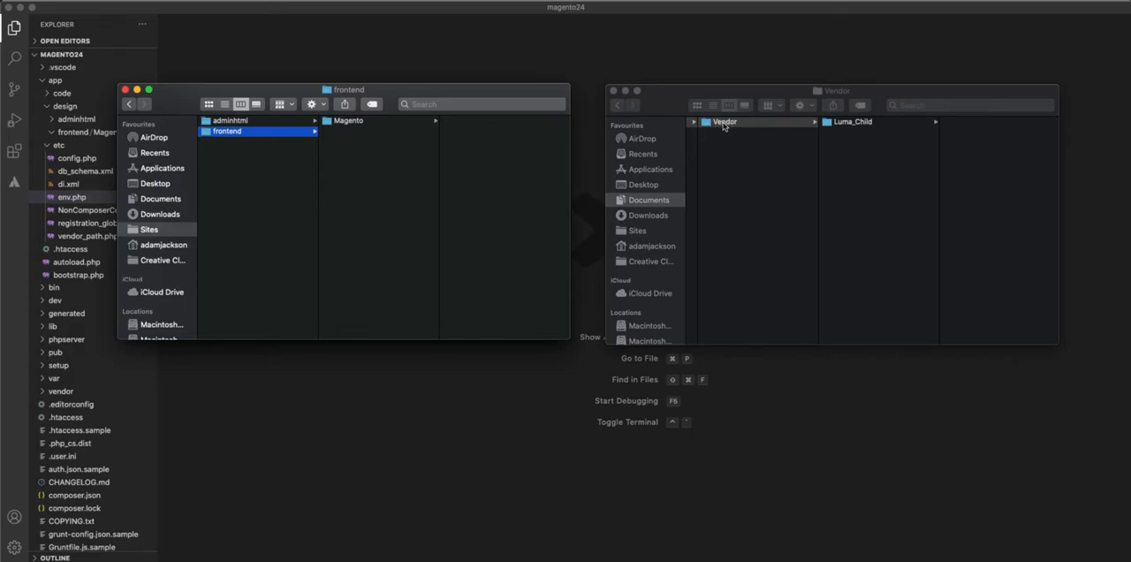
# - In the Vendor Finder window, drill through magento2-gulp-theme and Vendor to select Luma_Child
pyautogui.click(724, 122)
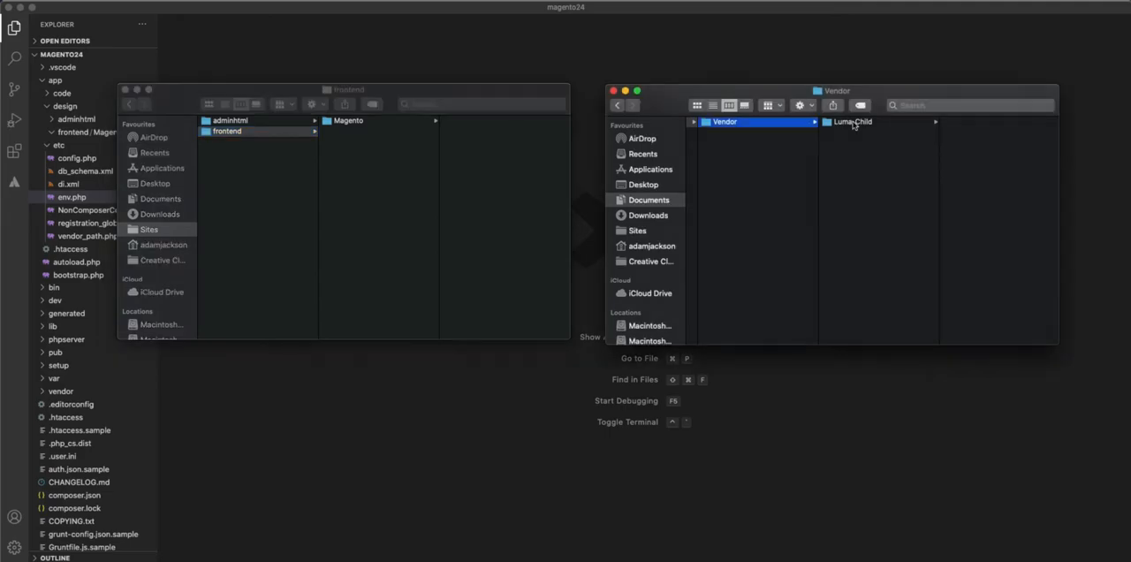
pyautogui.click(853, 122)
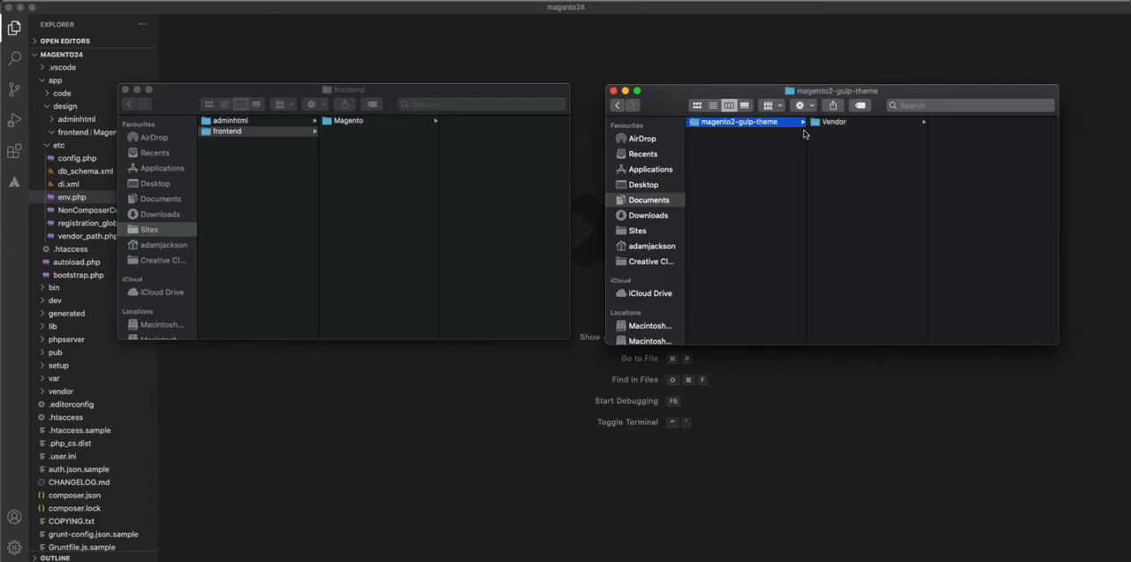
pyautogui.click(851, 122)
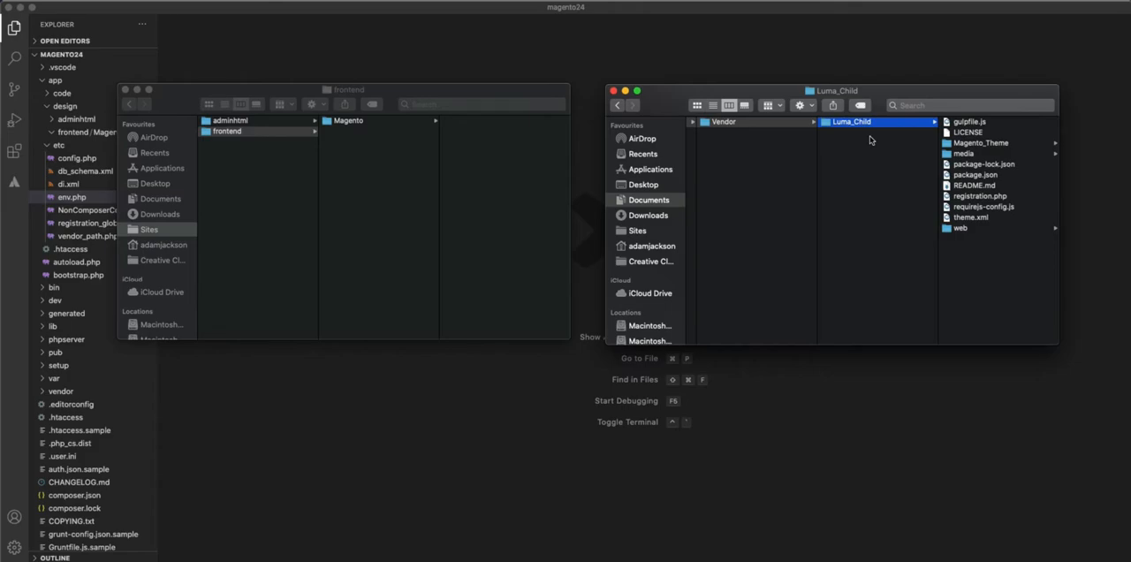
pyautogui.moveTo(900, 168)
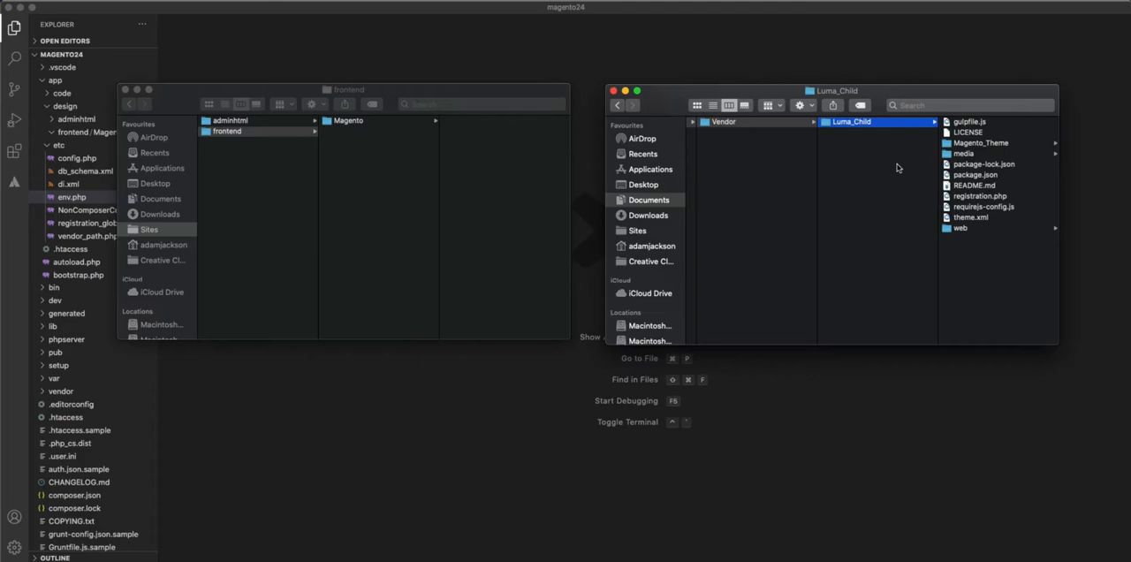
pyautogui.moveTo(901, 170)
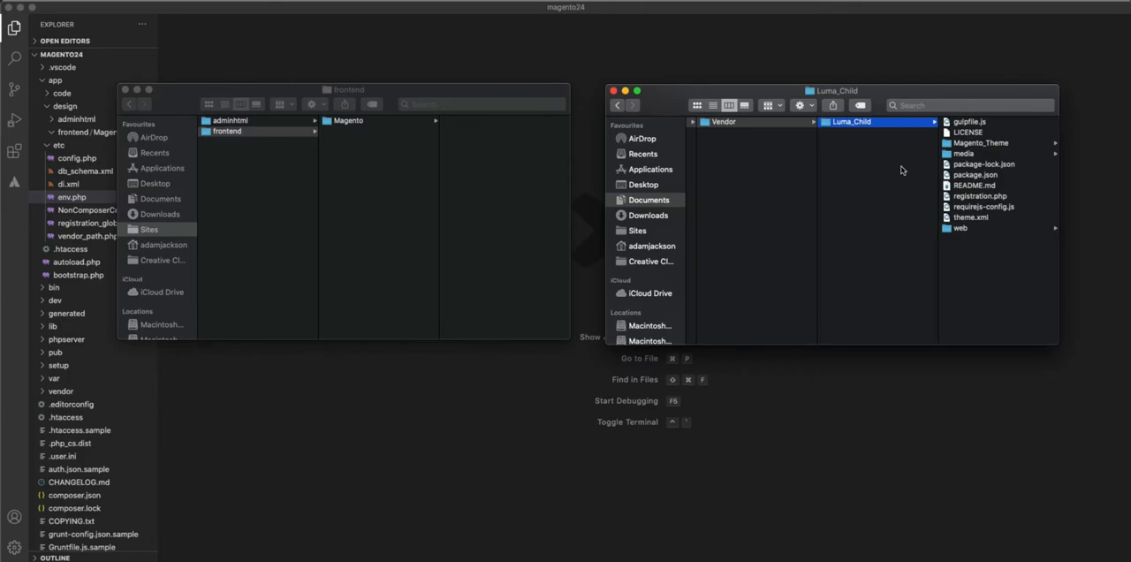
pyautogui.moveTo(869, 136)
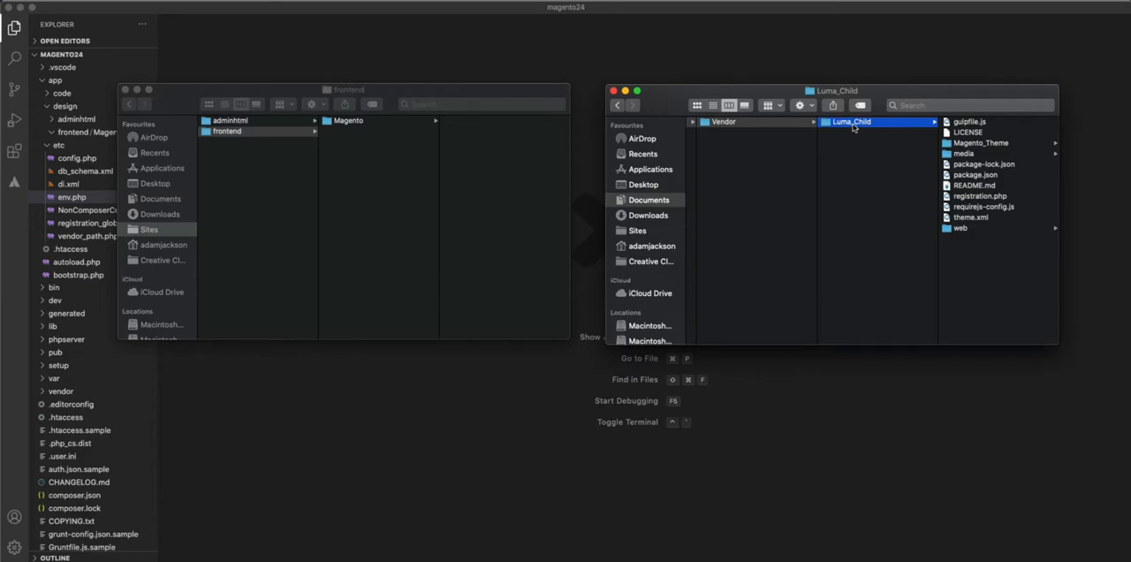
pyautogui.click(723, 122)
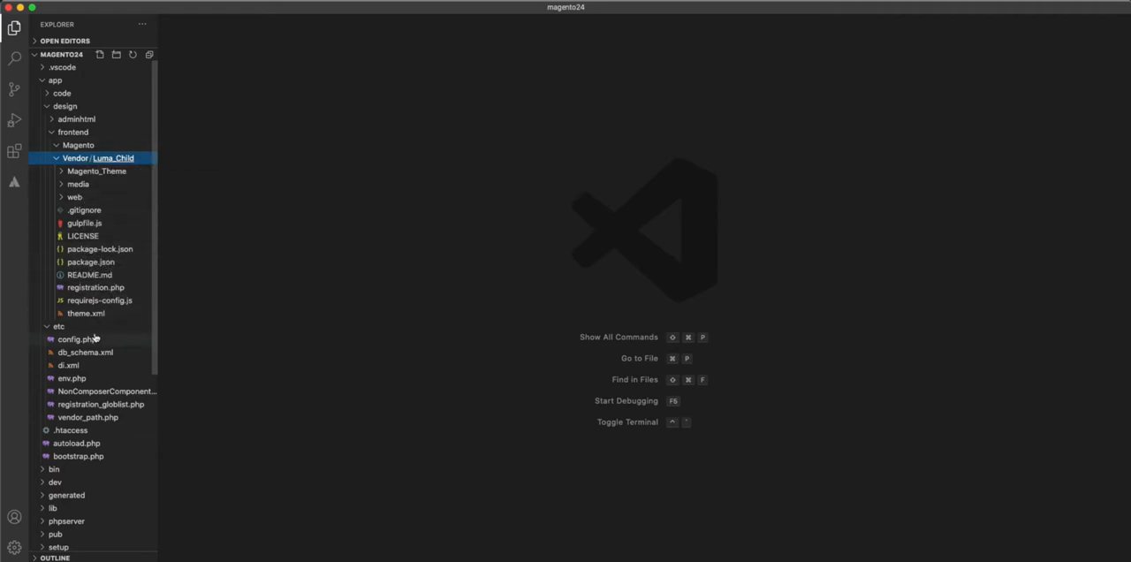
pyautogui.moveTo(85, 314)
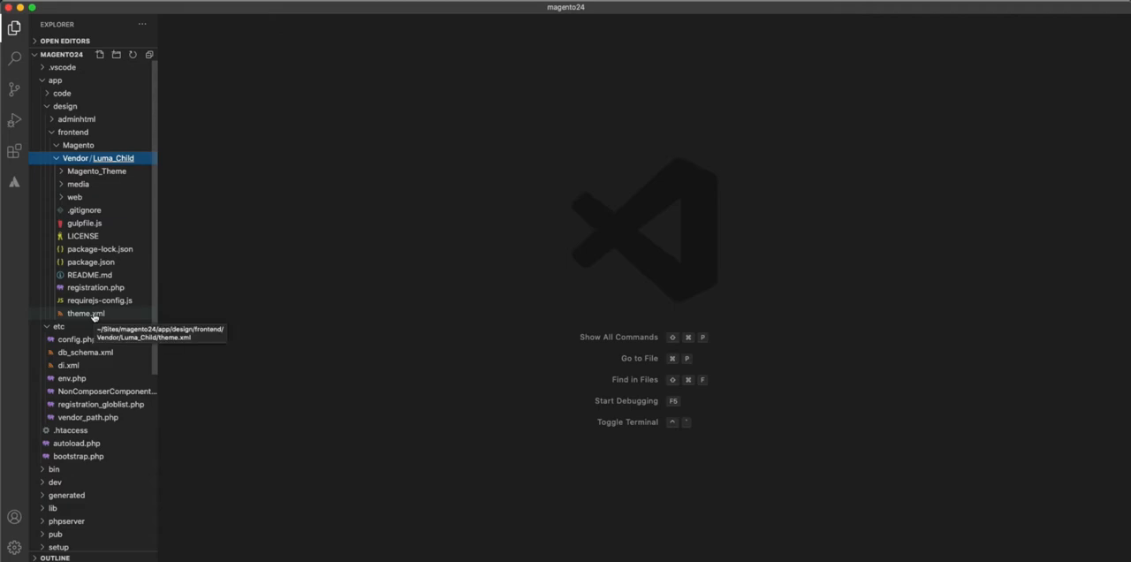
# - Open theme.xml, highlight its Magento/luma parent, then open registration.php
pyautogui.click(86, 313)
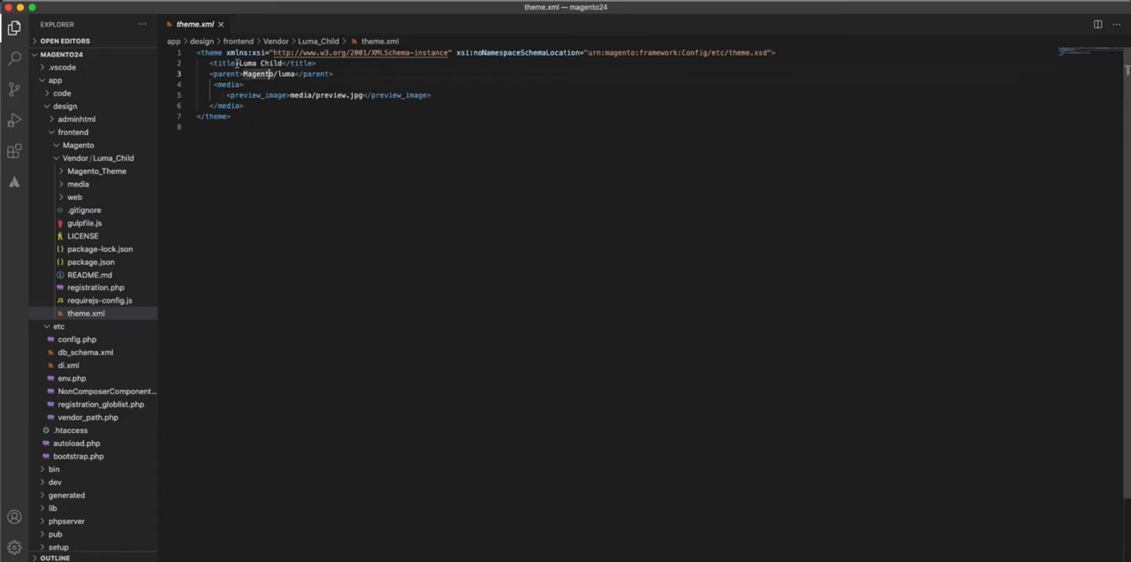
pyautogui.doubleClick(256, 63)
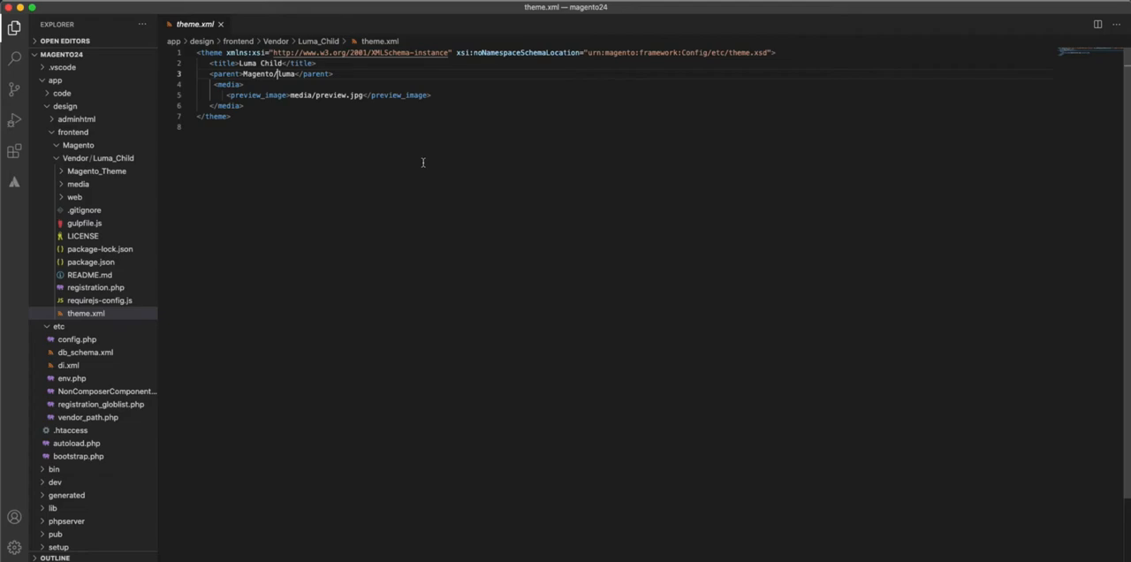
pyautogui.click(95, 287)
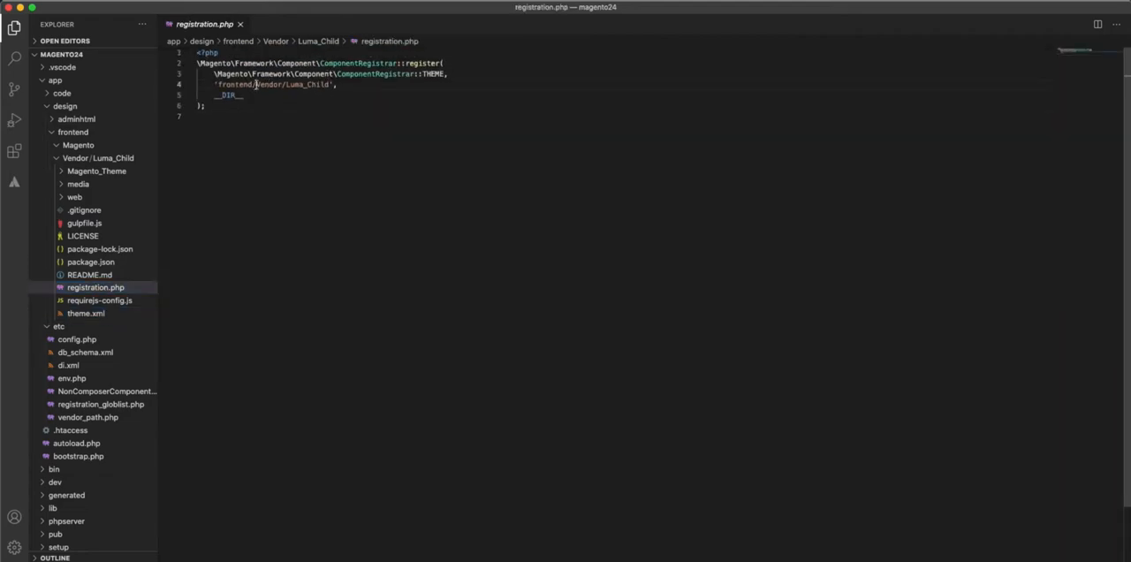
pyautogui.doubleClick(291, 84)
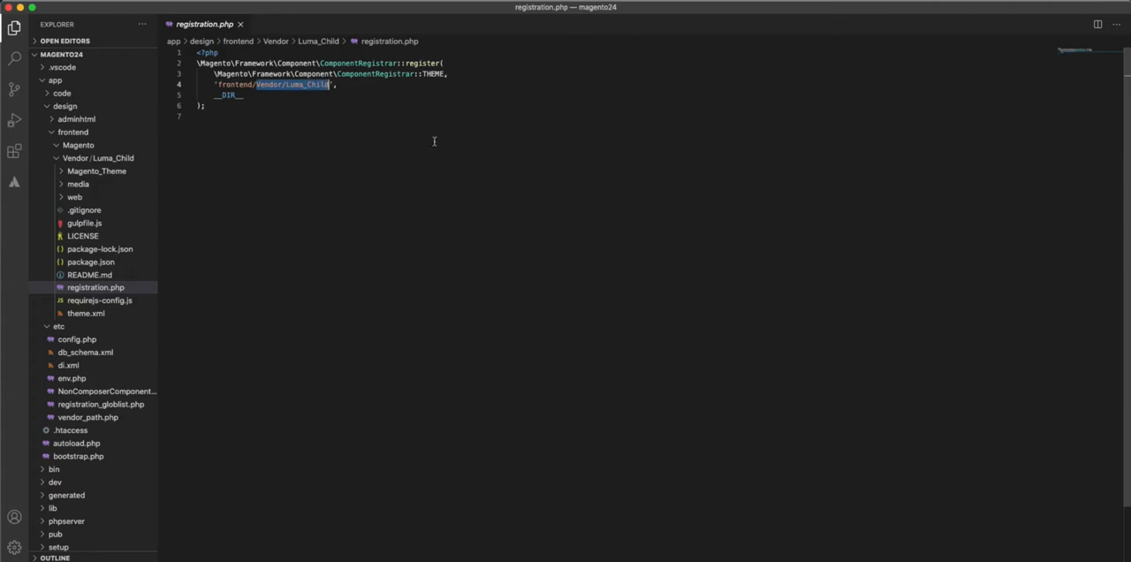
pyautogui.moveTo(405, 141)
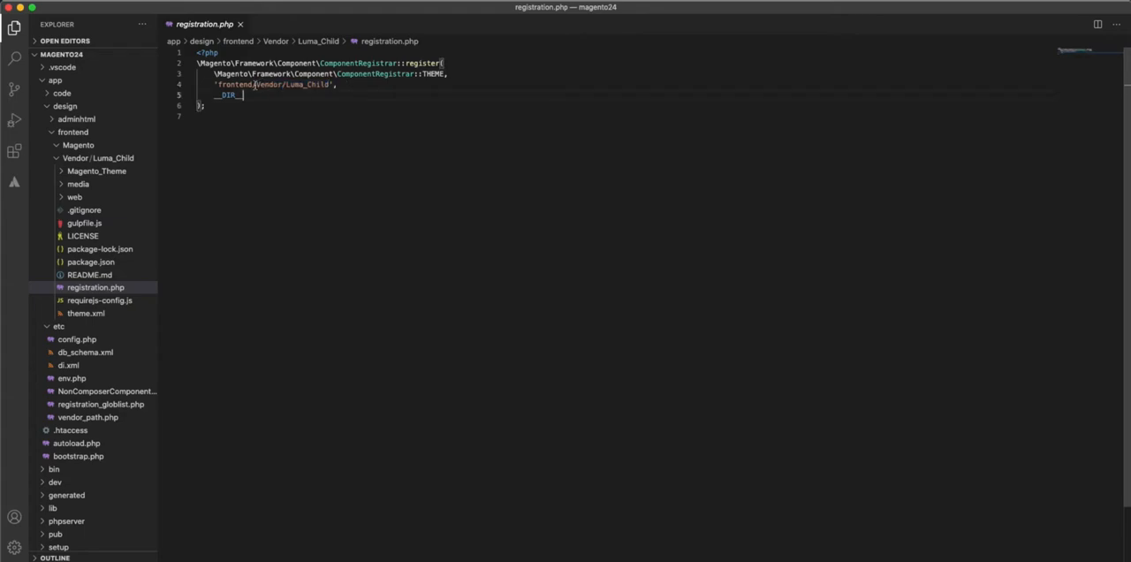
pyautogui.doubleClick(270, 84)
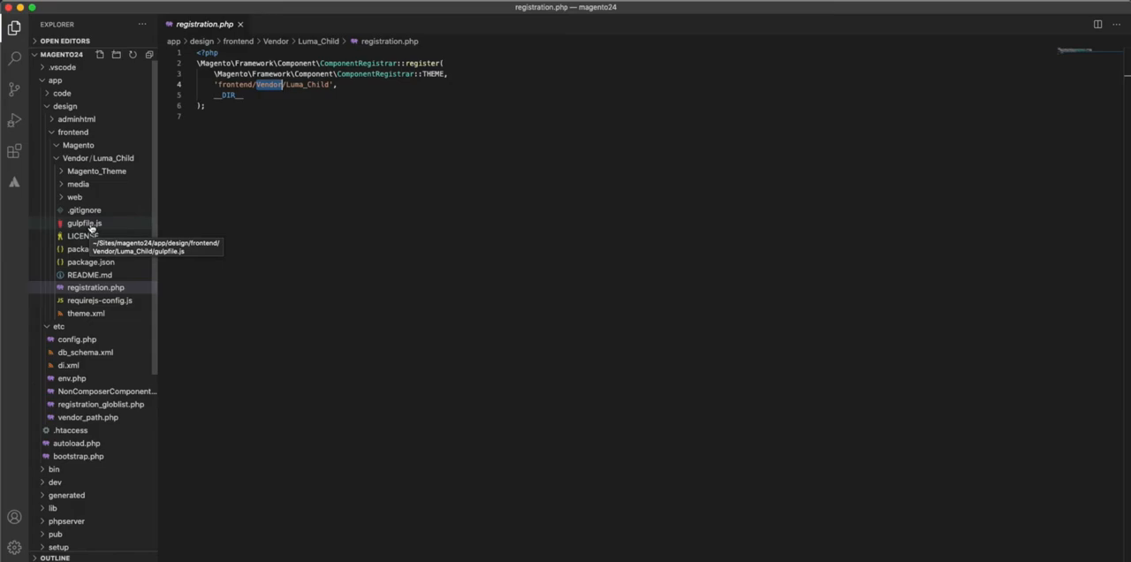
# - Open Luma_Child's gulpfile.js and scroll through its css, js, images, default and watch tasks
pyautogui.click(84, 223)
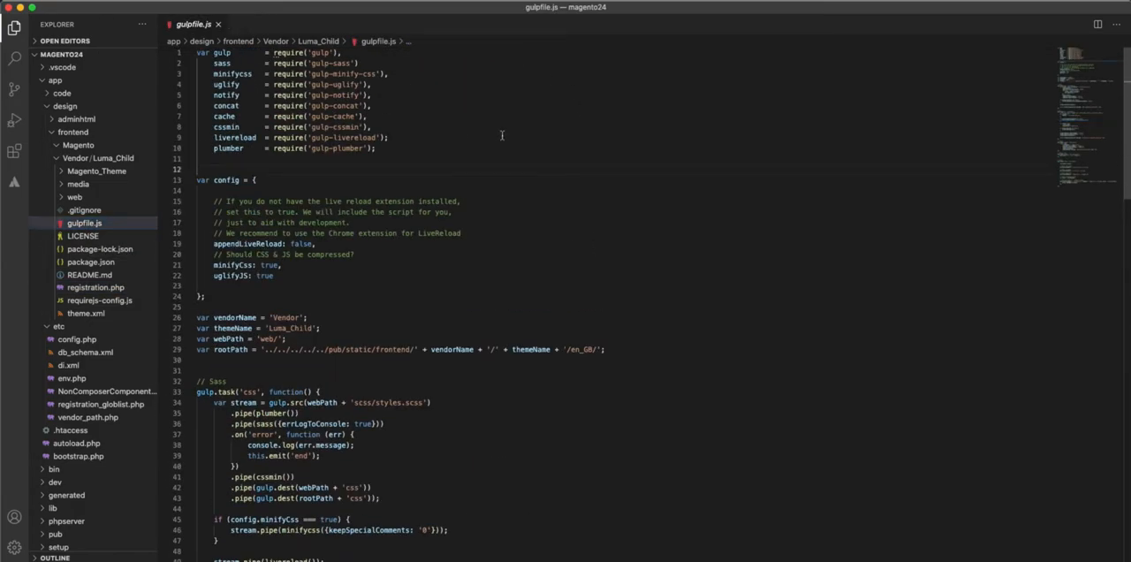
pyautogui.scroll(-3)
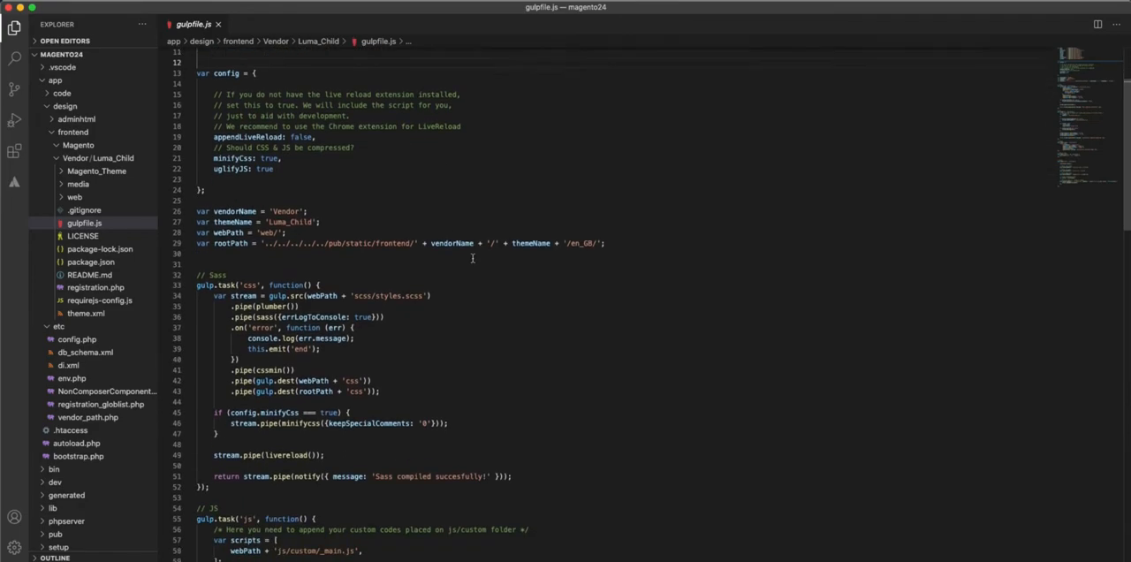
pyautogui.scroll(-3)
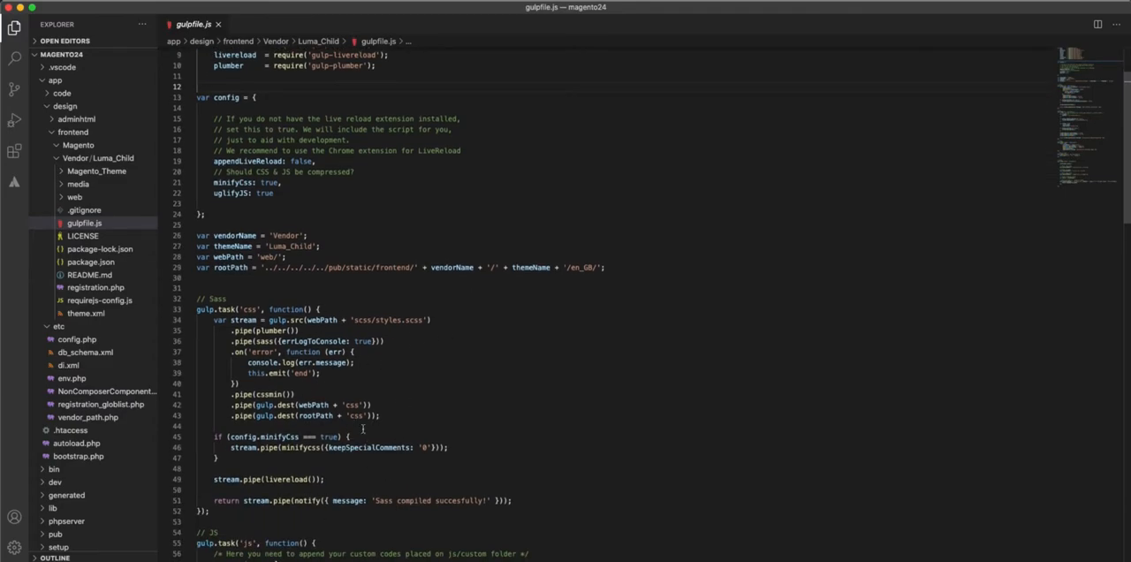
pyautogui.scroll(-3)
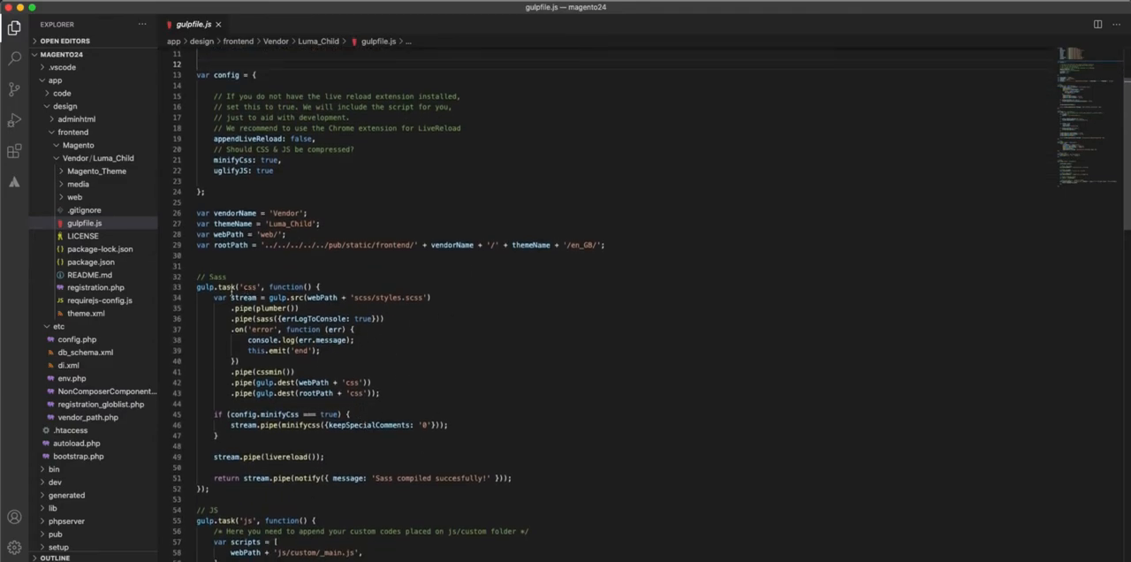
pyautogui.scroll(-3)
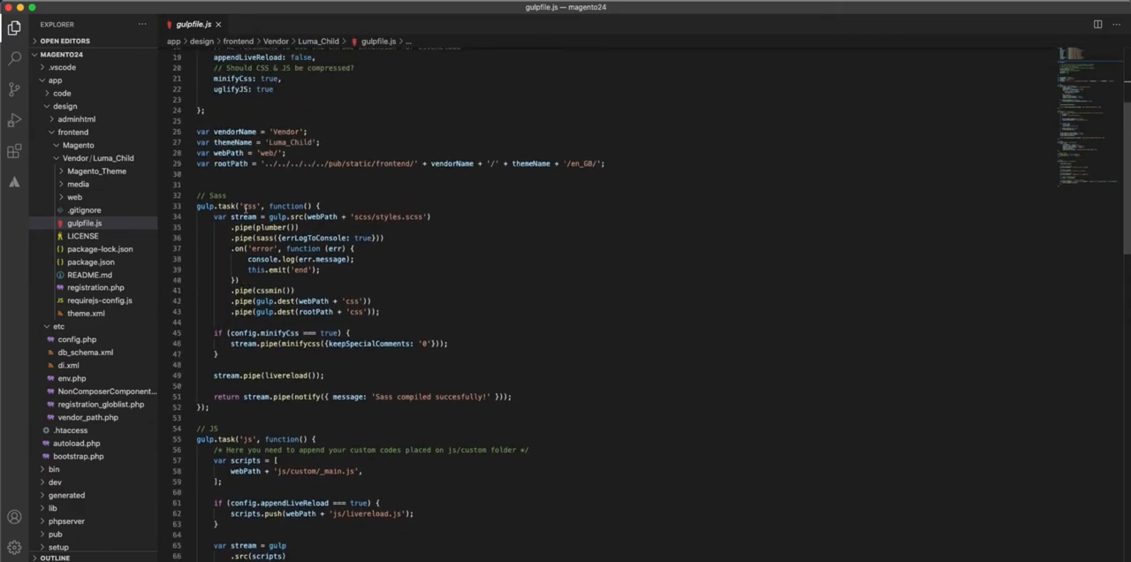
pyautogui.scroll(-3)
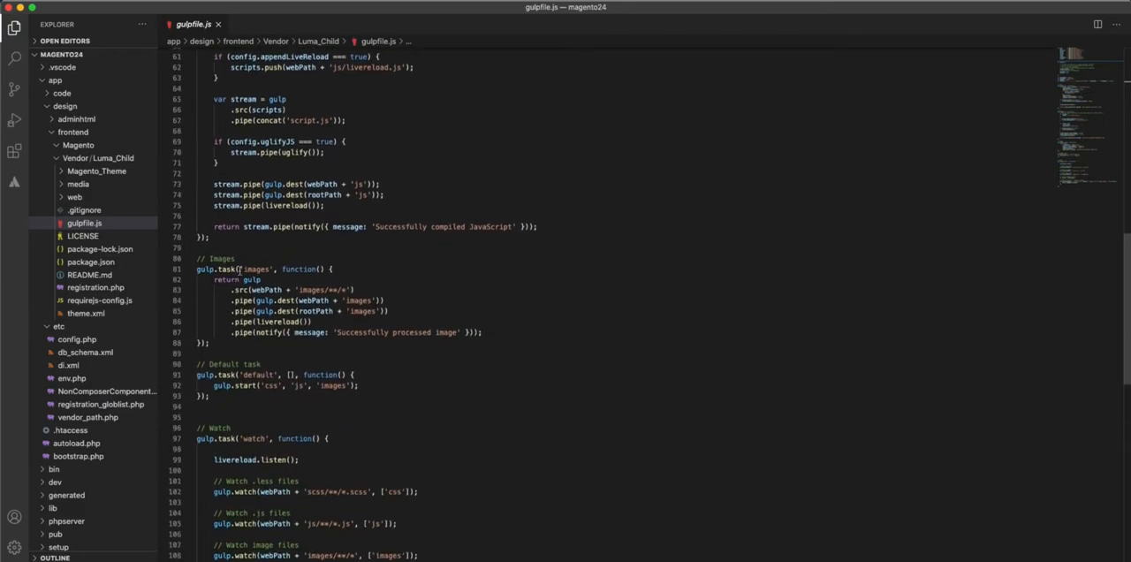
pyautogui.scroll(-3)
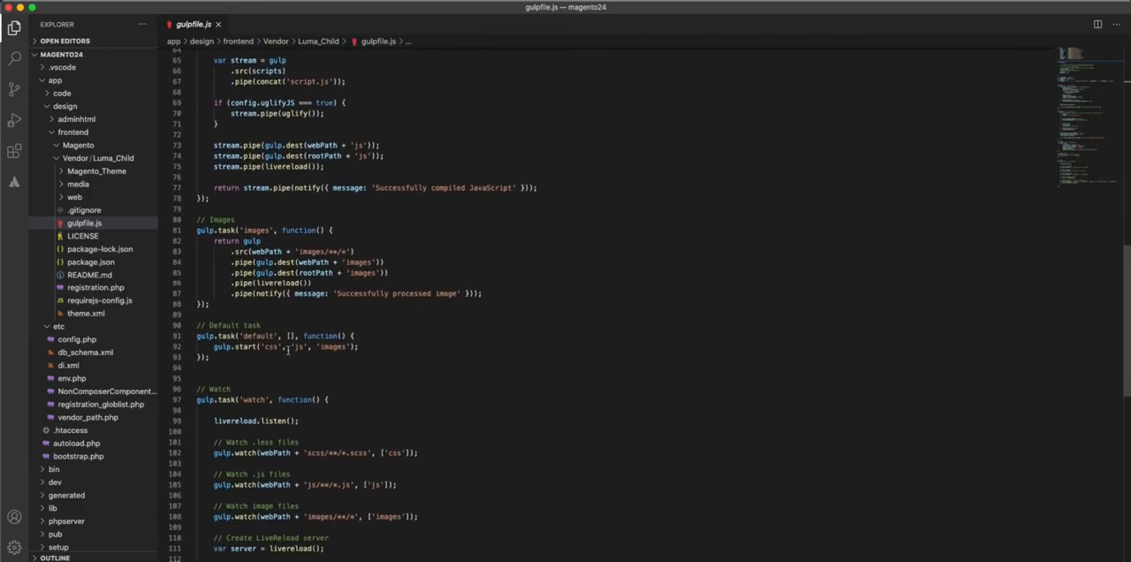
pyautogui.scroll(-3)
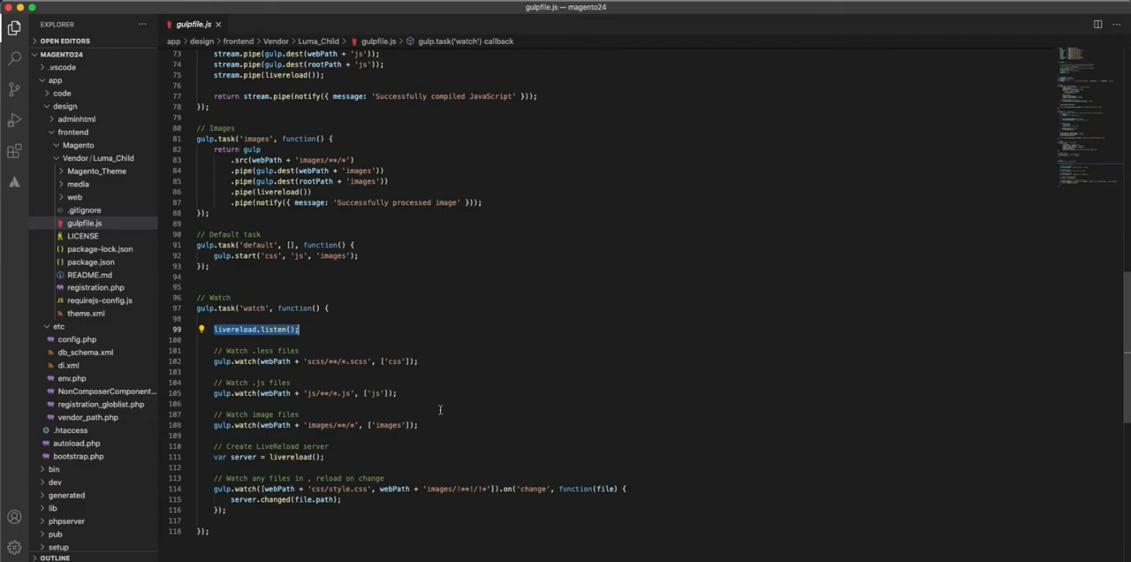
pyautogui.moveTo(428, 365)
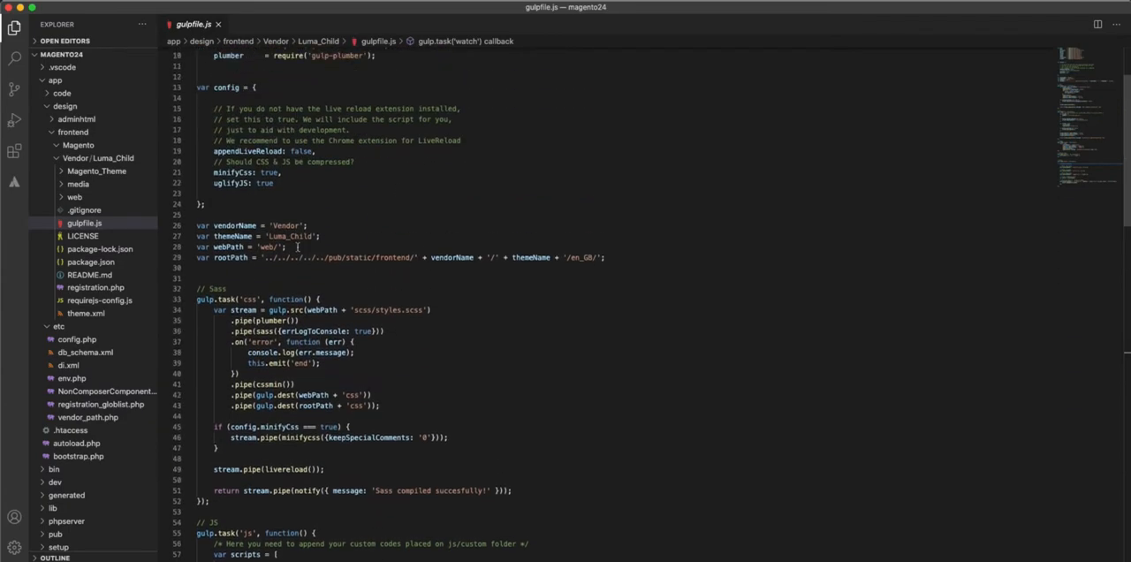
pyautogui.click(303, 225)
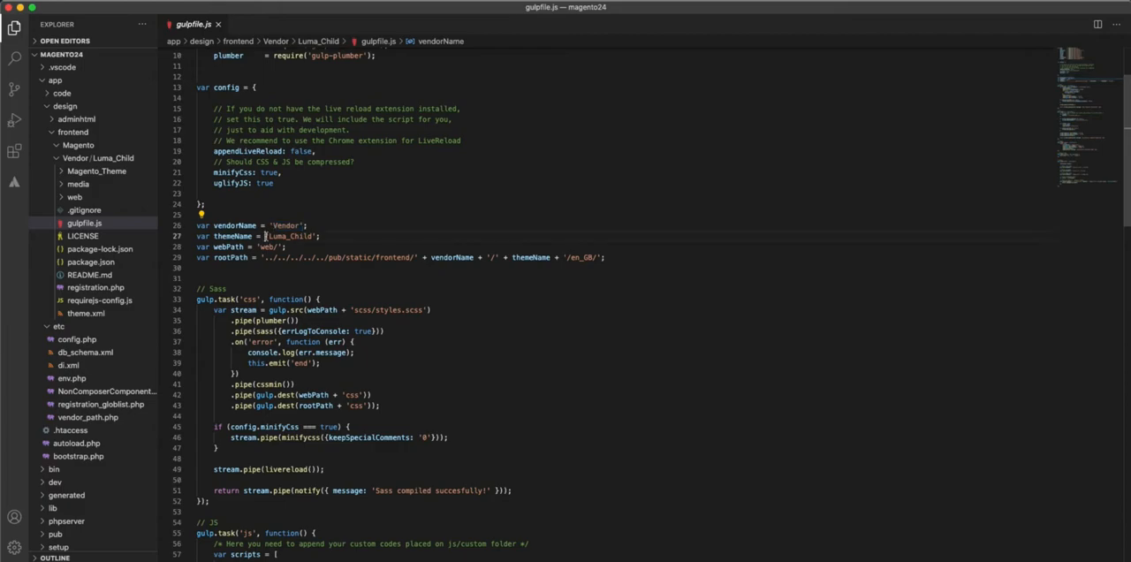
pyautogui.doubleClick(287, 236)
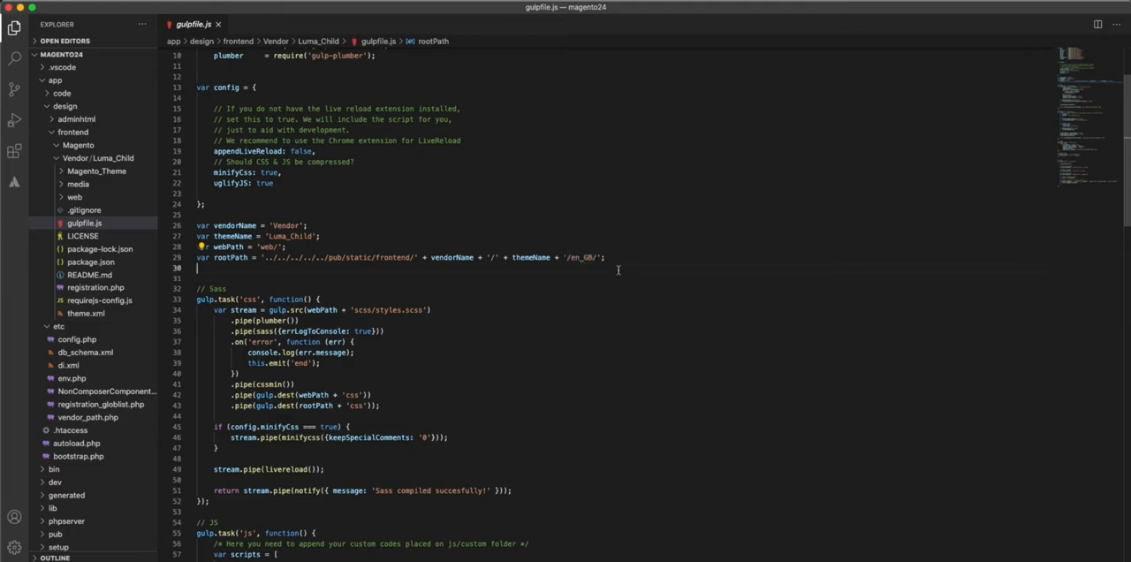
pyautogui.click(641, 270)
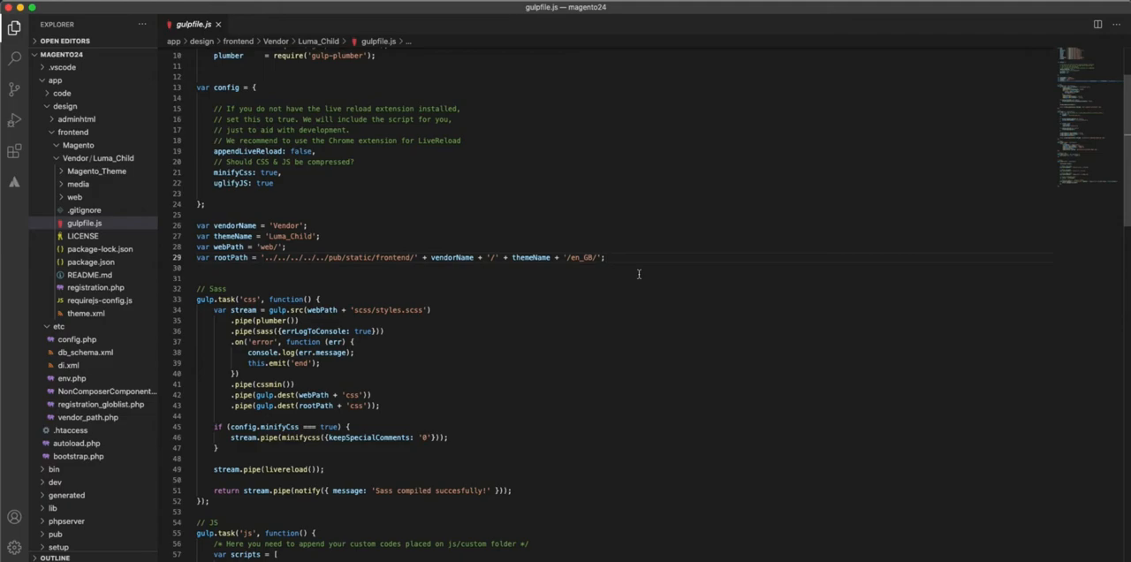
pyautogui.moveTo(627, 286)
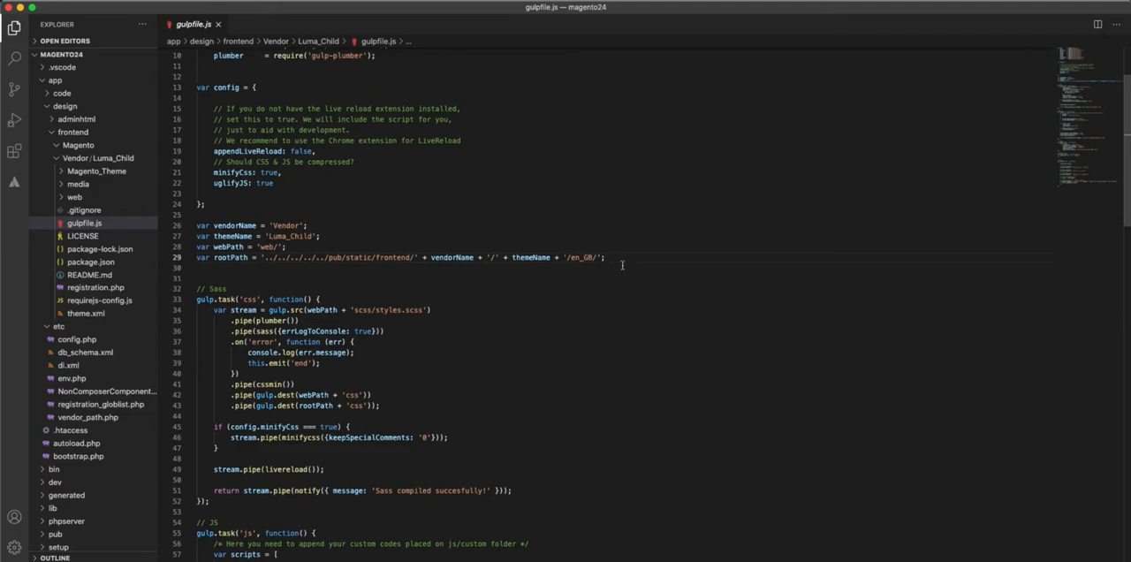
pyautogui.doubleClick(581, 258)
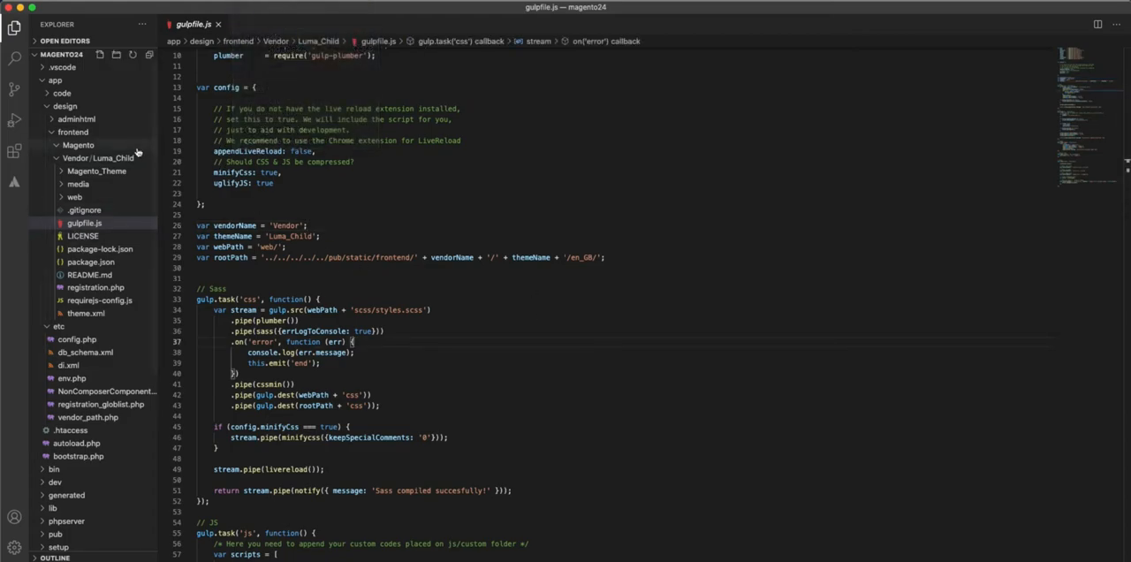
# - Open an integrated terminal in Vendor/Luma_Child and run npm install
pyautogui.rightClick(100, 157)
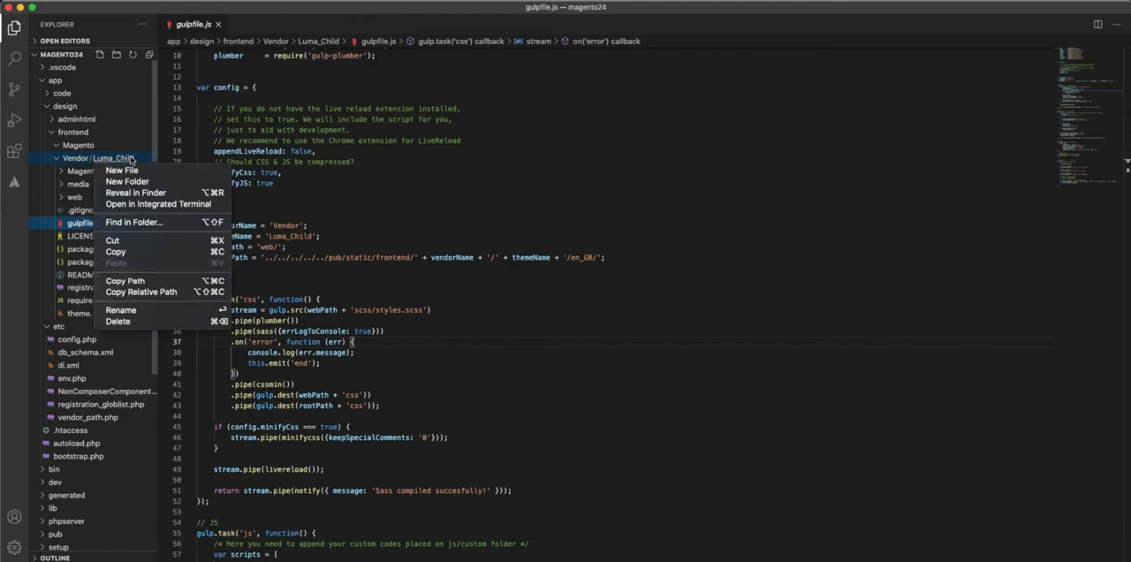
pyautogui.moveTo(121, 169)
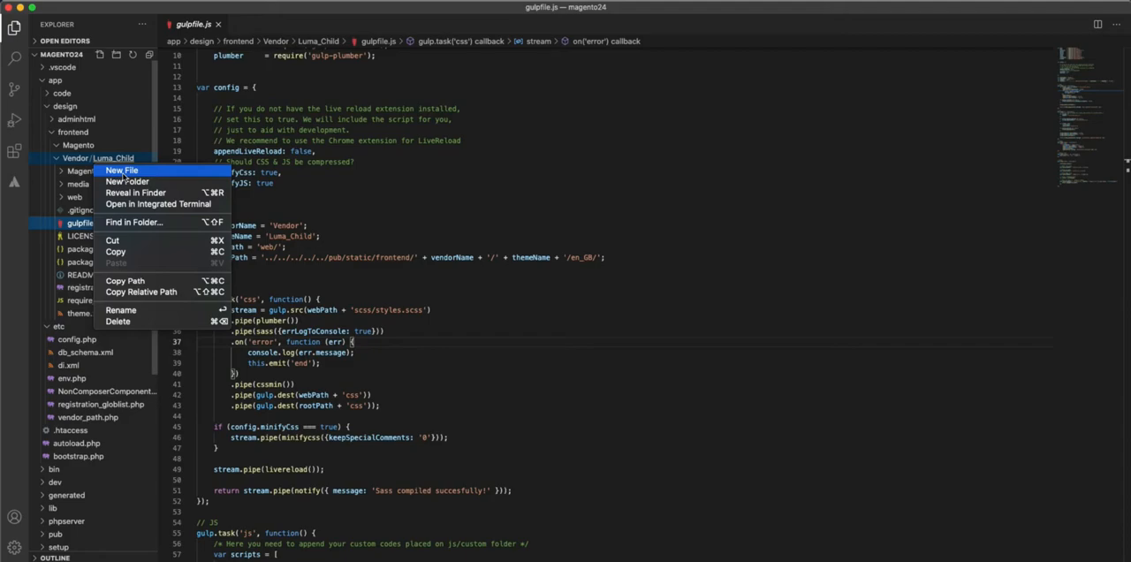
pyautogui.moveTo(137, 265)
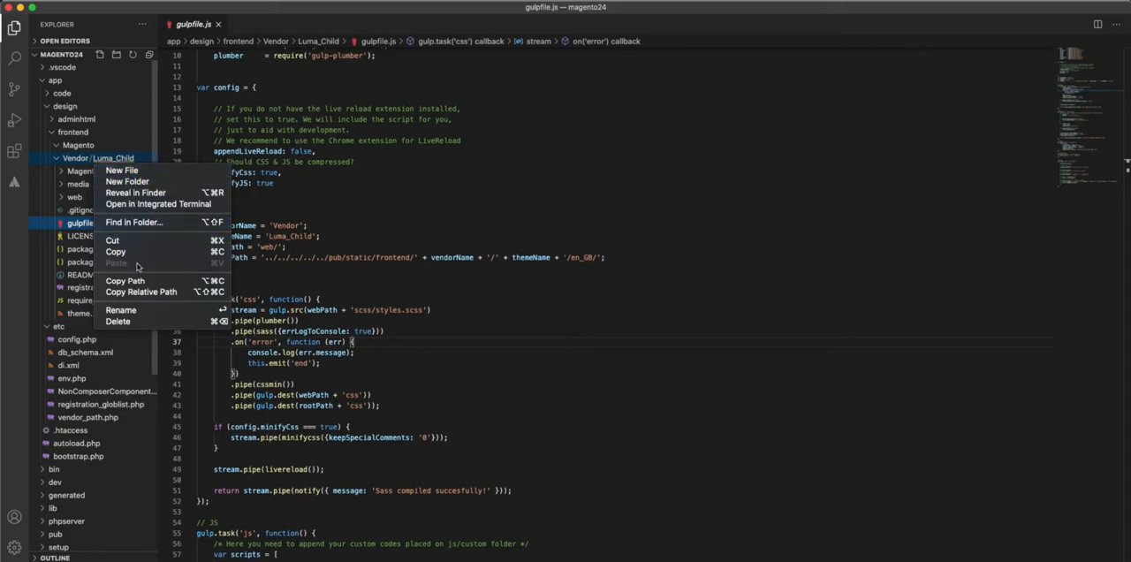
pyautogui.moveTo(158, 204)
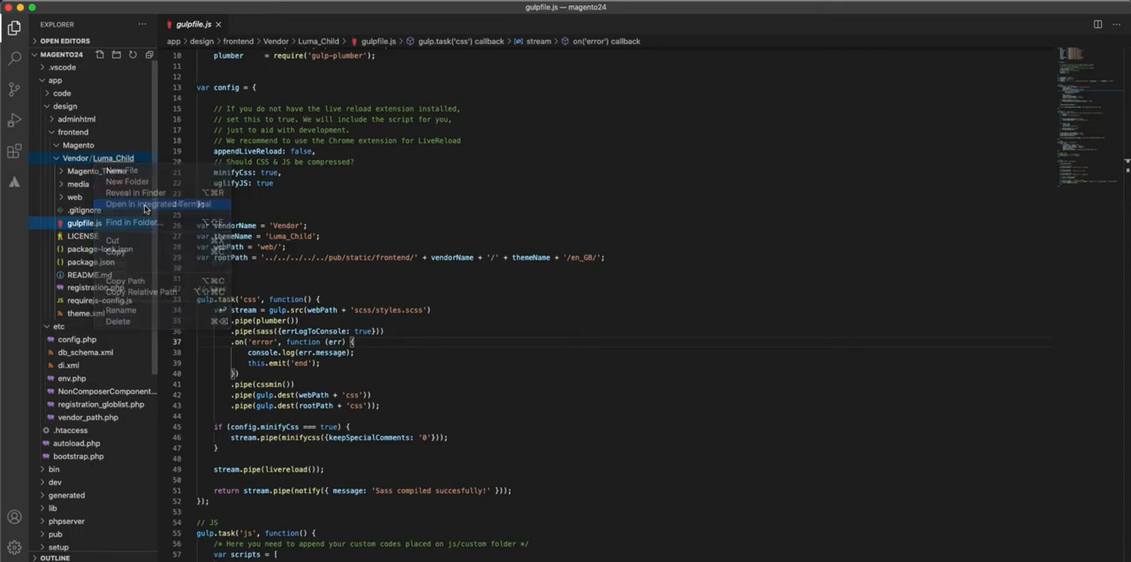
pyautogui.click(160, 204)
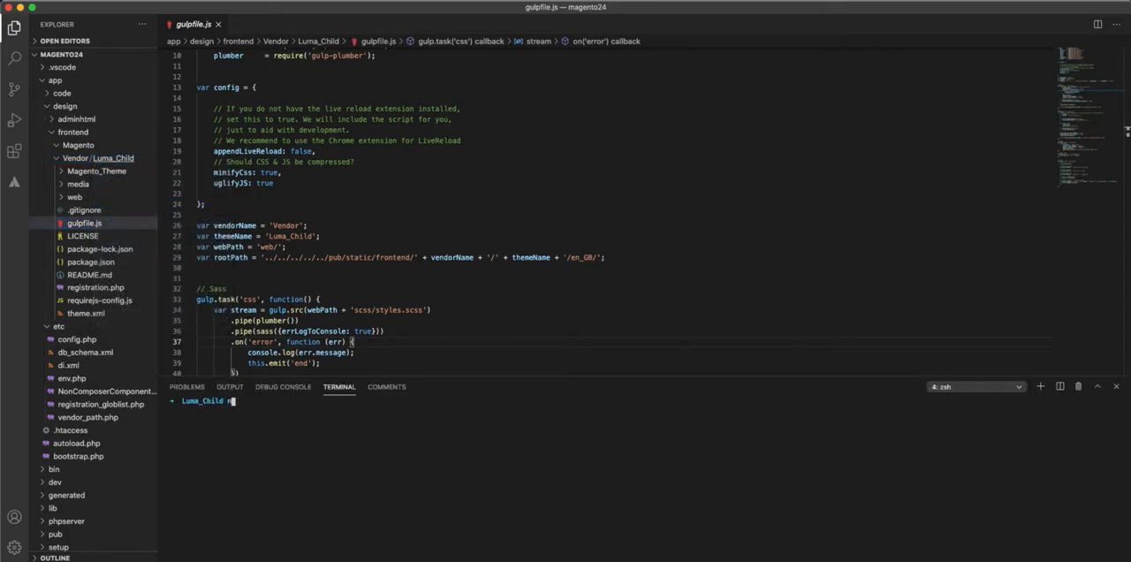
pyautogui.write('npm install')
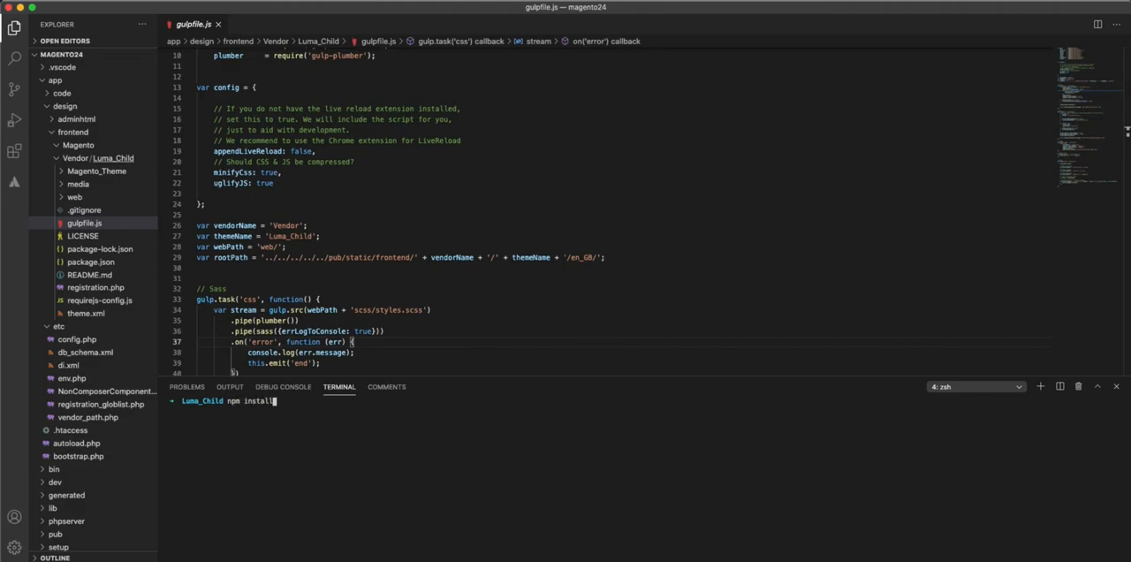
pyautogui.press('enter')
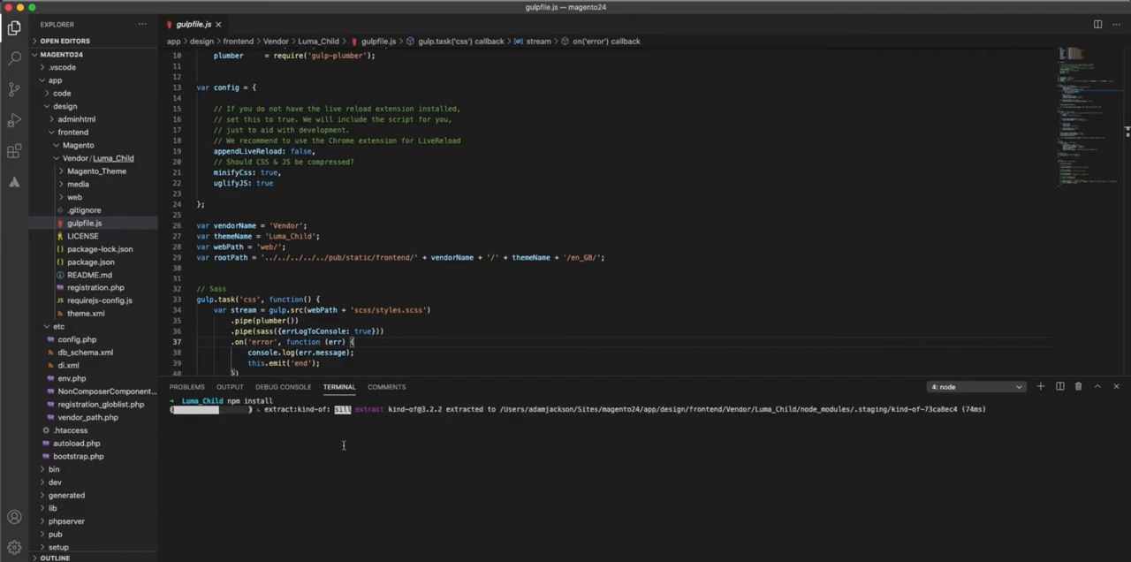
# - Scroll through the node-sass build output of the install
pyautogui.click(90, 262)
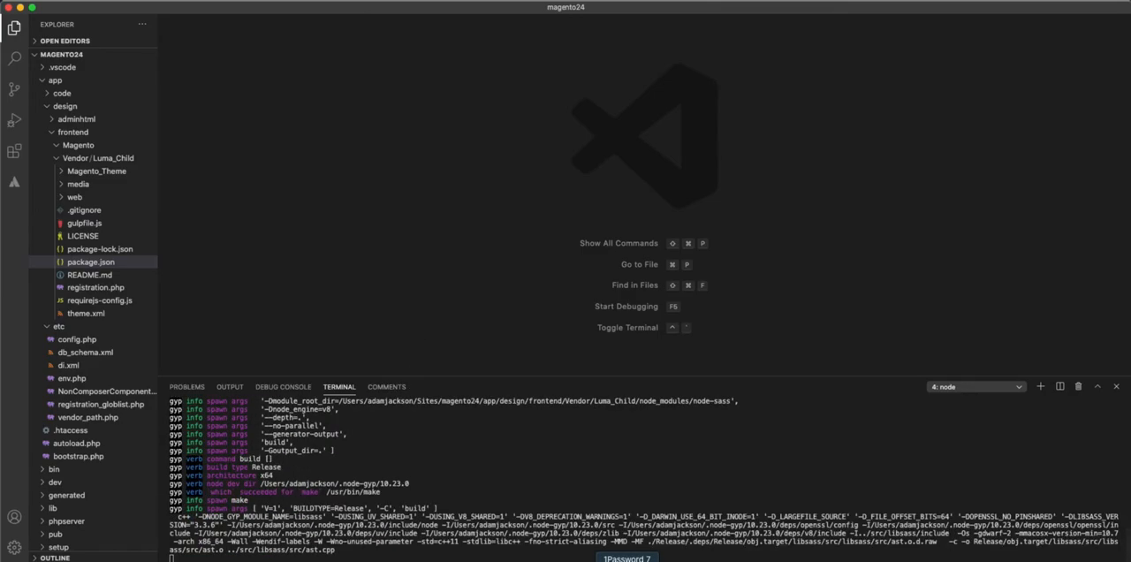
pyautogui.scroll(-3)
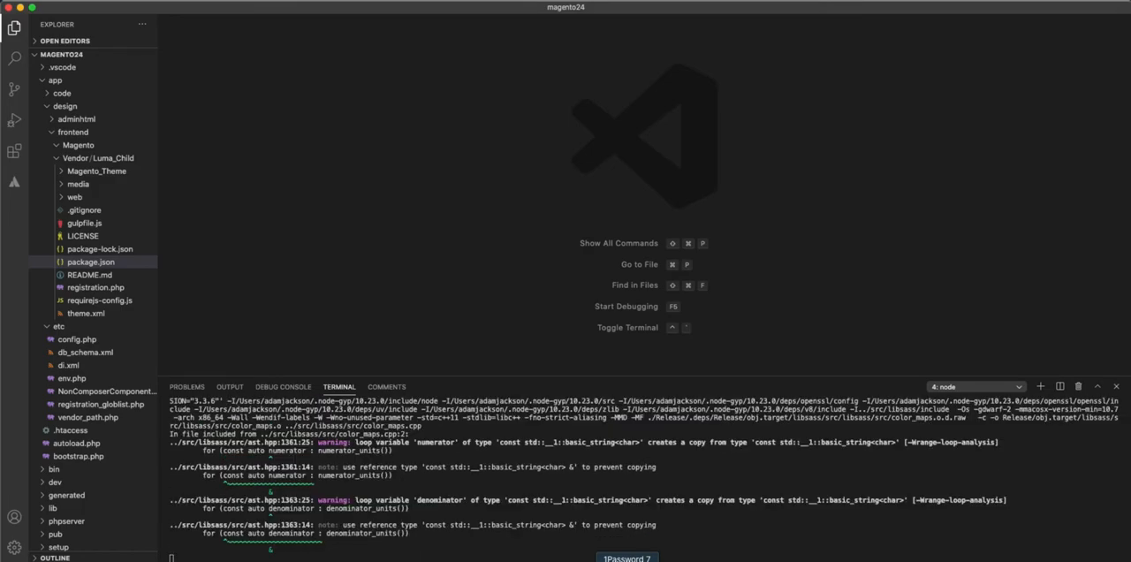
pyautogui.scroll(-3)
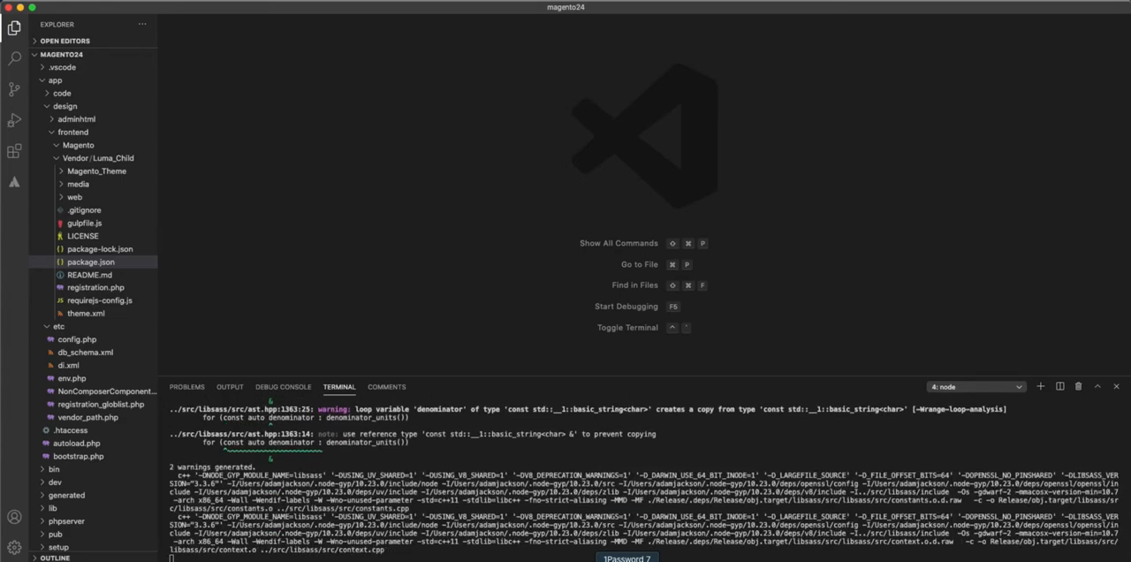
pyautogui.scroll(-3)
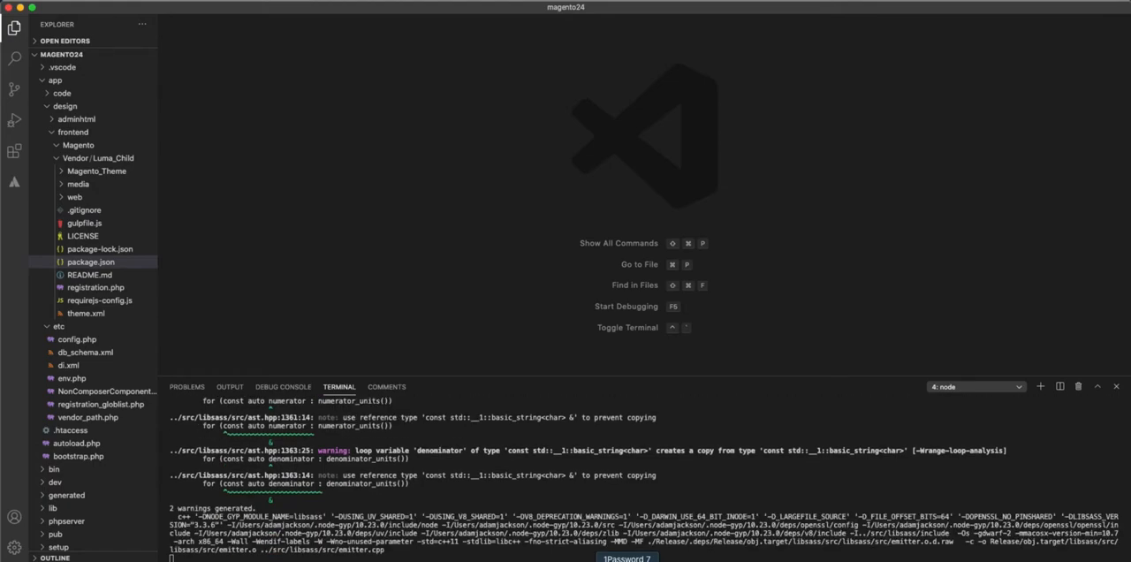
pyautogui.scroll(-3)
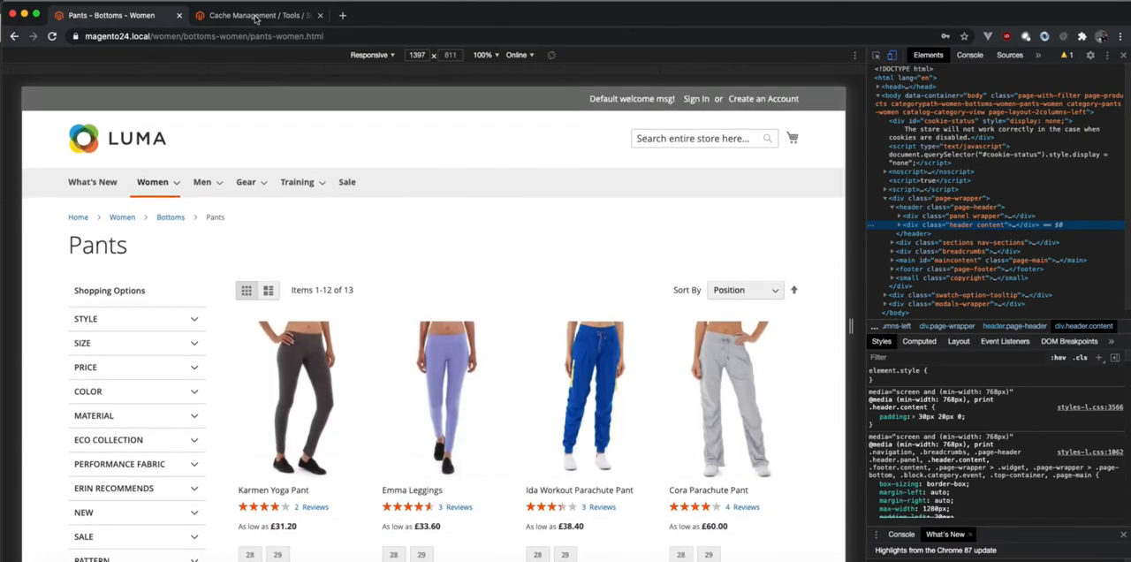
# - Switch to the Cache Management tab showing the flushed cache storage
pyautogui.click(257, 15)
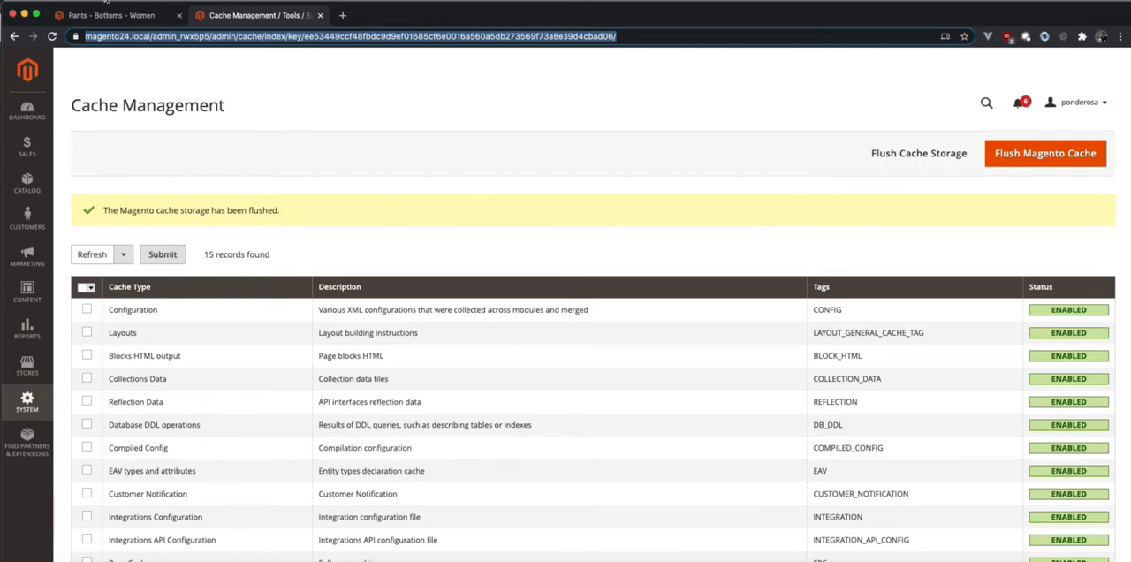
pyautogui.moveTo(26, 329)
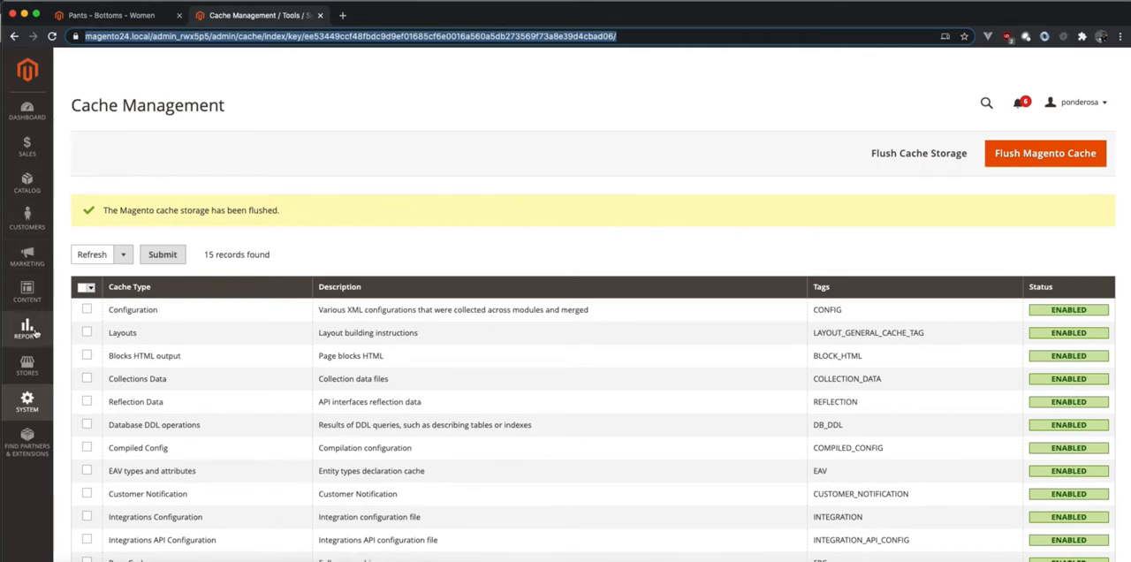
# - Navigate the admin sidebar from Stores to Content toward Design > Configuration
pyautogui.click(27, 362)
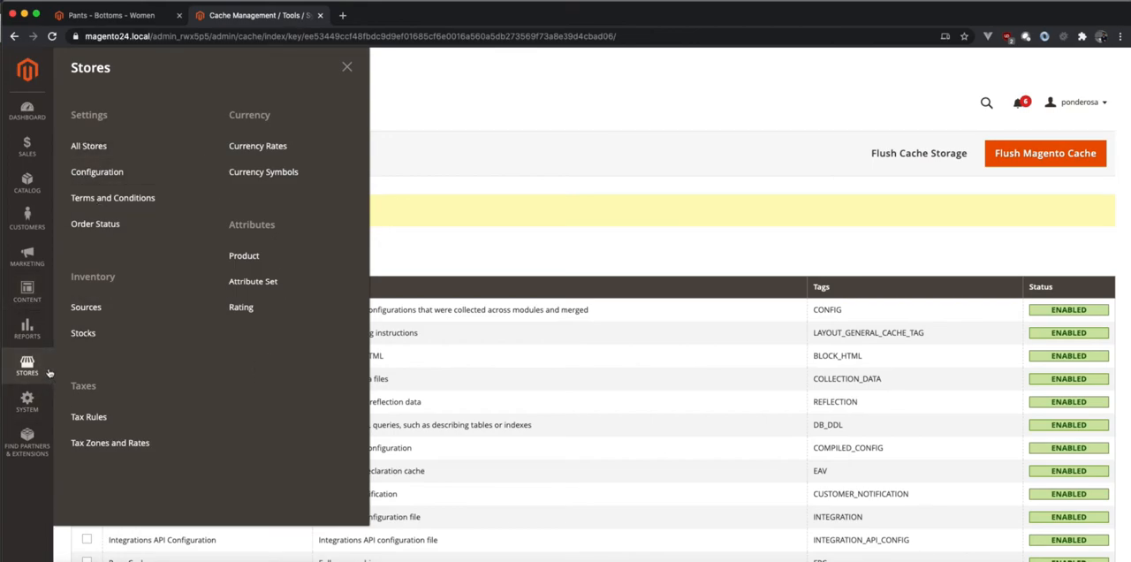
pyautogui.moveTo(26, 328)
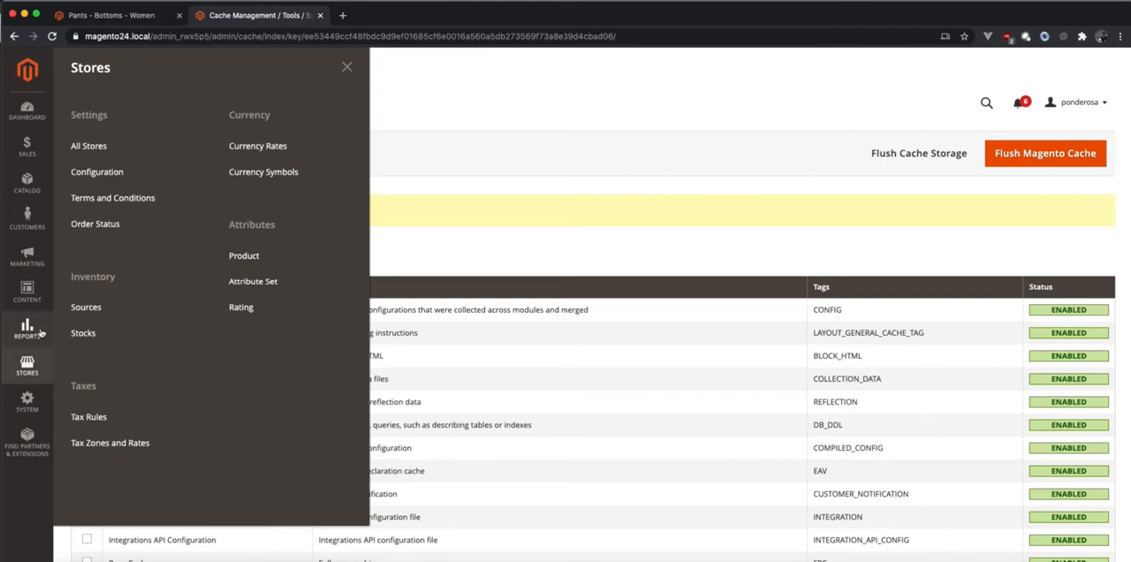
pyautogui.click(26, 292)
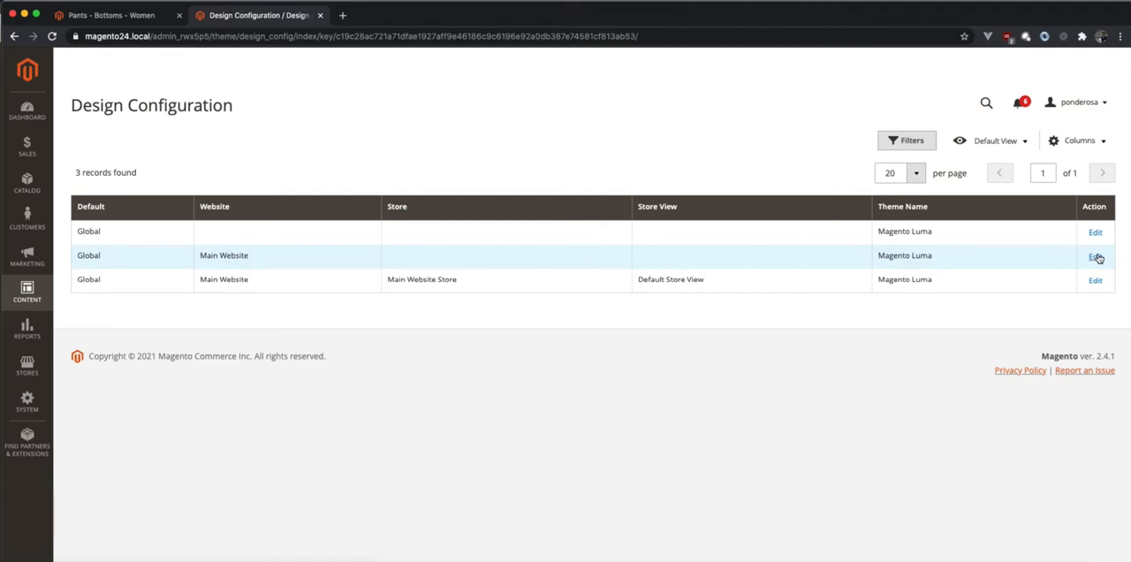
# - Edit the Main Website scope and expand the Applied Theme dropdown listing Luma Child
pyautogui.click(1095, 256)
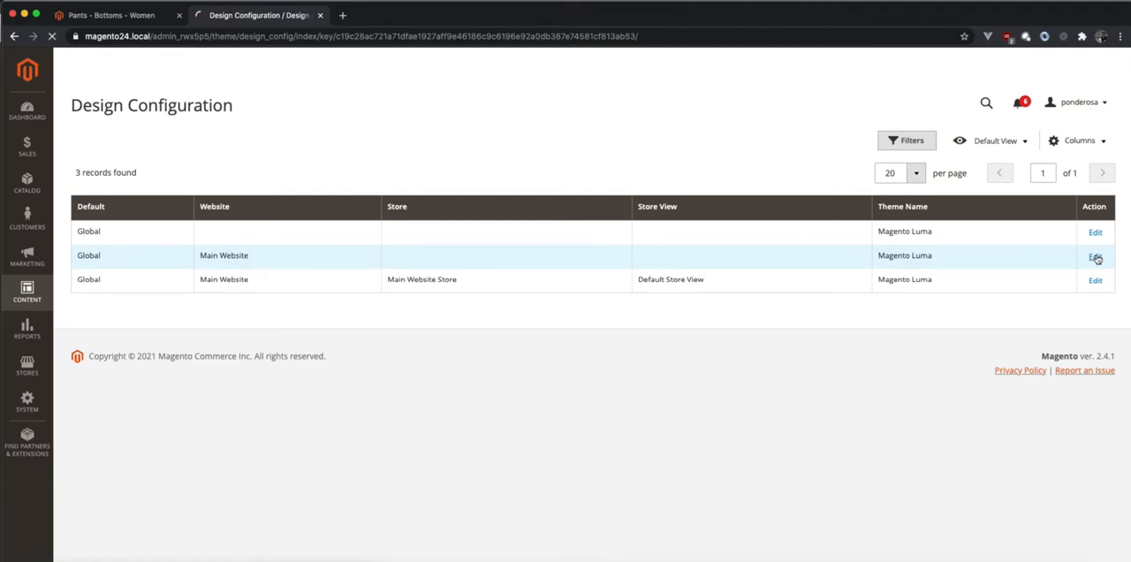
pyautogui.click(1094, 255)
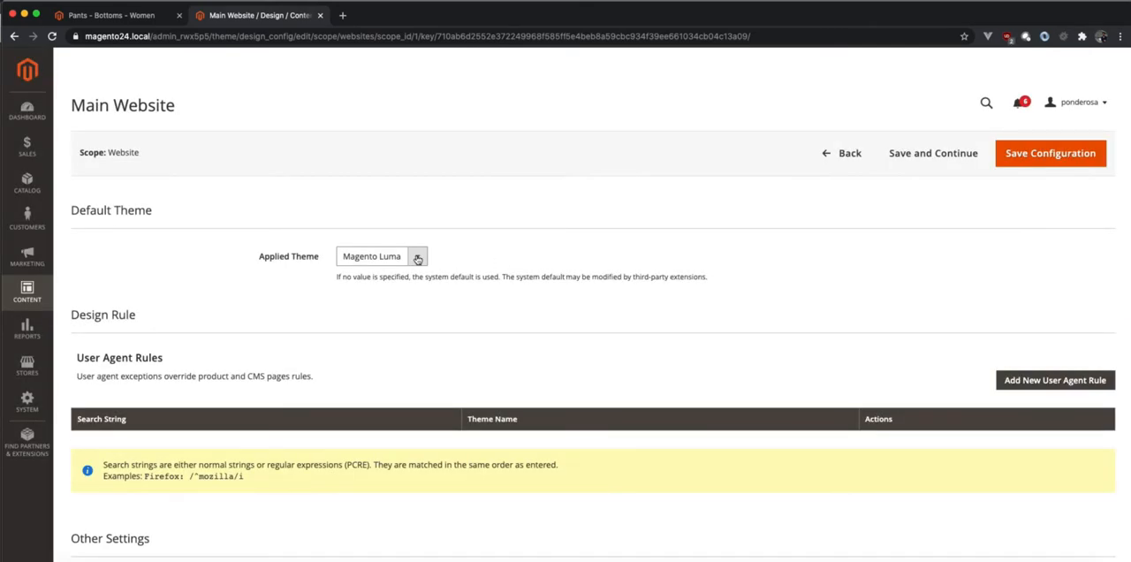
pyautogui.click(382, 256)
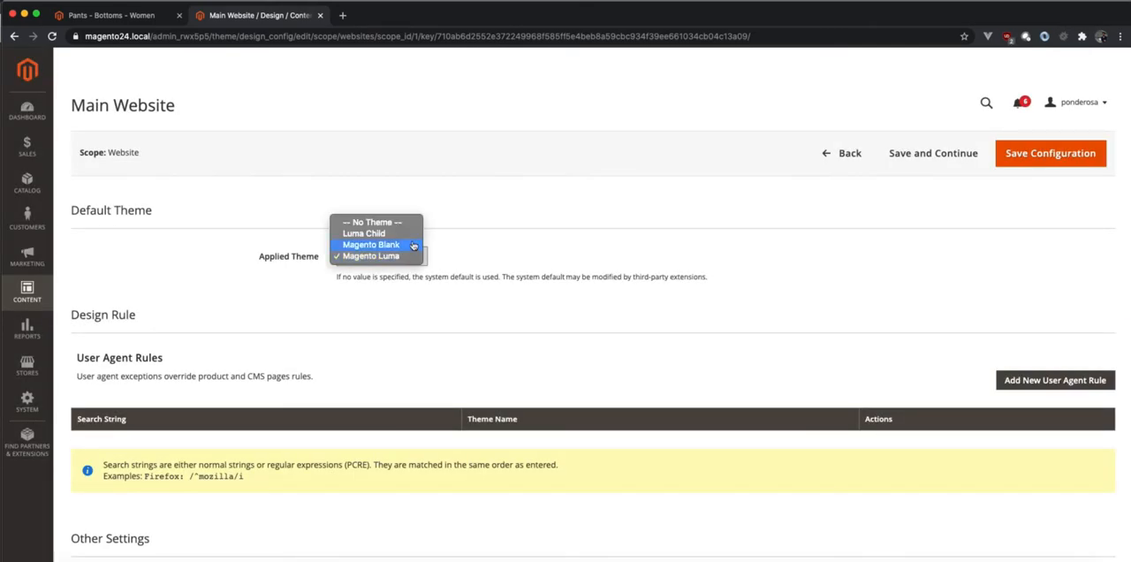
pyautogui.moveTo(363, 233)
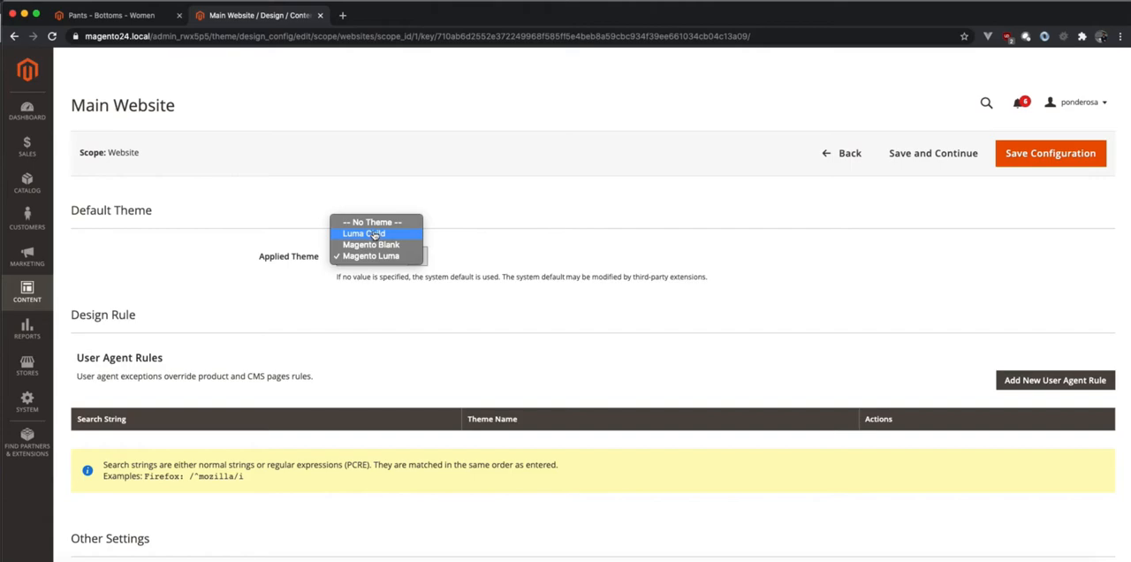
pyautogui.moveTo(371, 245)
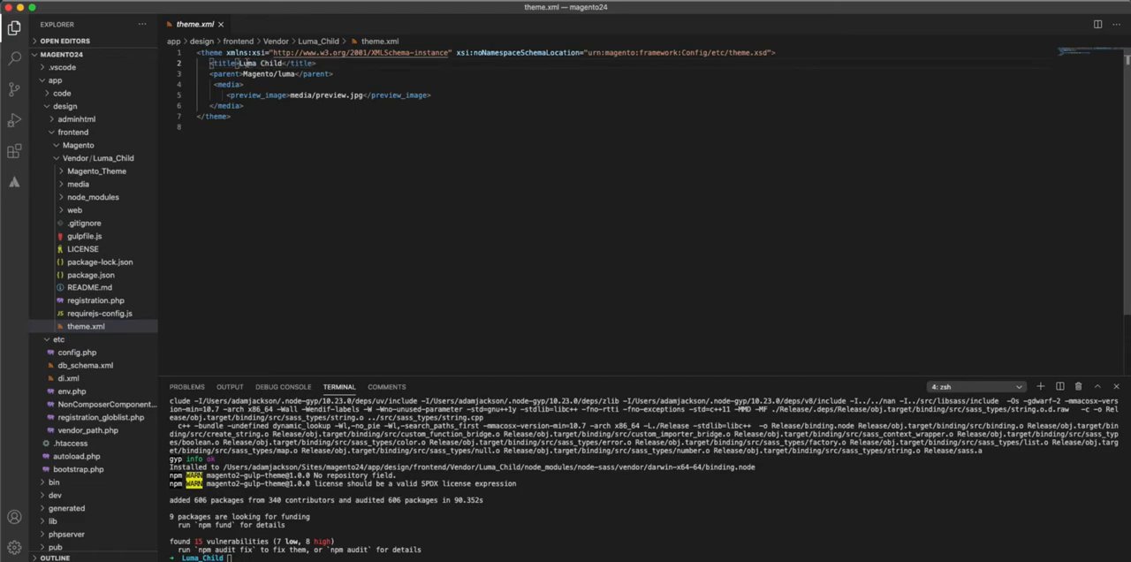
# - Highlight Luma Child, then open app/etc/env.php and highlight the block_html and full_page caches
pyautogui.doubleClick(254, 63)
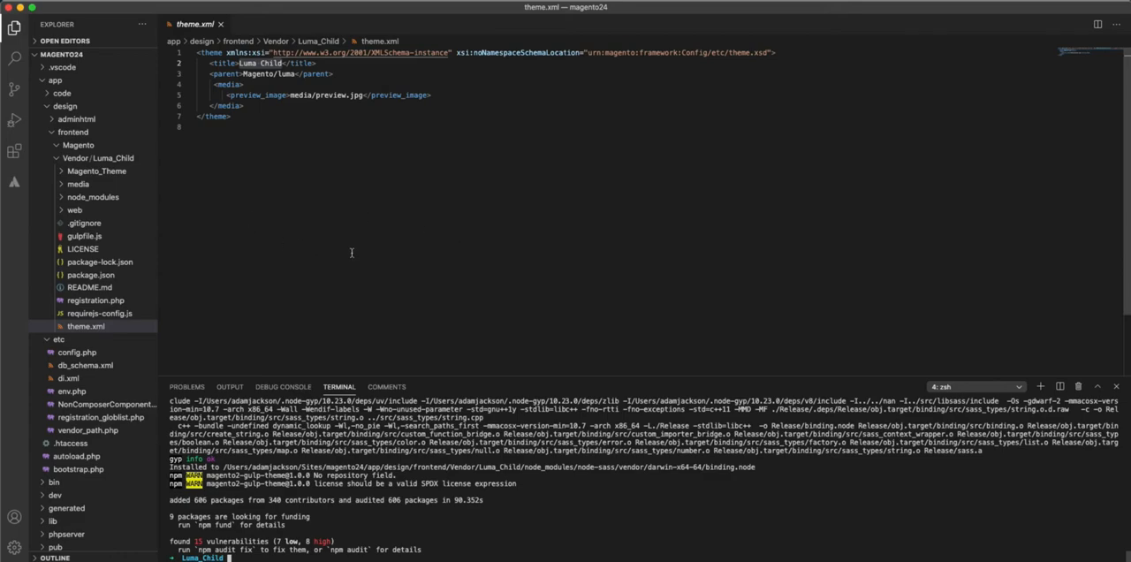
pyautogui.moveTo(367, 260)
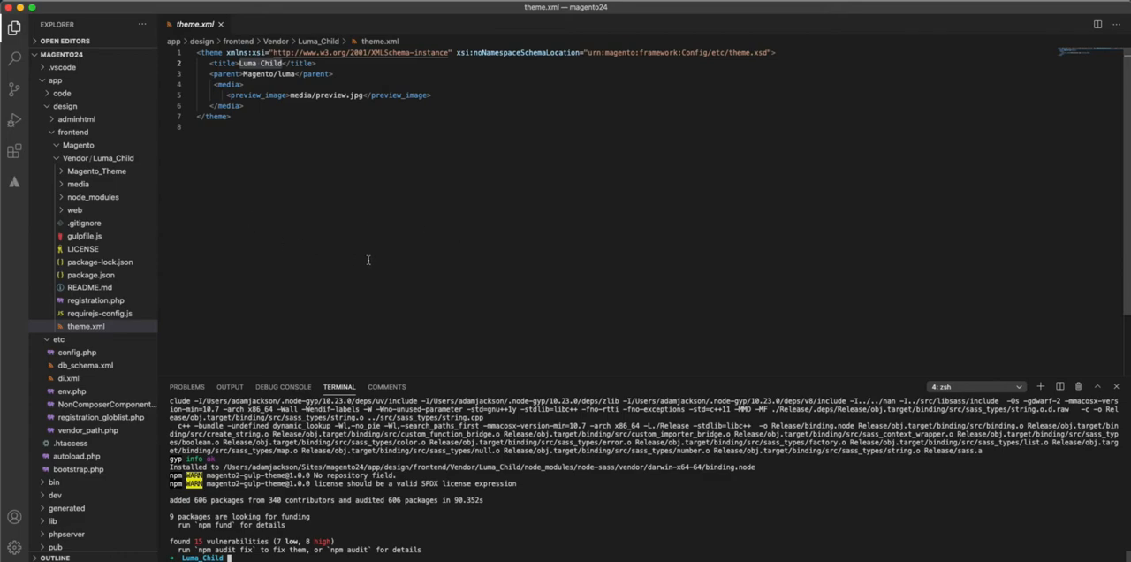
pyautogui.click(96, 157)
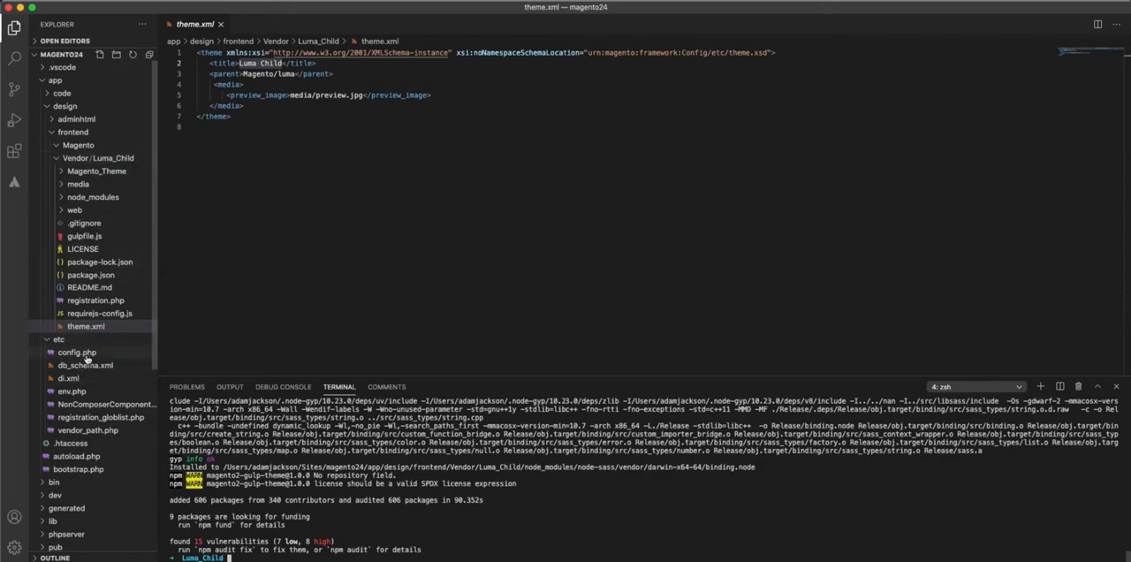
pyautogui.moveTo(73, 390)
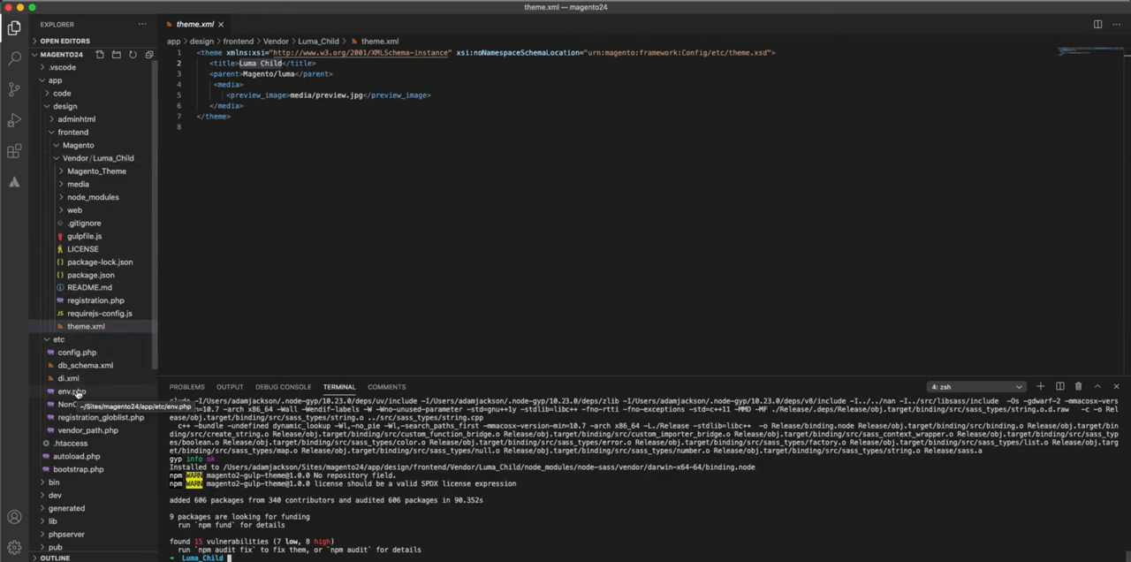
pyautogui.click(71, 391)
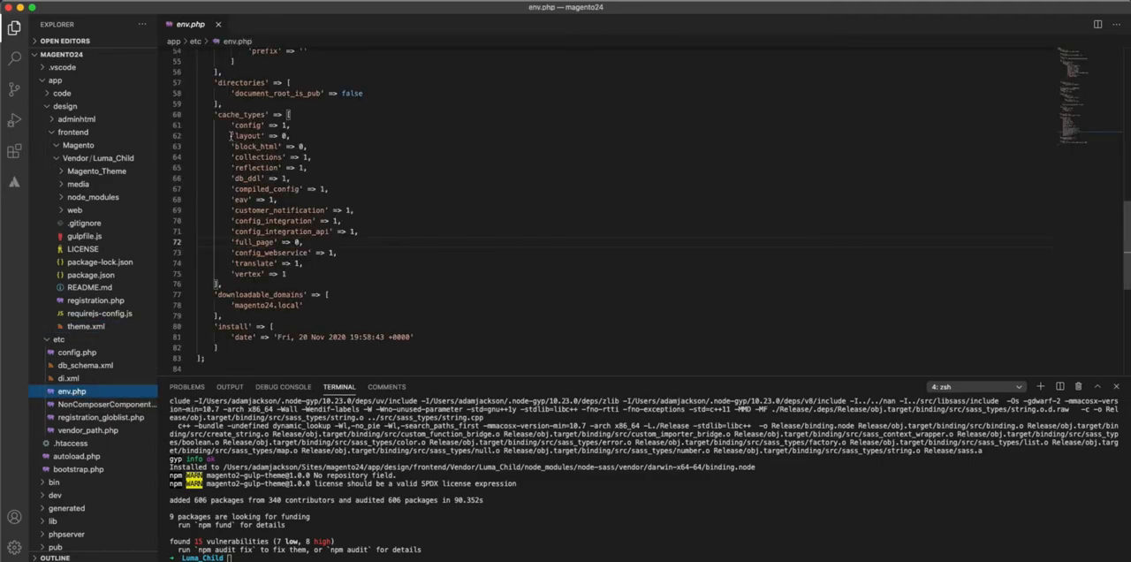
pyautogui.doubleClick(257, 146)
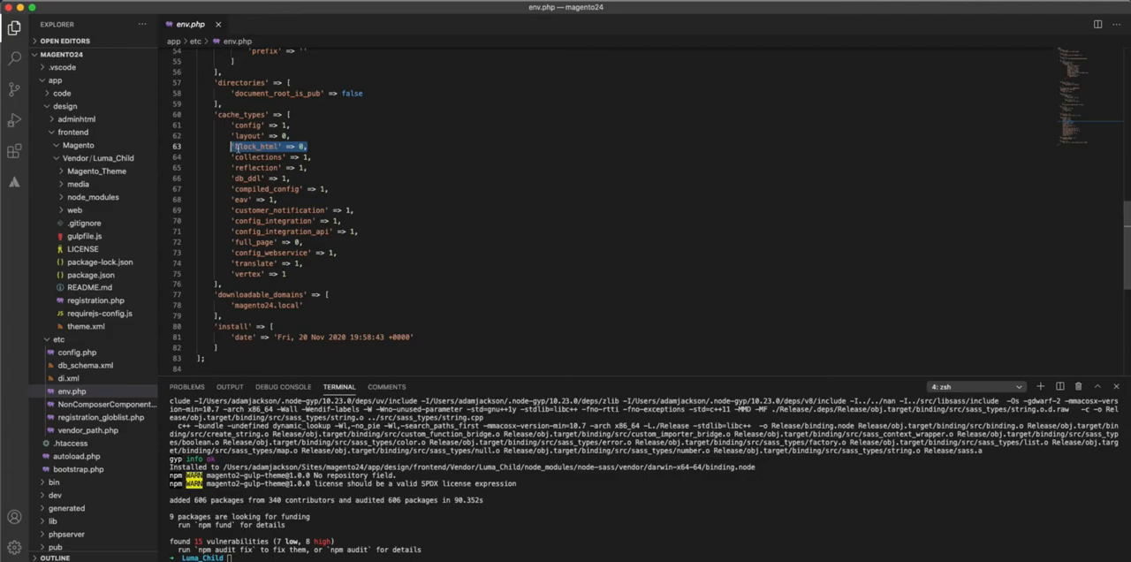
pyautogui.doubleClick(265, 242)
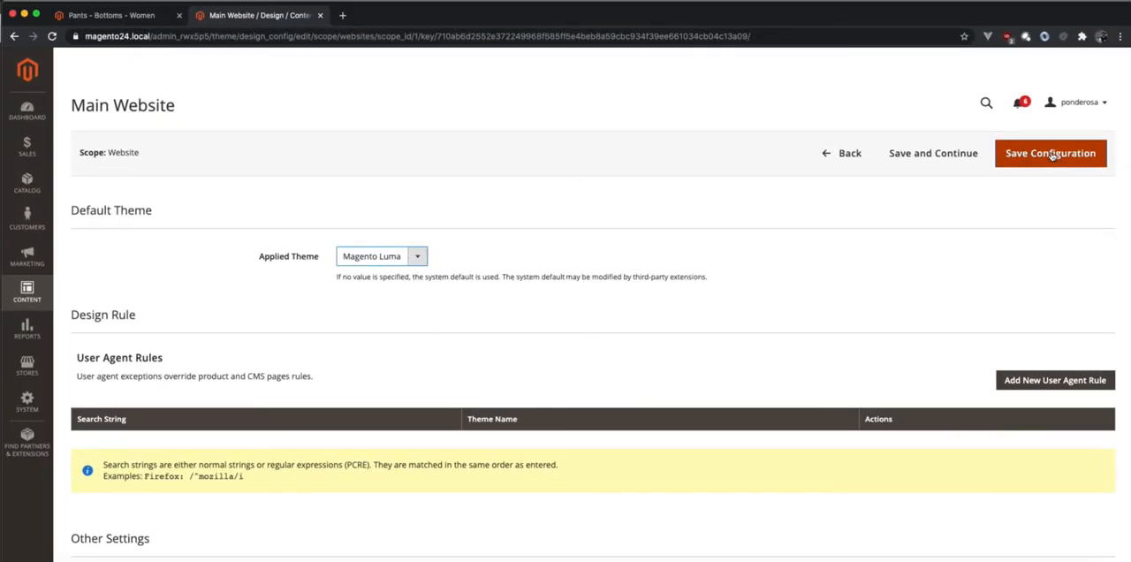
pyautogui.moveTo(934, 161)
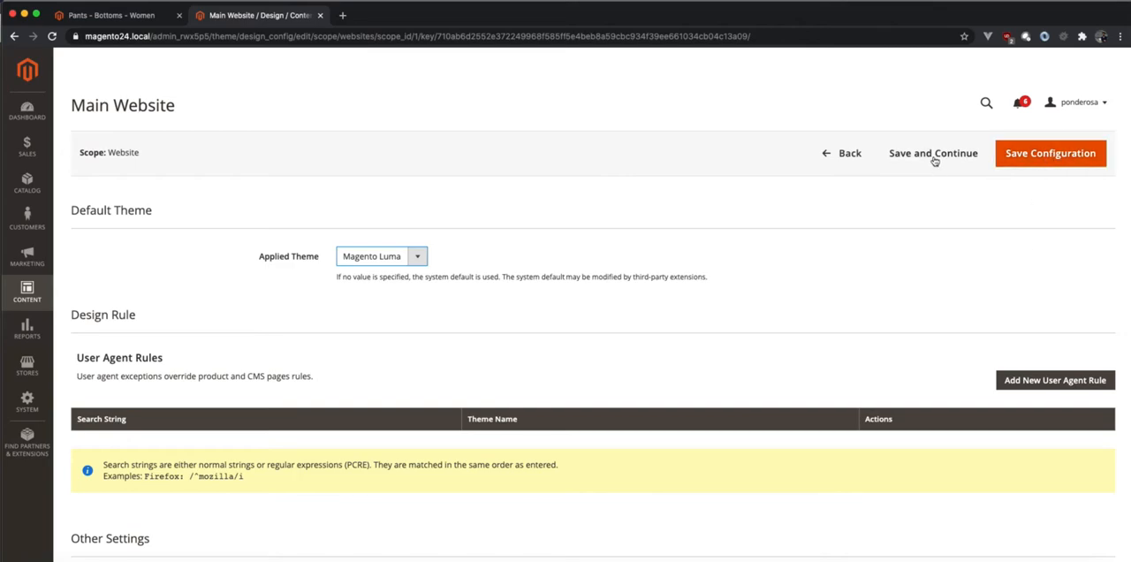
# - Switch the Main Website's applied theme from Magento Luma to Luma Child and save
pyautogui.click(381, 255)
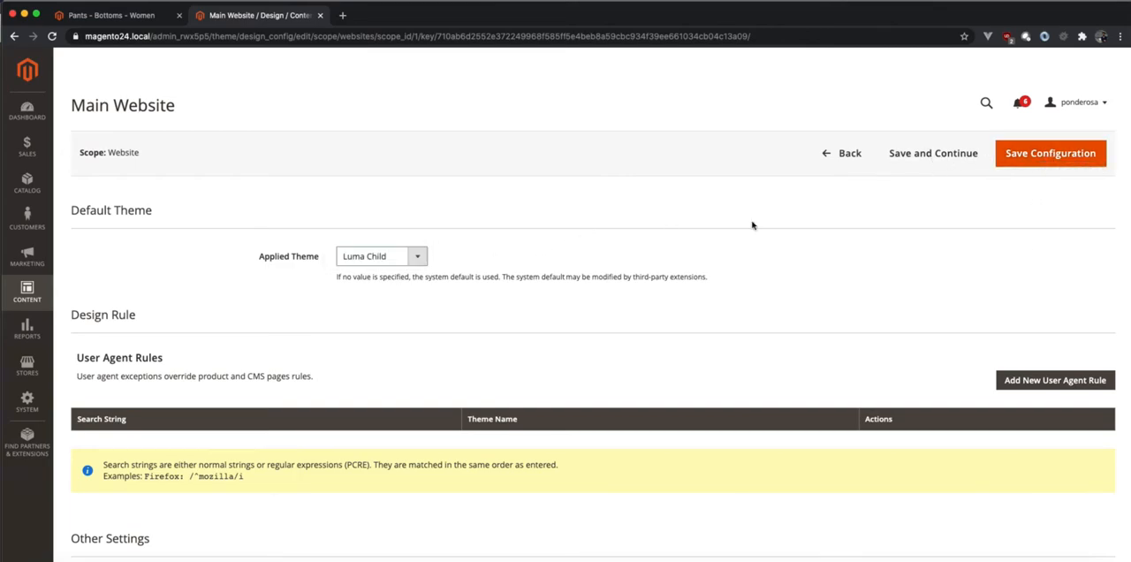
pyautogui.click(1050, 153)
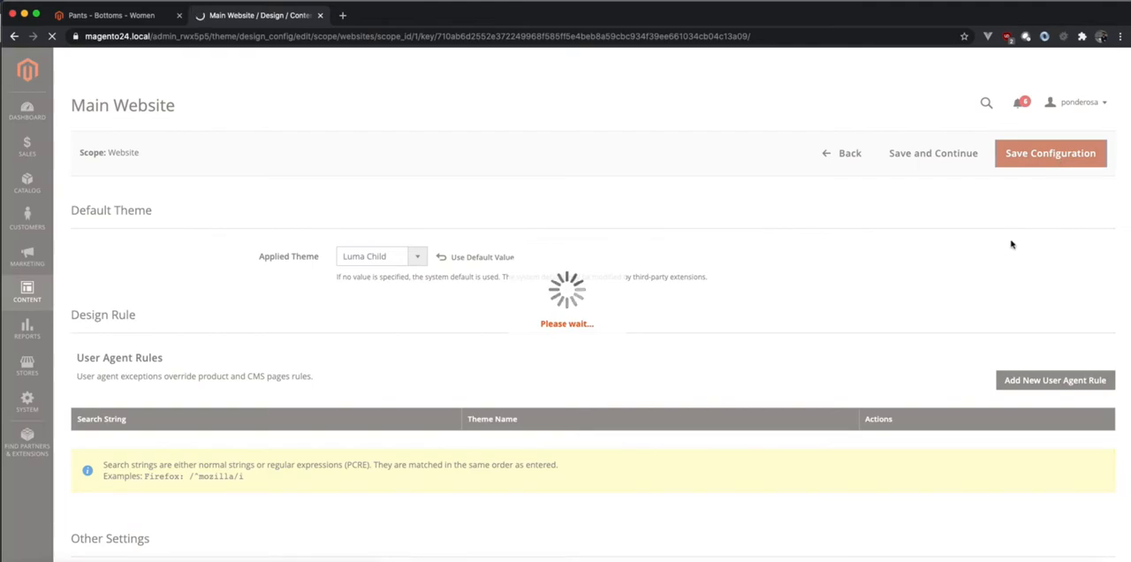
pyautogui.moveTo(1008, 244)
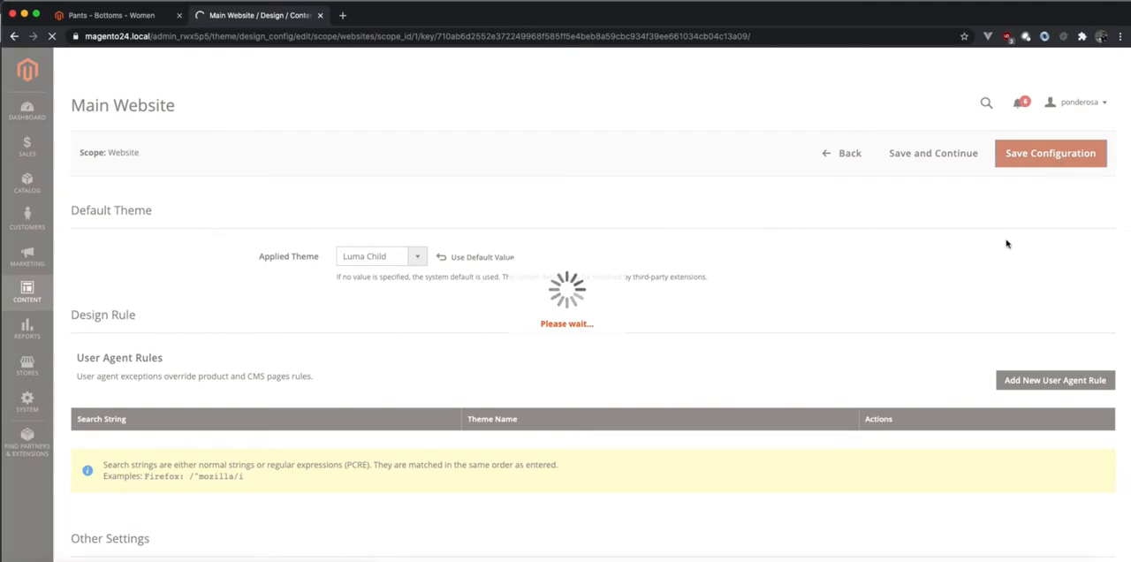
pyautogui.click(1050, 153)
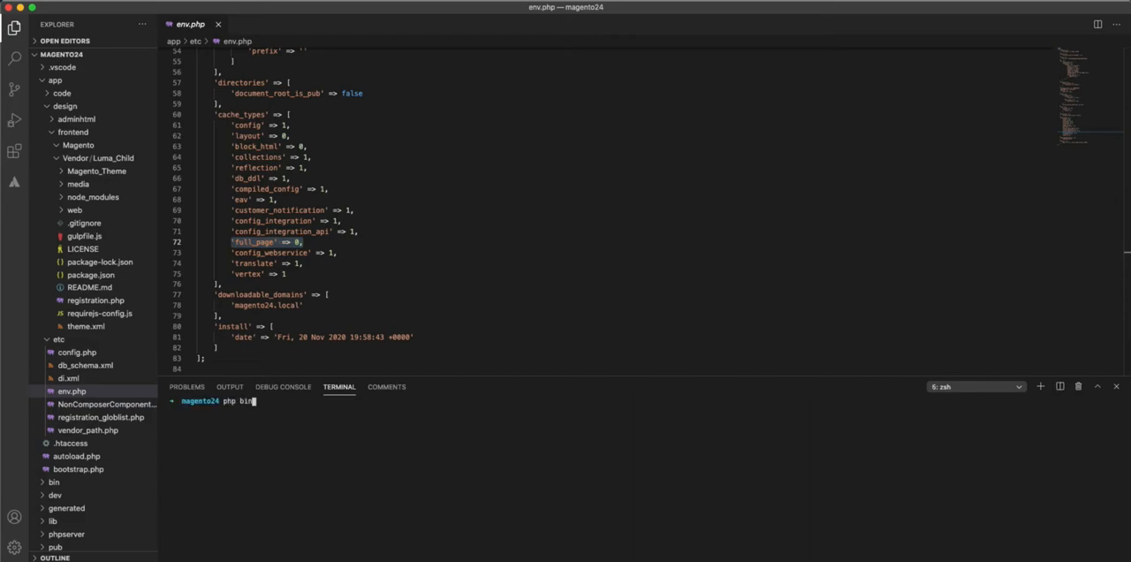
# - Run bin/magento setup:upgrade and the en_GB deploy, then expand pub/static/frontend/Vendor
pyautogui.write('/magento')
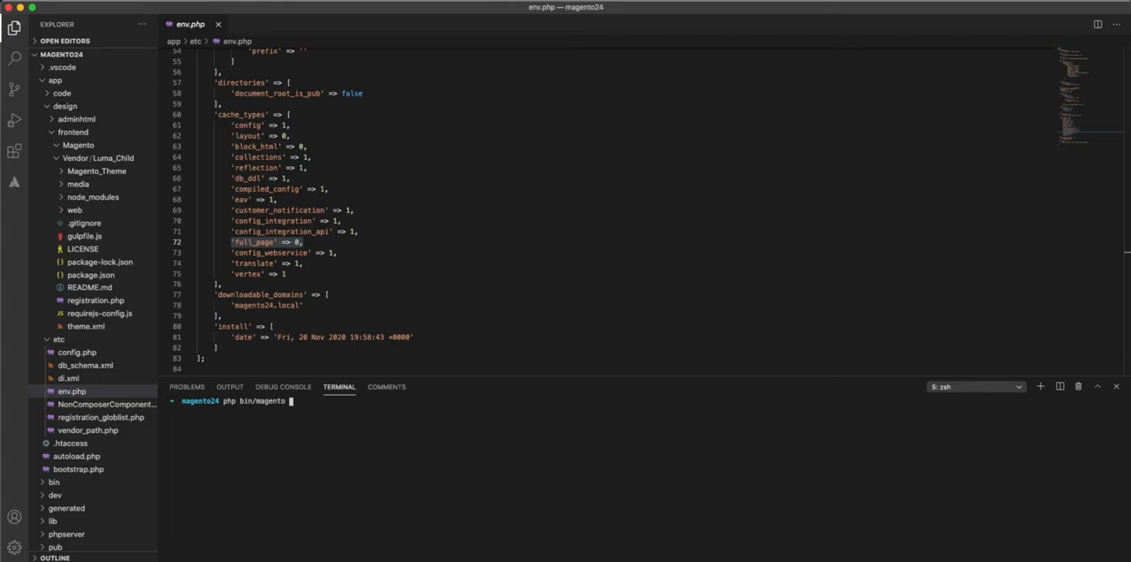
pyautogui.write('setup')
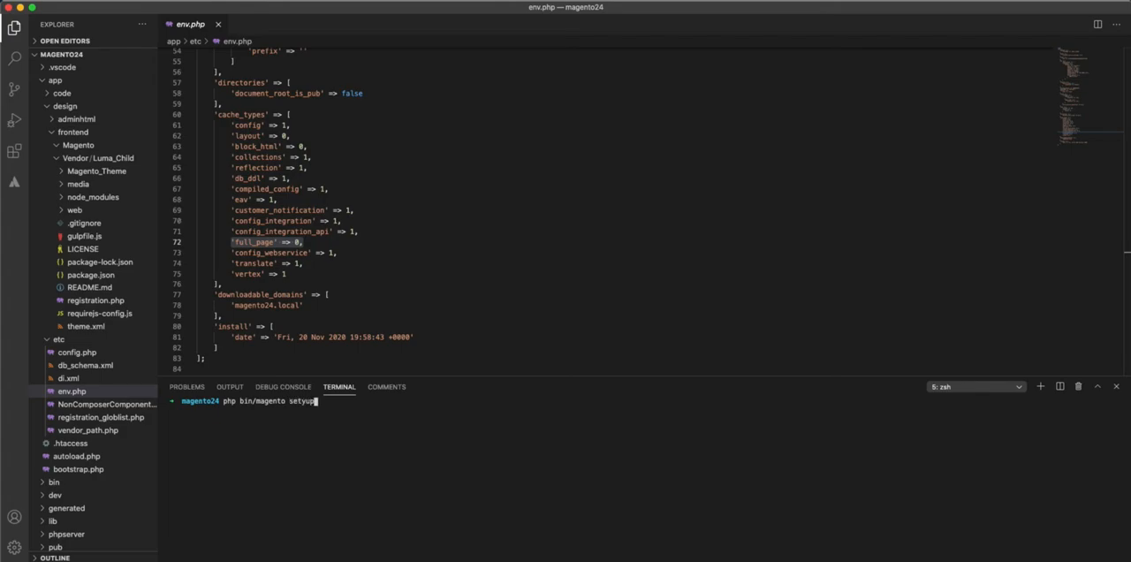
pyautogui.write(':up')
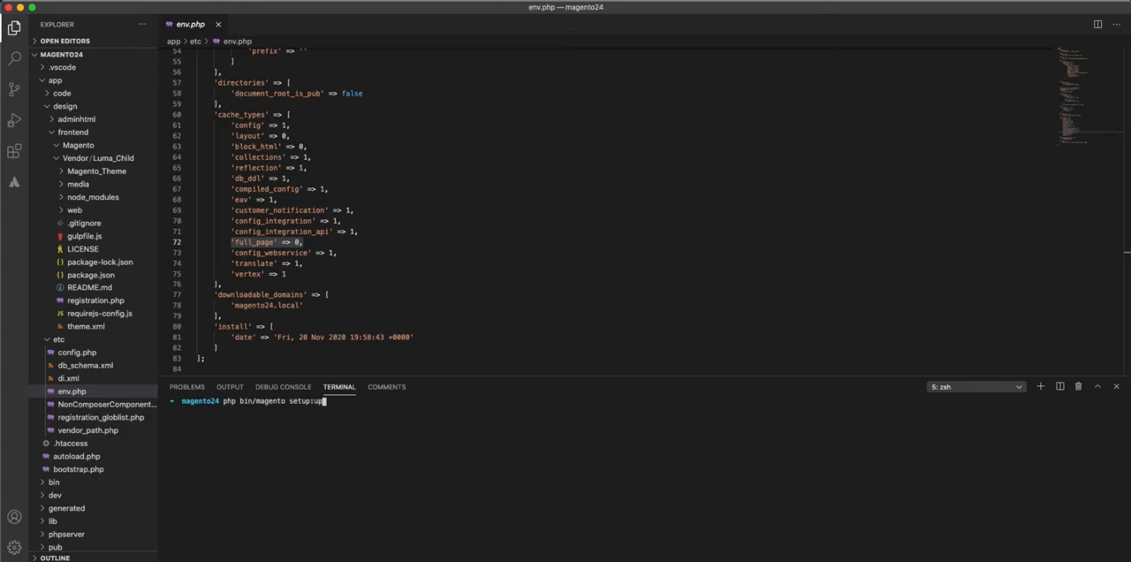
pyautogui.write('rade')
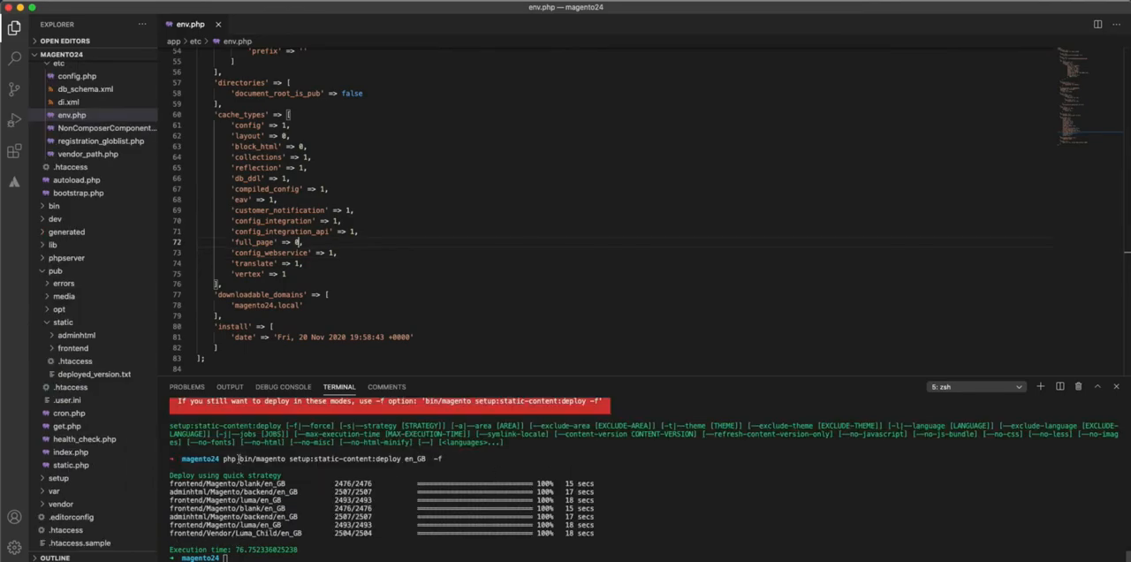
pyautogui.click(73, 347)
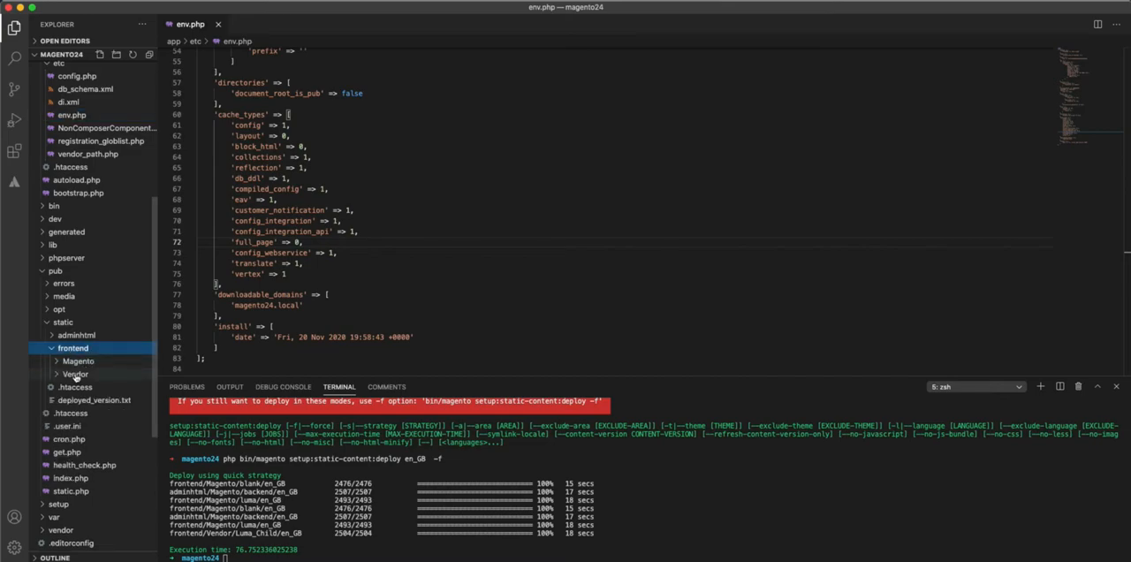
pyautogui.click(75, 374)
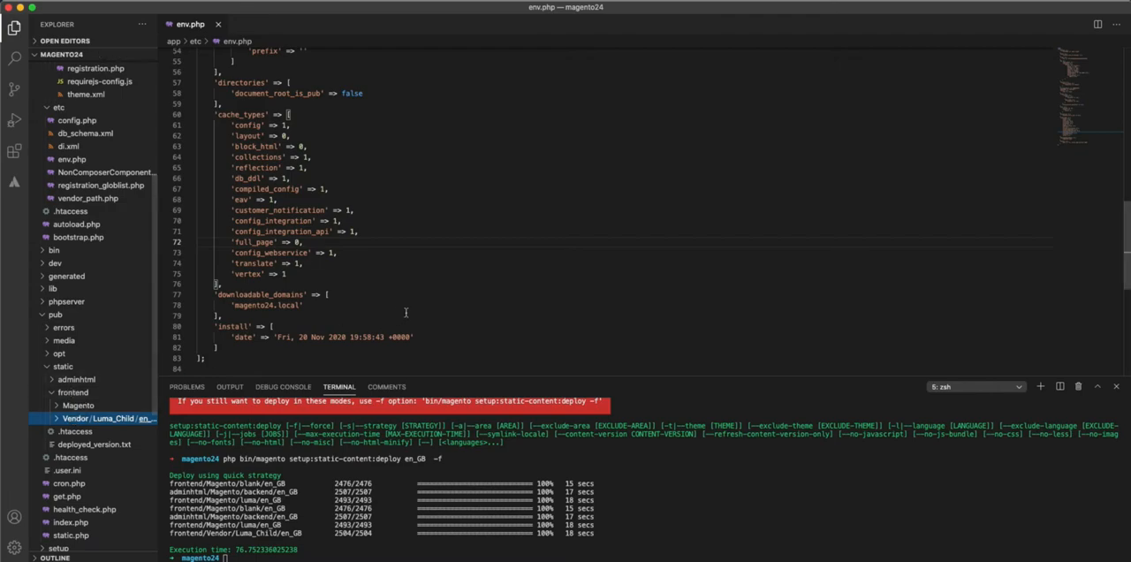
pyautogui.moveTo(487, 297)
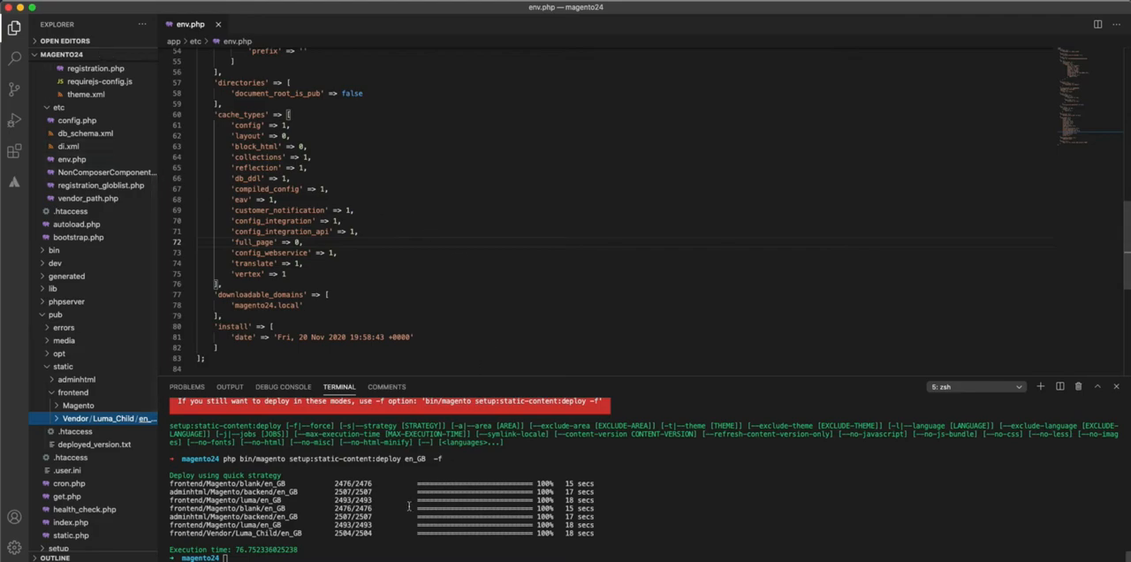
# - Expand web > scss with its base, helpers and modules folders and open base/_all.scss
pyautogui.click(1018, 386)
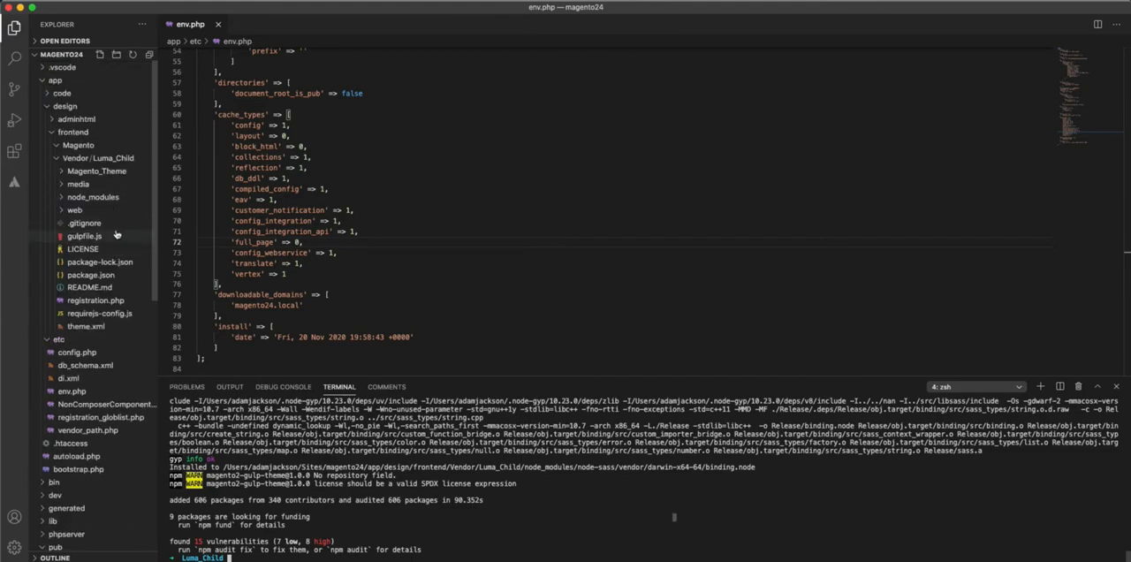
pyautogui.click(75, 209)
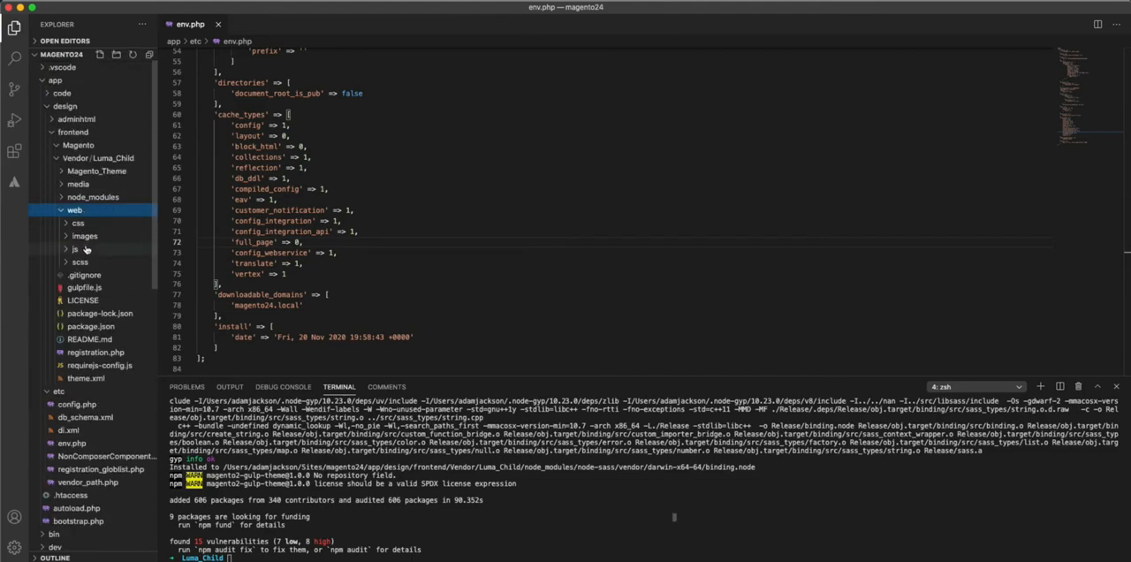
pyautogui.click(80, 261)
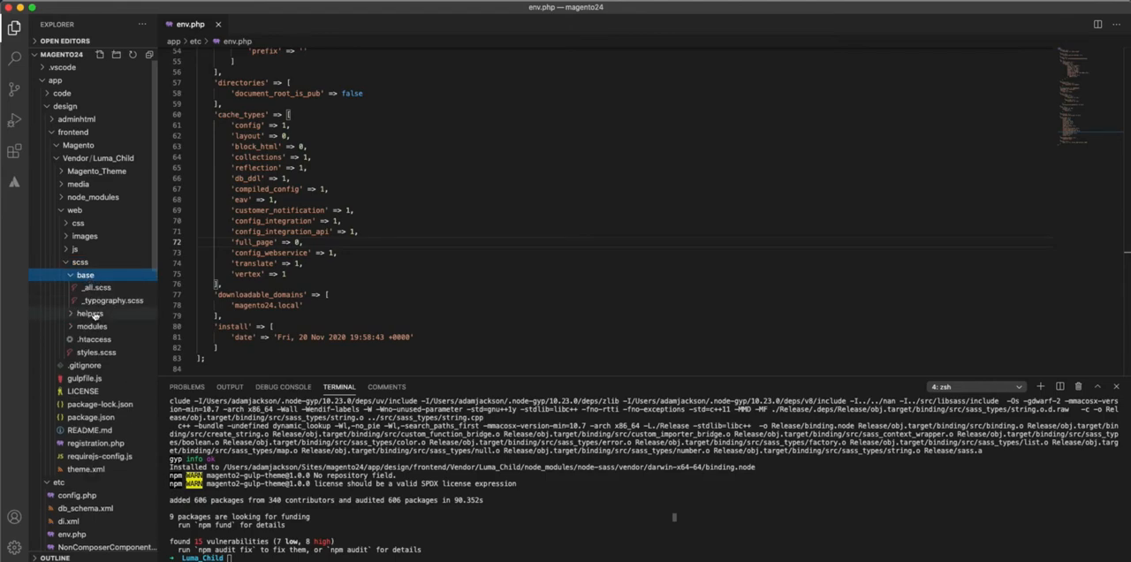
pyautogui.click(89, 313)
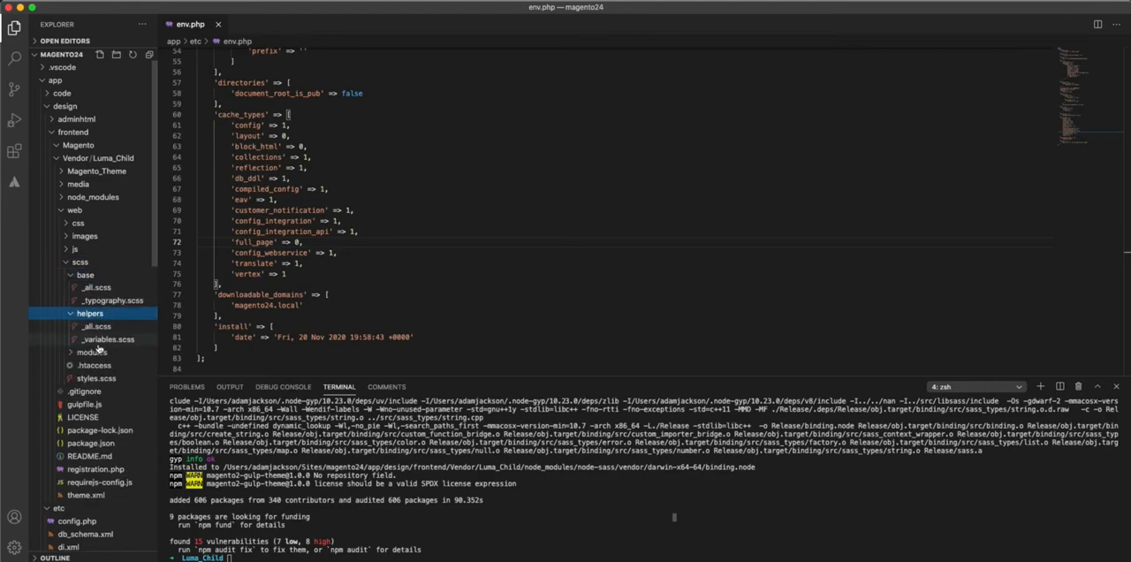
pyautogui.click(91, 352)
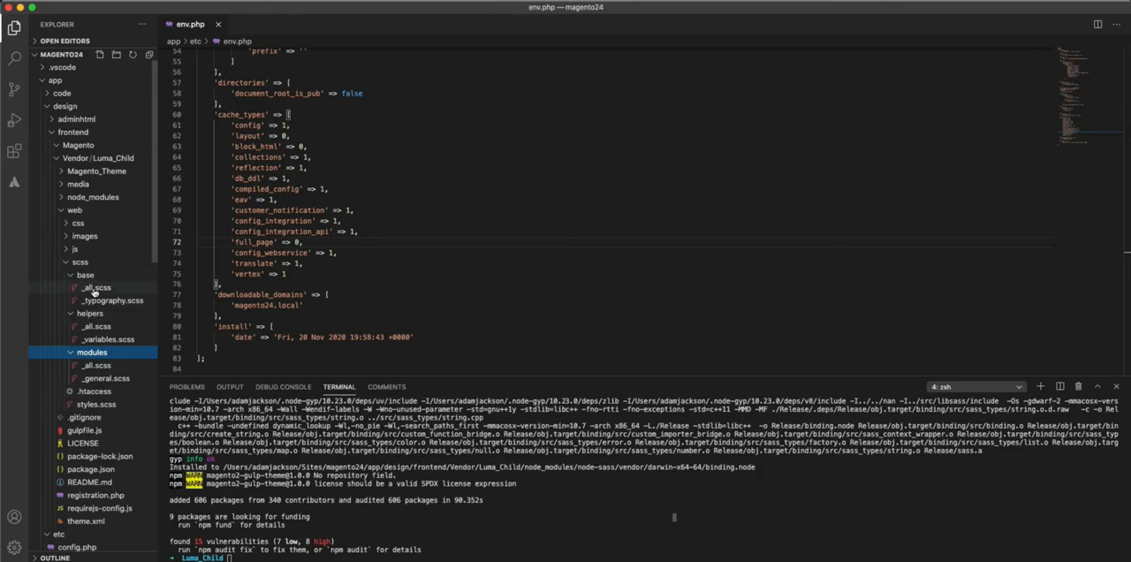
pyautogui.click(96, 288)
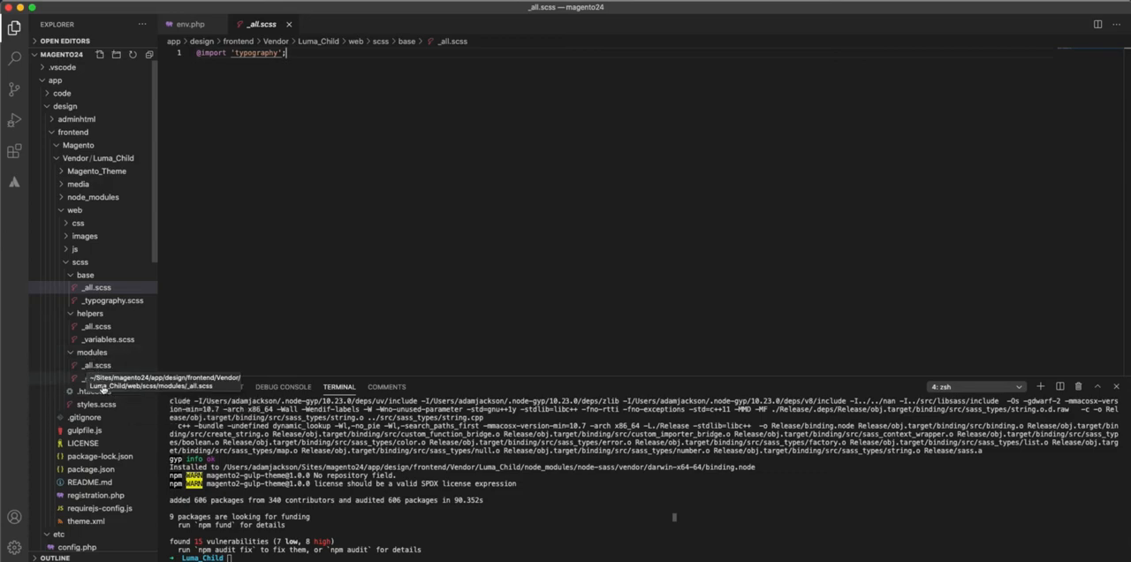
# - Review styles.scss imports, then write background-color: red in the body rule of modules/_general.scss
pyautogui.click(95, 404)
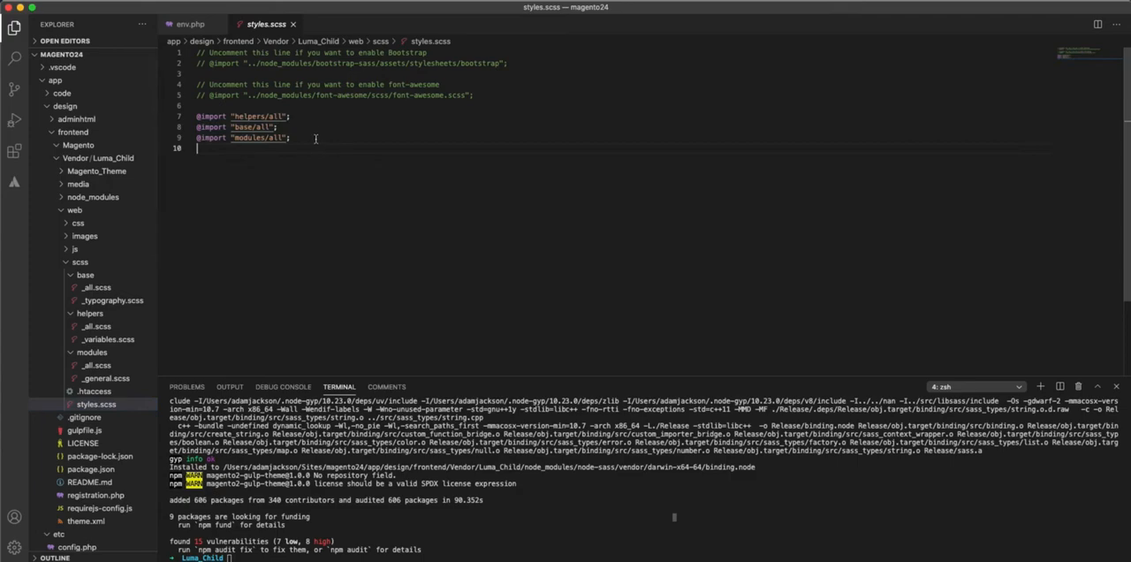
pyautogui.moveTo(197, 116); pyautogui.dragTo(290, 138)
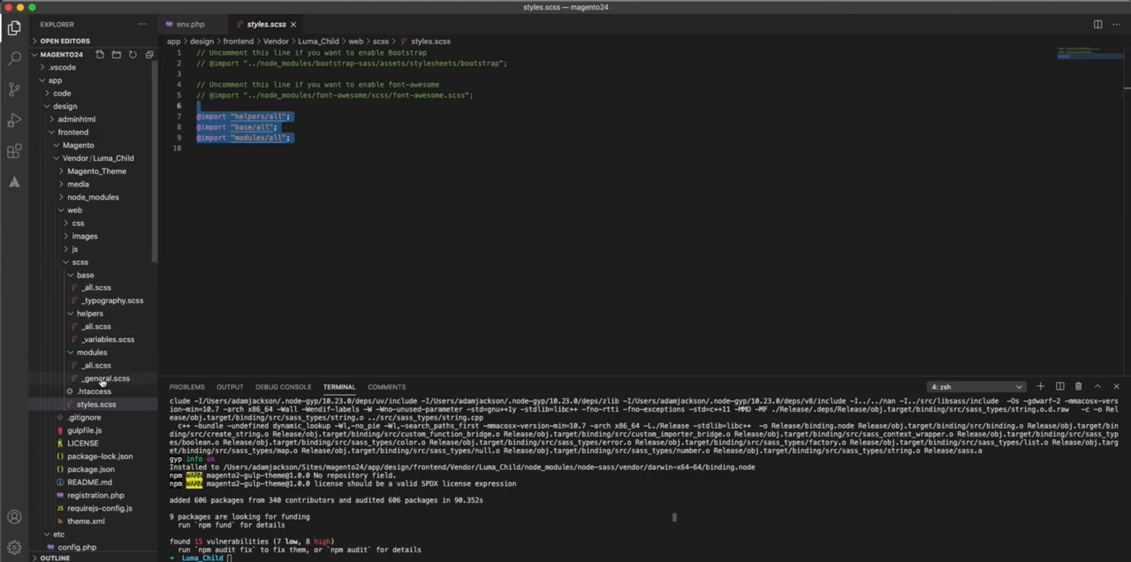
pyautogui.click(105, 378)
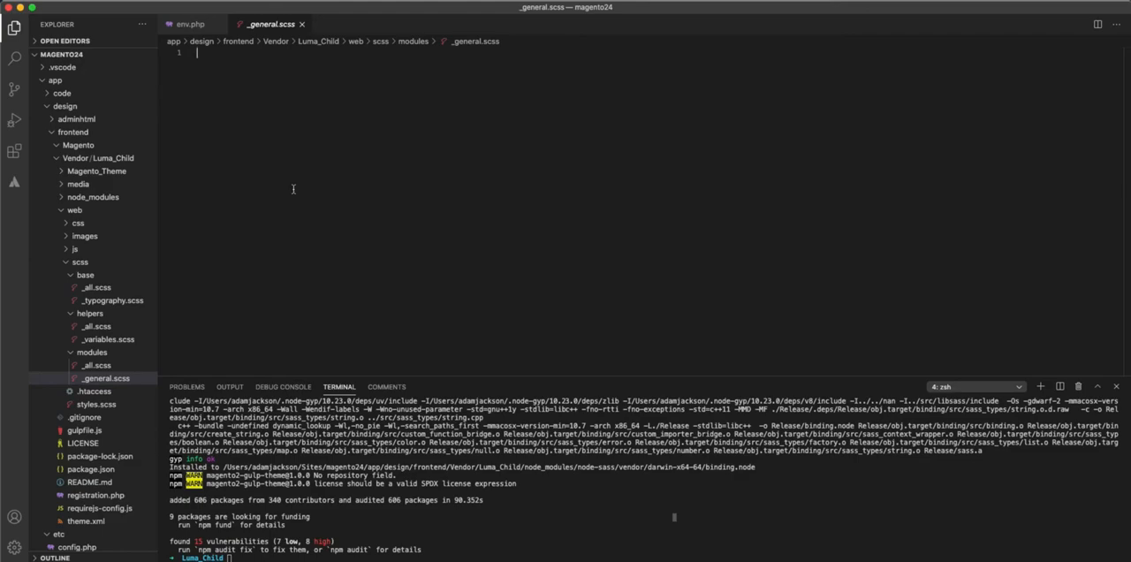
pyautogui.write('body {')
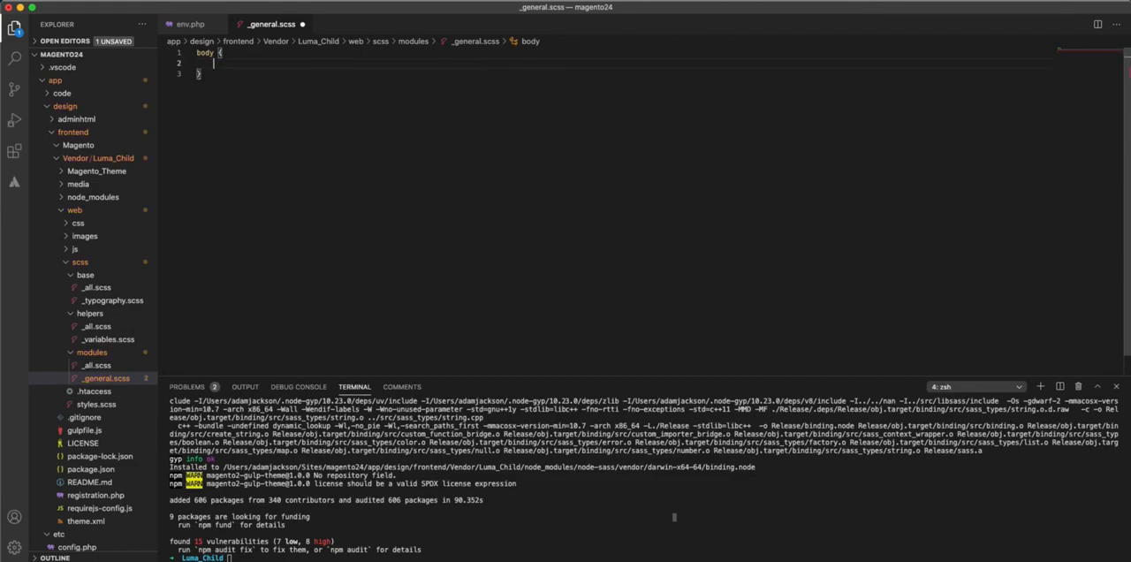
pyautogui.write('background-color: ;')
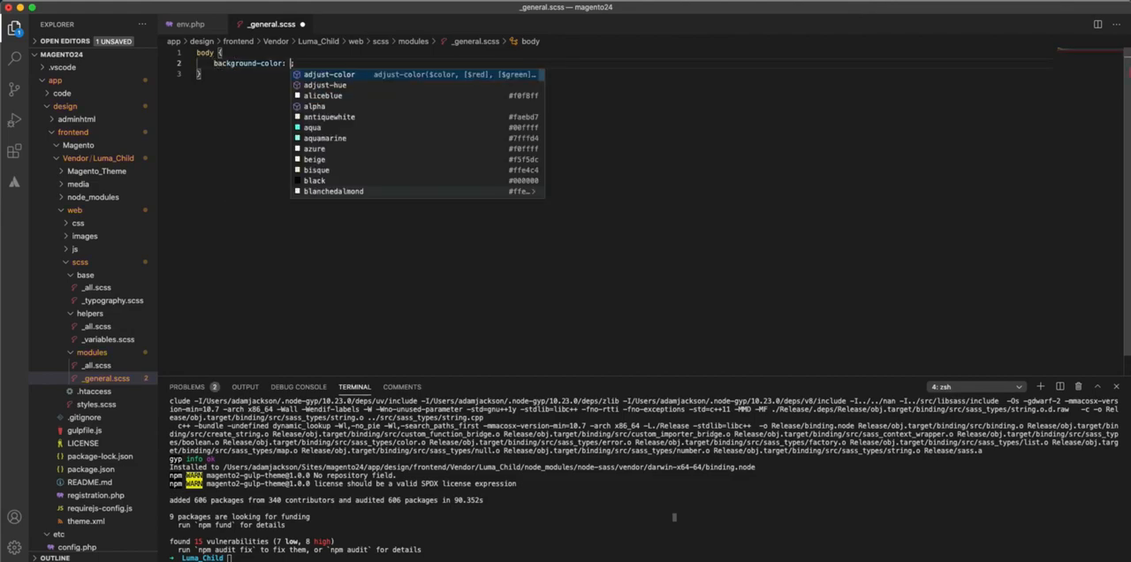
pyautogui.write('red')
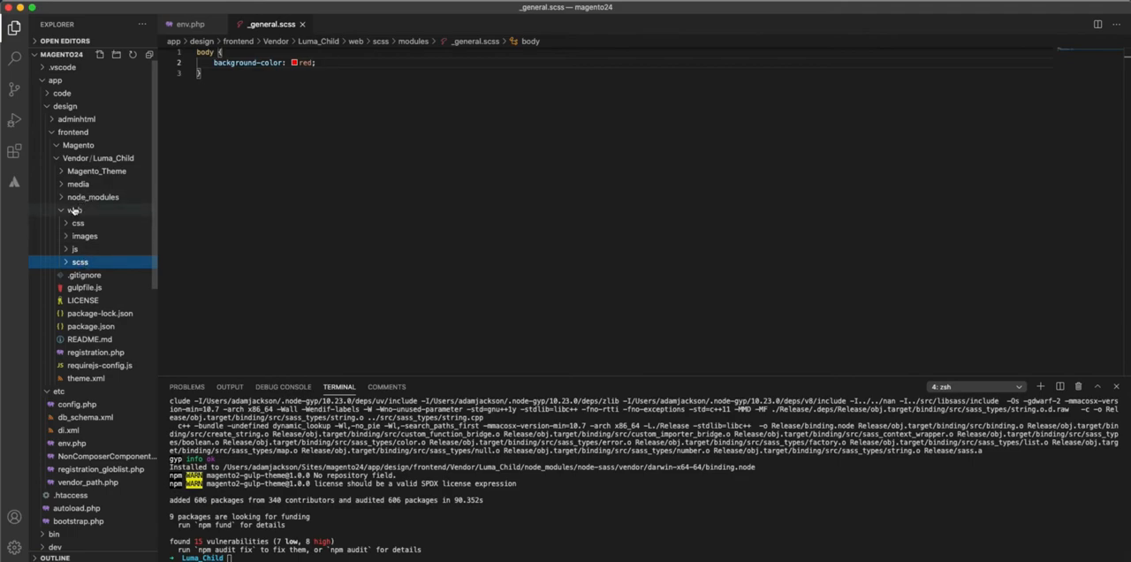
pyautogui.click(74, 211)
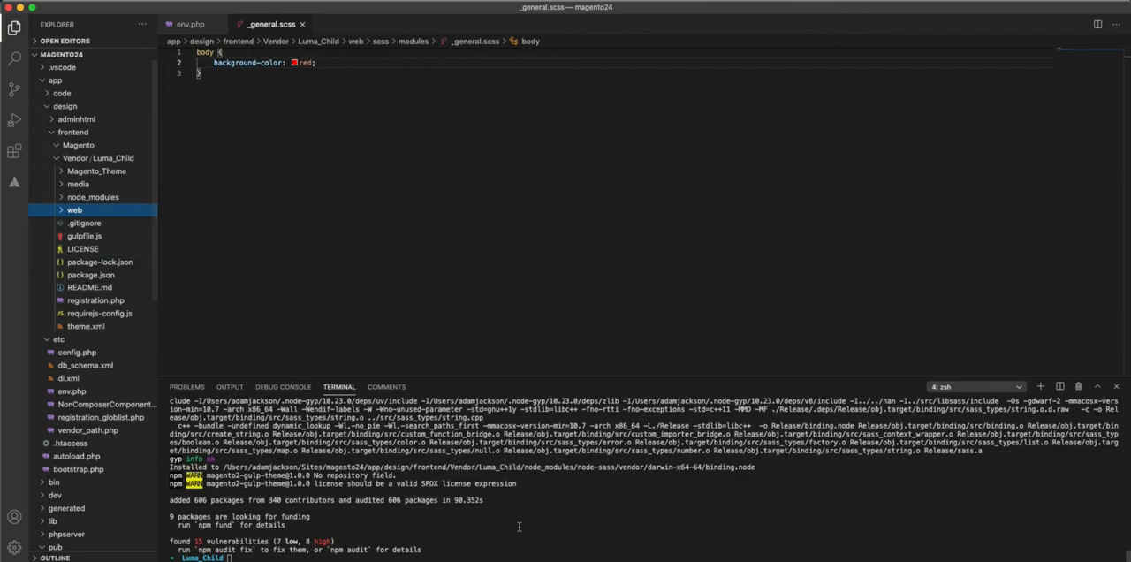
# - Run gulp to compile the Luma_Child Sass and open the generated web/css/styles.css
pyautogui.write('gulp')
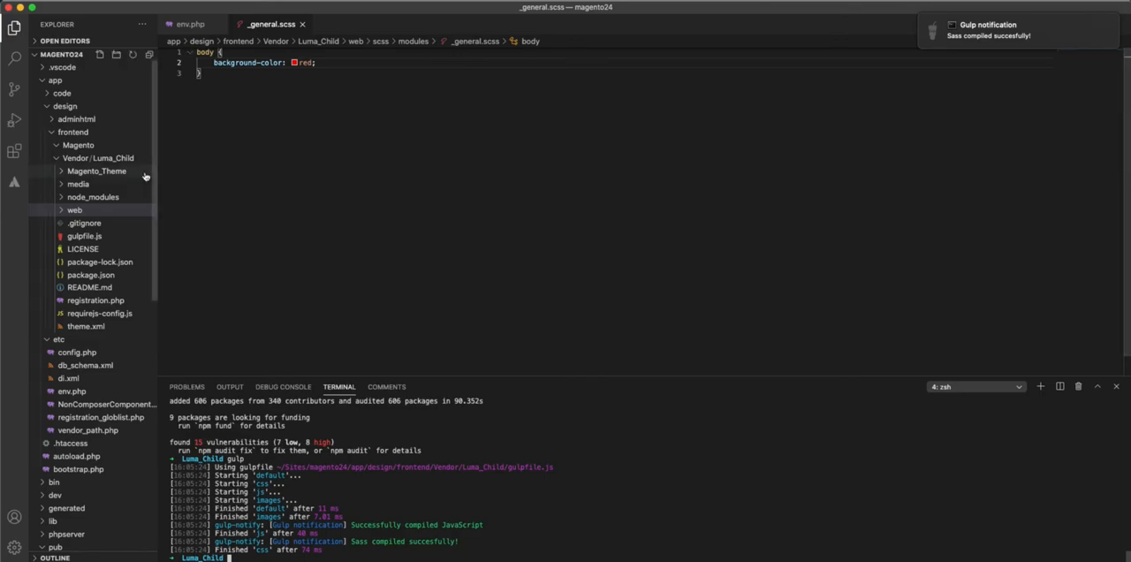
pyautogui.click(74, 210)
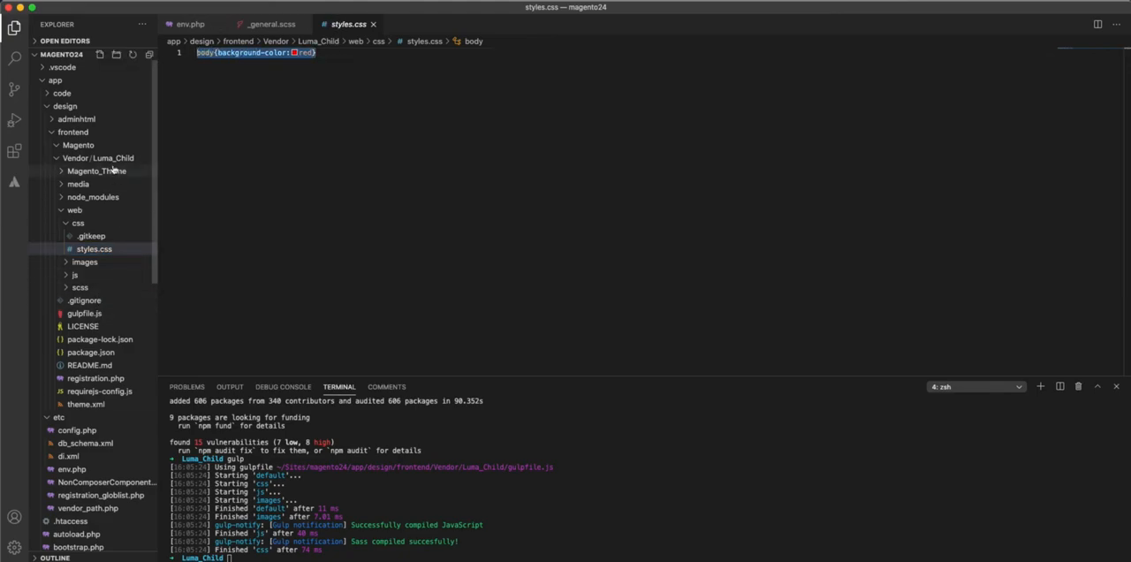
pyautogui.click(114, 184)
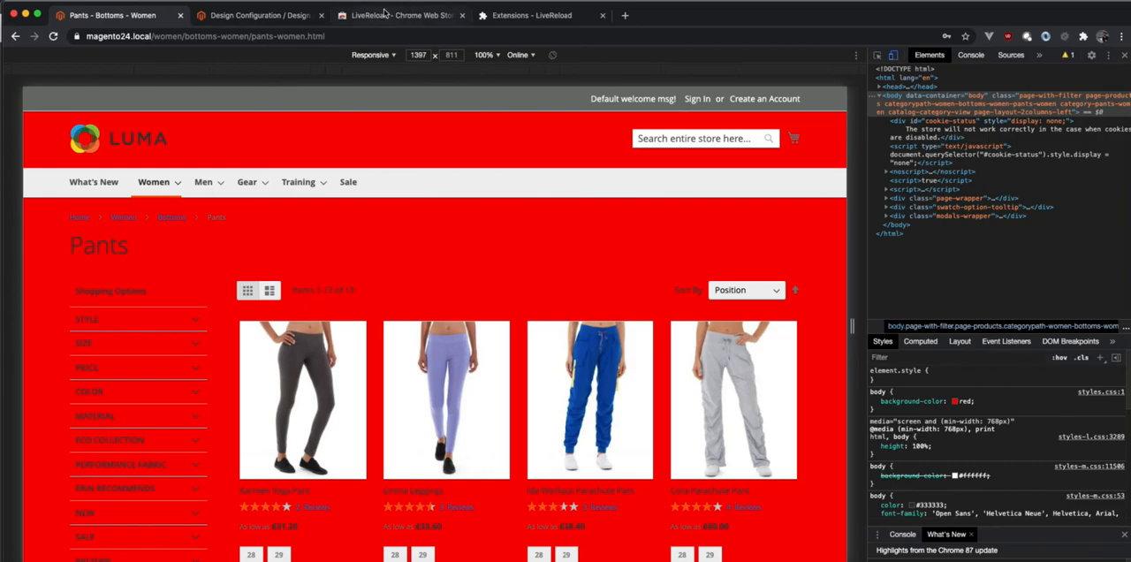
# - Check the red Pants page background, then view the LiveReload Chrome Web Store page
pyautogui.click(398, 15)
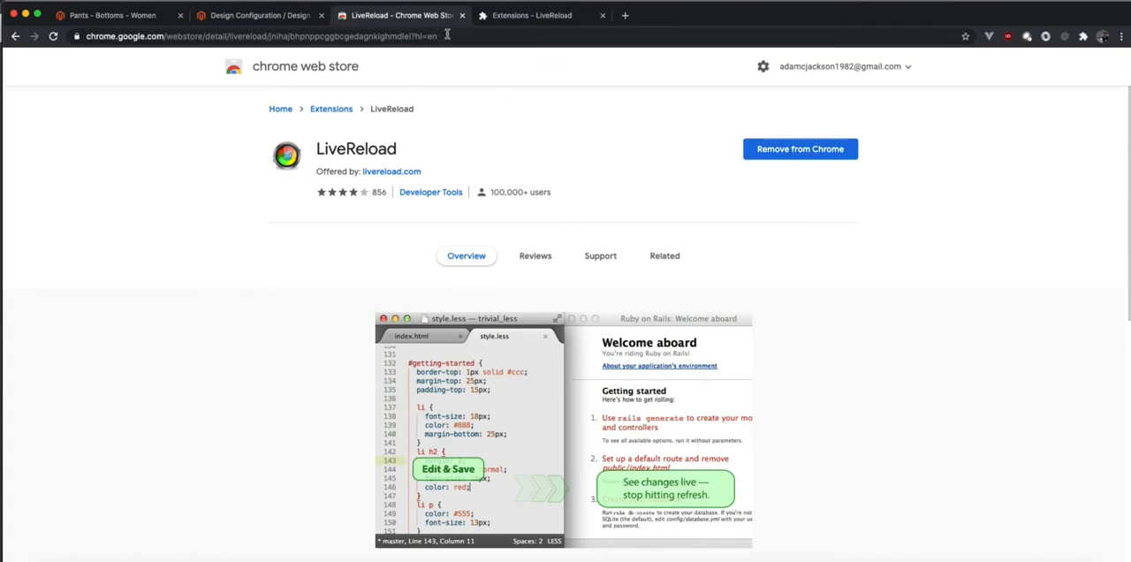
pyautogui.click(530, 15)
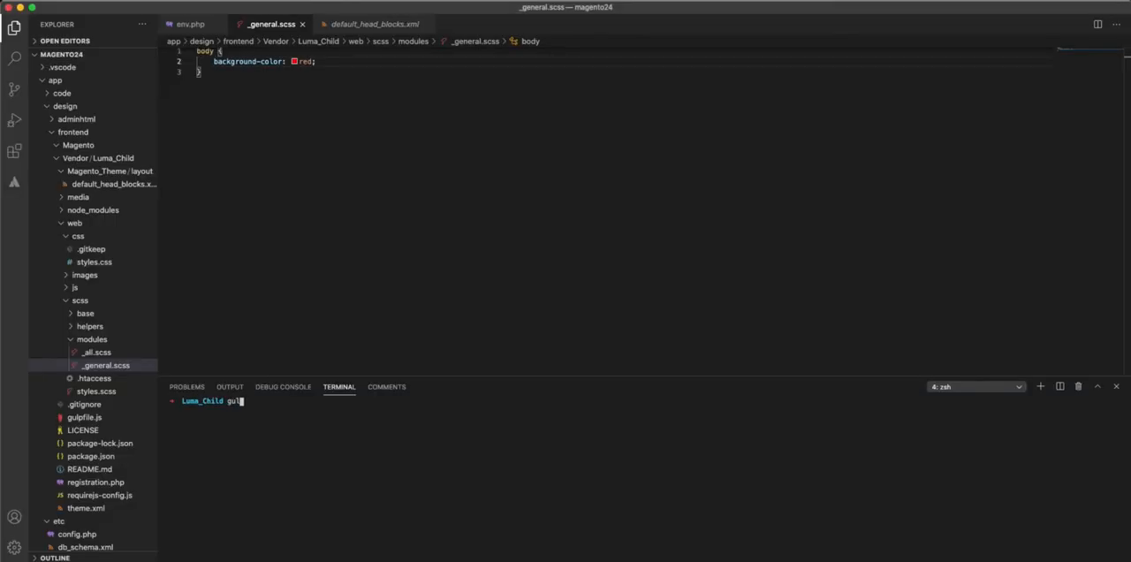
# - Start gulp watch and replace the body background red with blue in _general.scss
pyautogui.write('watch')
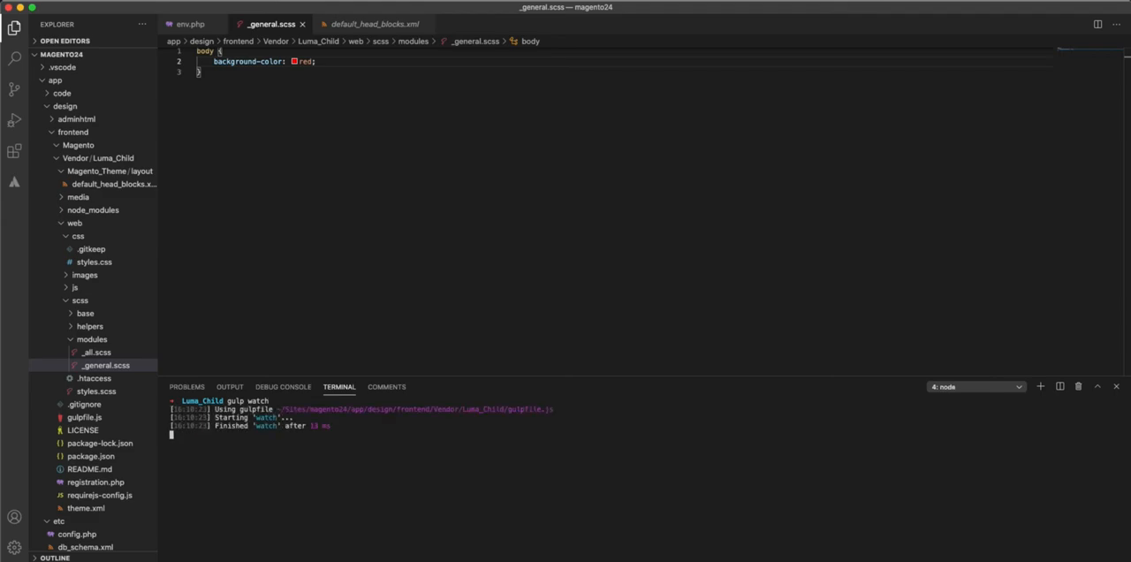
pyautogui.press('Backspace')
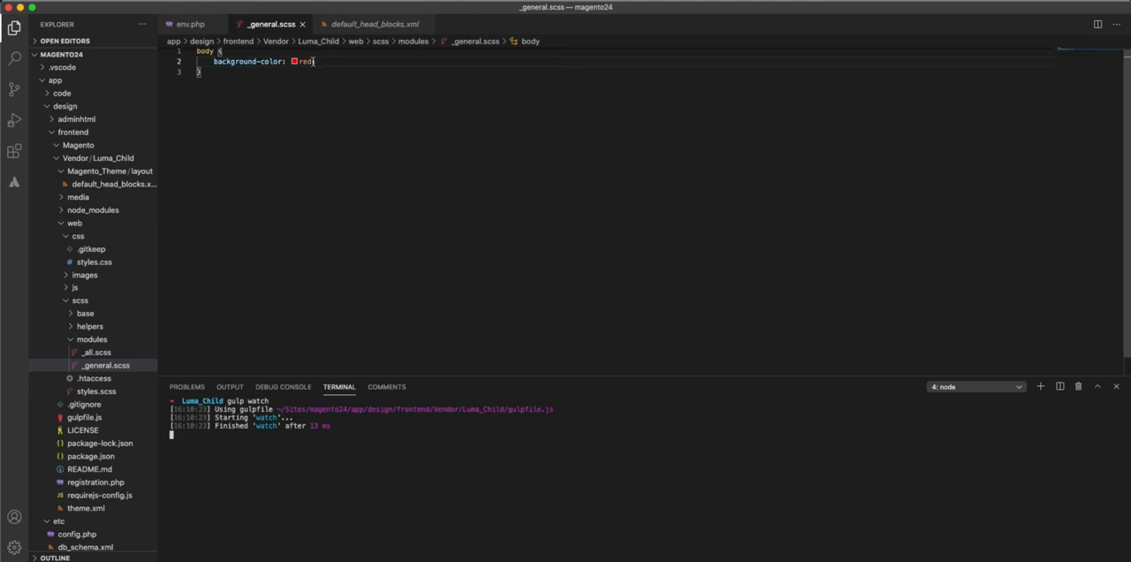
pyautogui.press('Backspace')
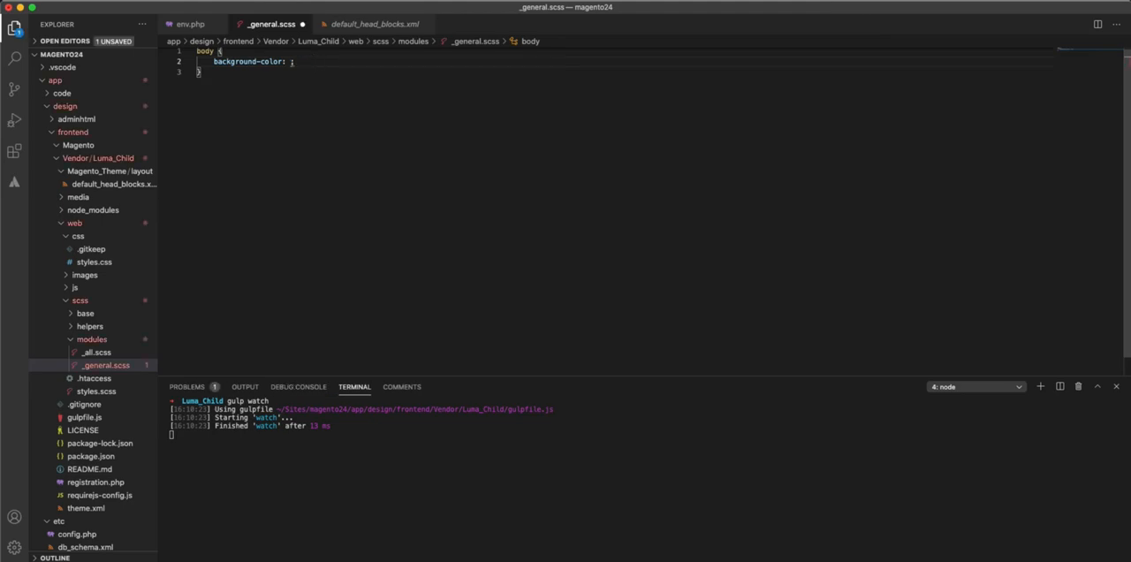
pyautogui.write('blue')
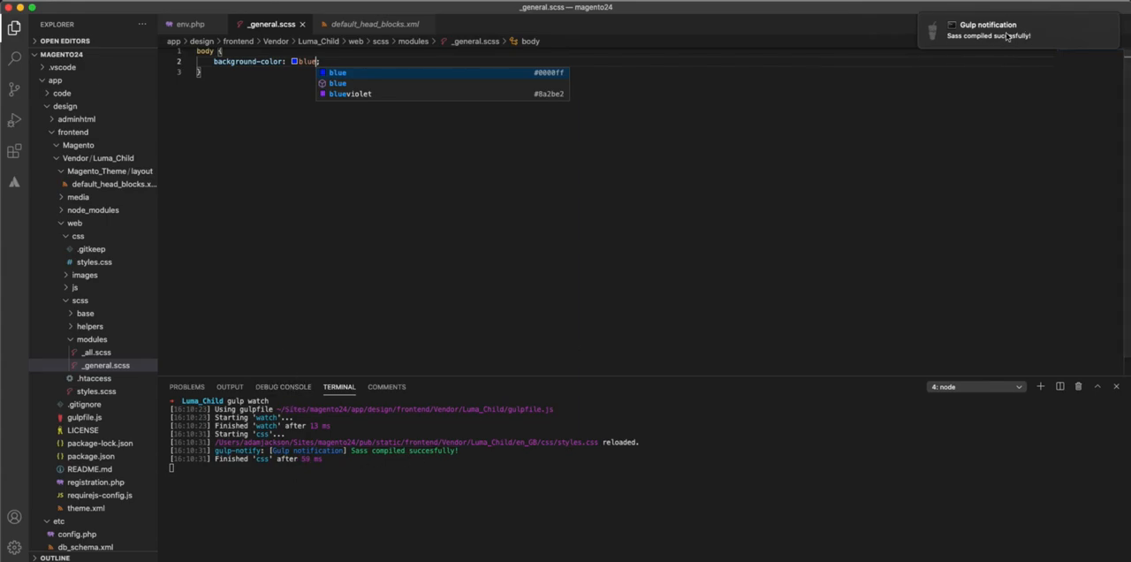
pyautogui.moveTo(630, 199)
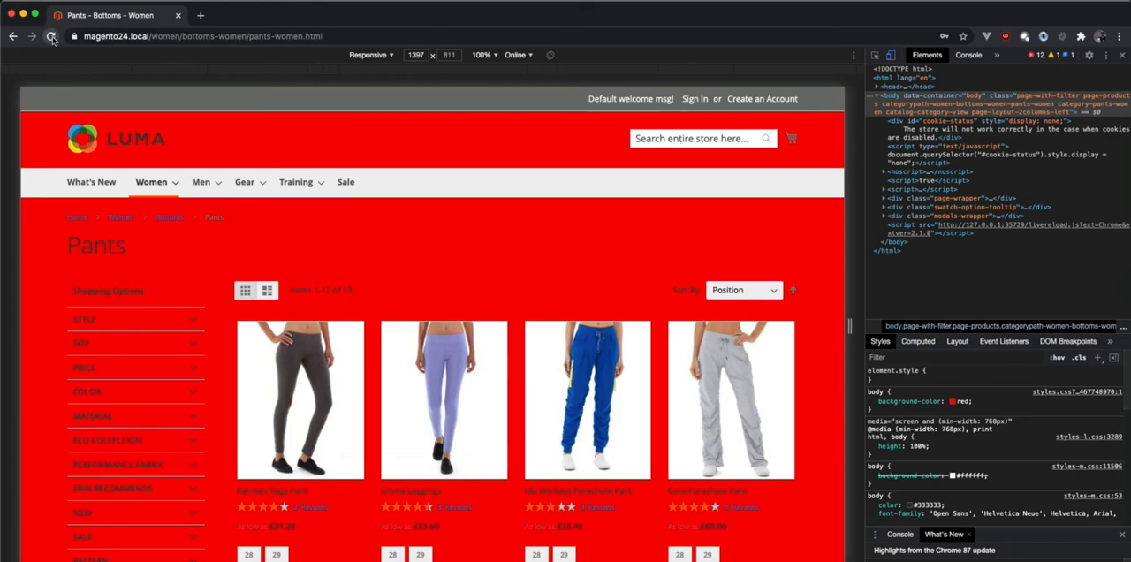
# - Reload the Pants page to show the blue background and open the Extensions menu
pyautogui.click(51, 37)
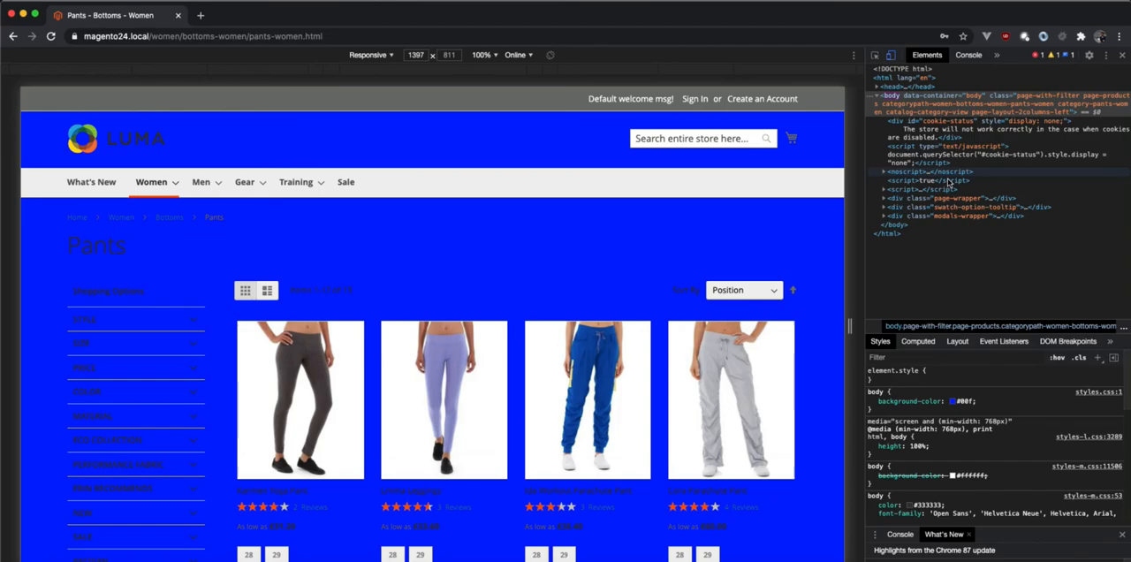
pyautogui.click(1080, 36)
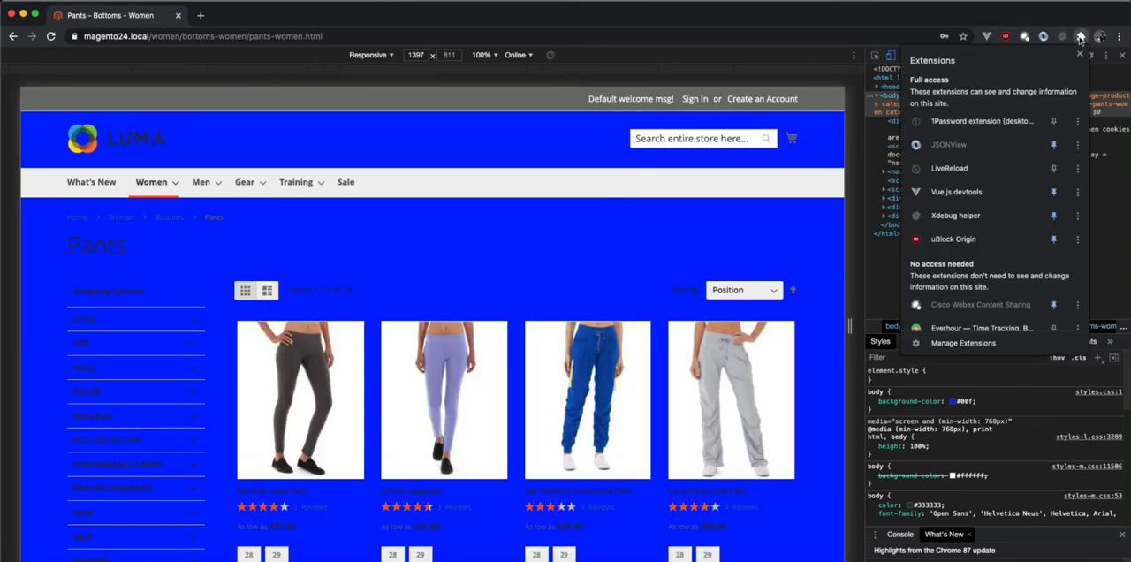
pyautogui.moveTo(977, 167)
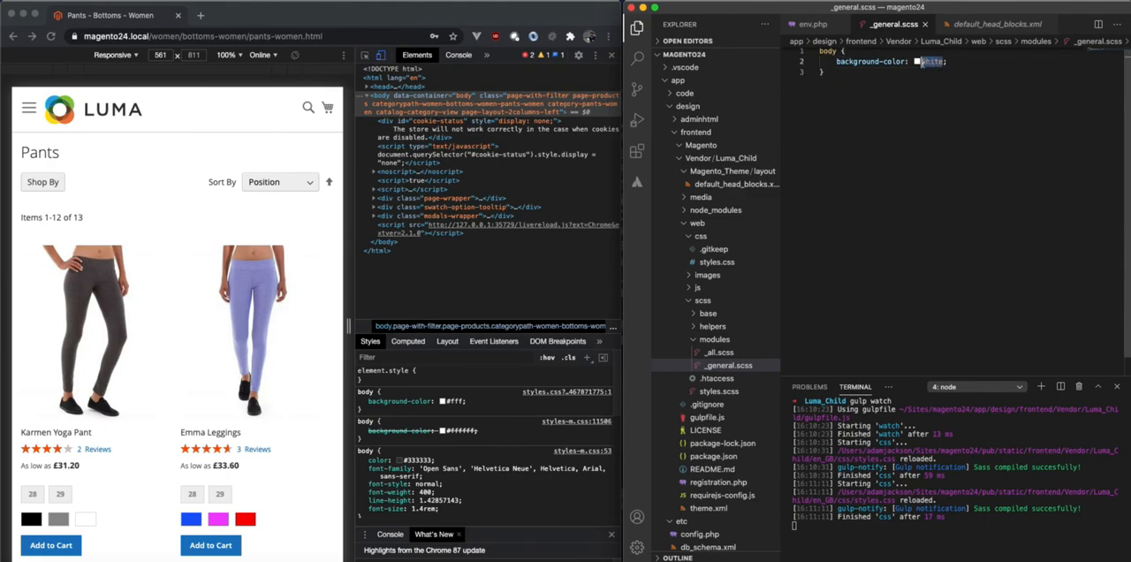
# - Type green as the body background colour in _general.scss beside the live storefront
pyautogui.write('green')
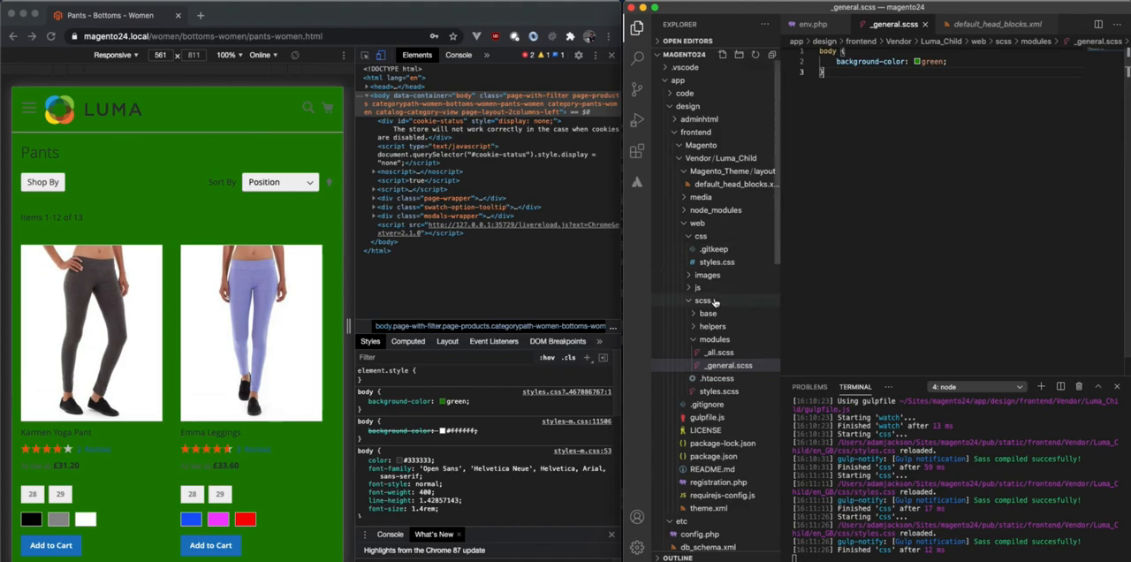
# - Append !!! to the jQuery Ready console.log message in js/custom/_main.js
pyautogui.click(697, 287)
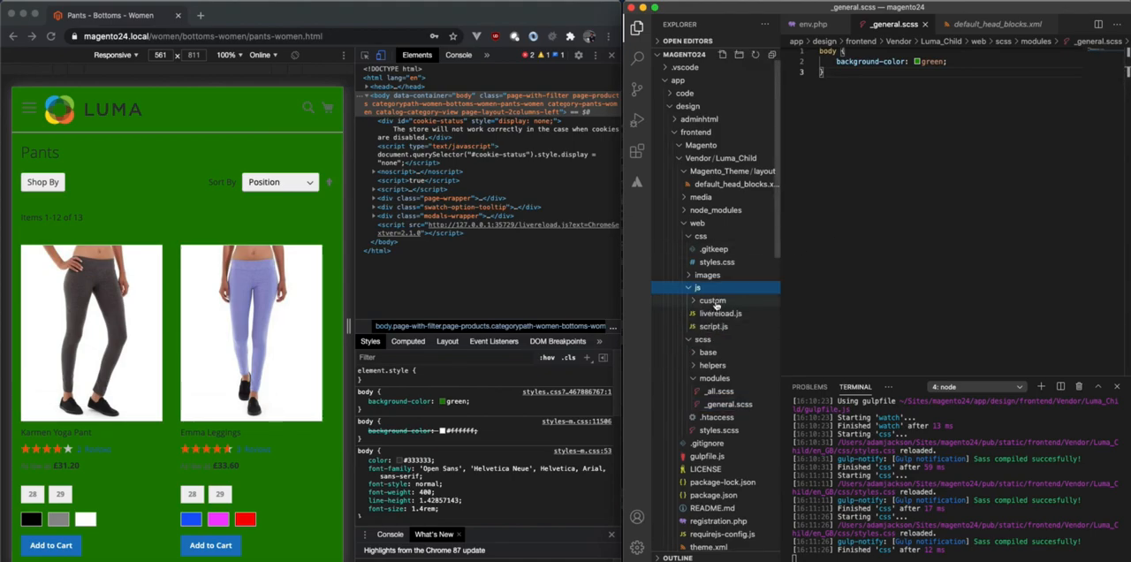
pyautogui.click(712, 300)
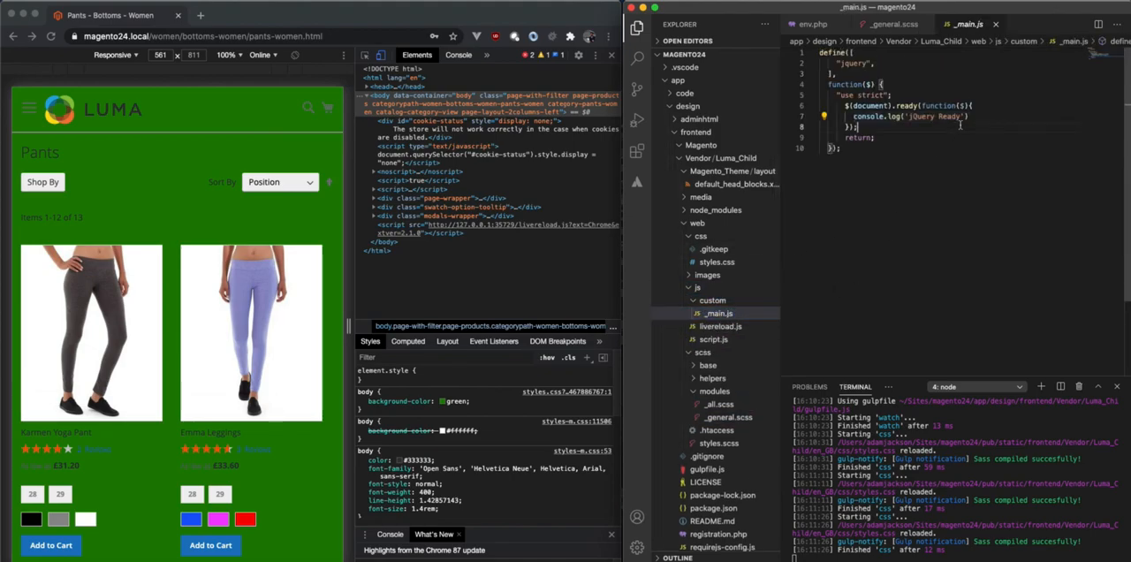
pyautogui.write('!!!')
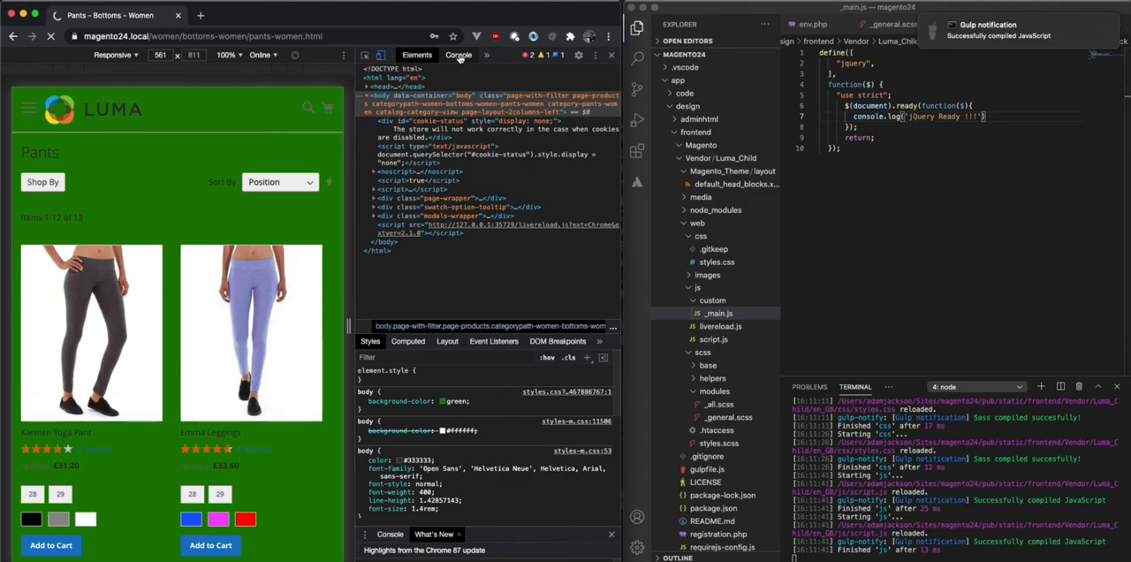
# - Confirm 'jQuery Ready !!!' in Chrome's console, then collapse web and open env.php
pyautogui.click(458, 55)
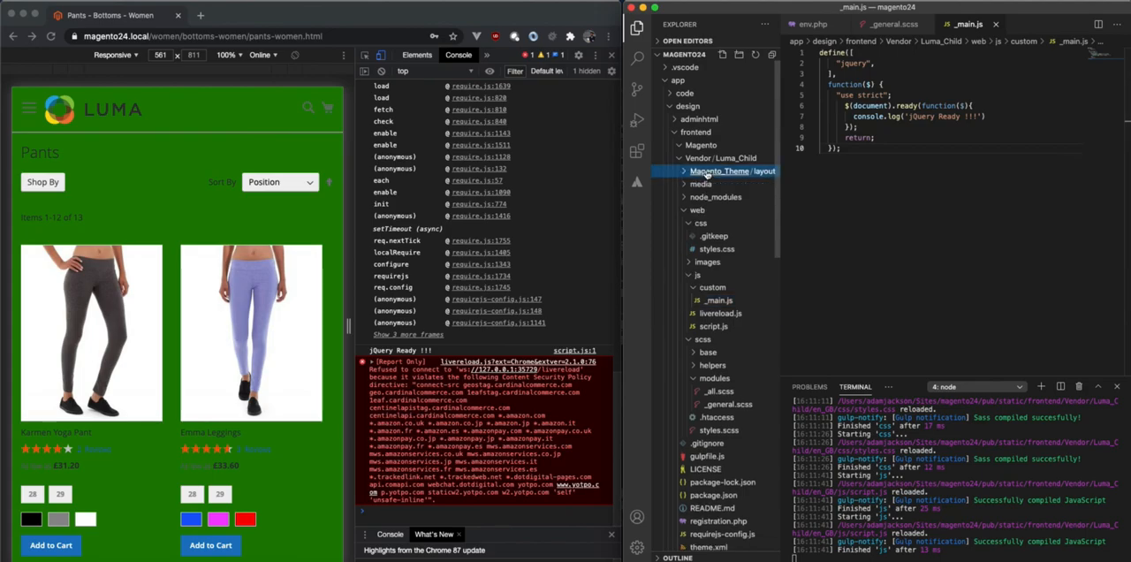
pyautogui.click(697, 209)
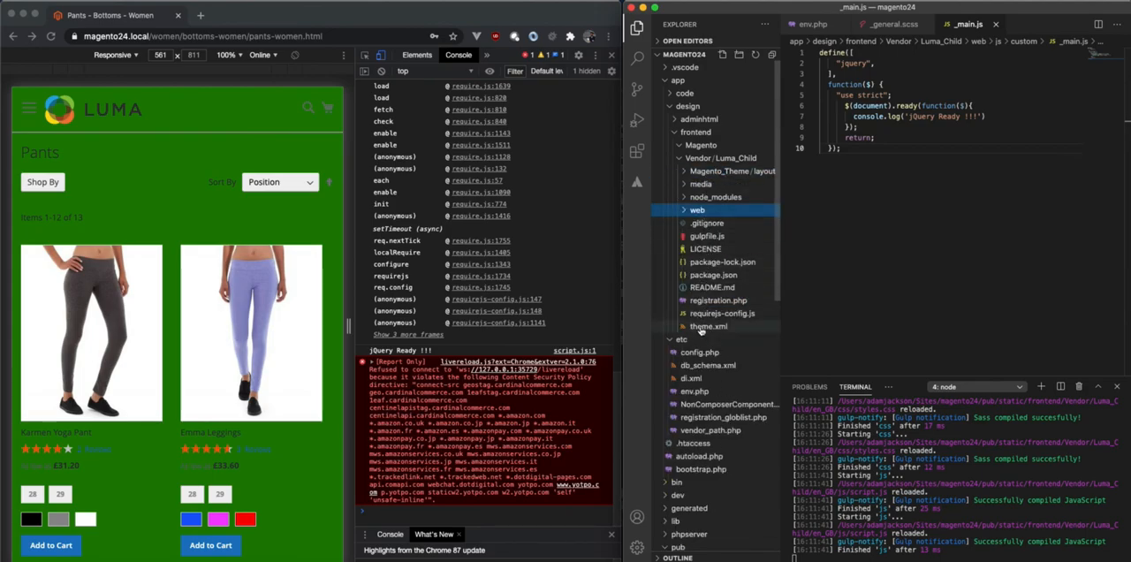
pyautogui.click(697, 391)
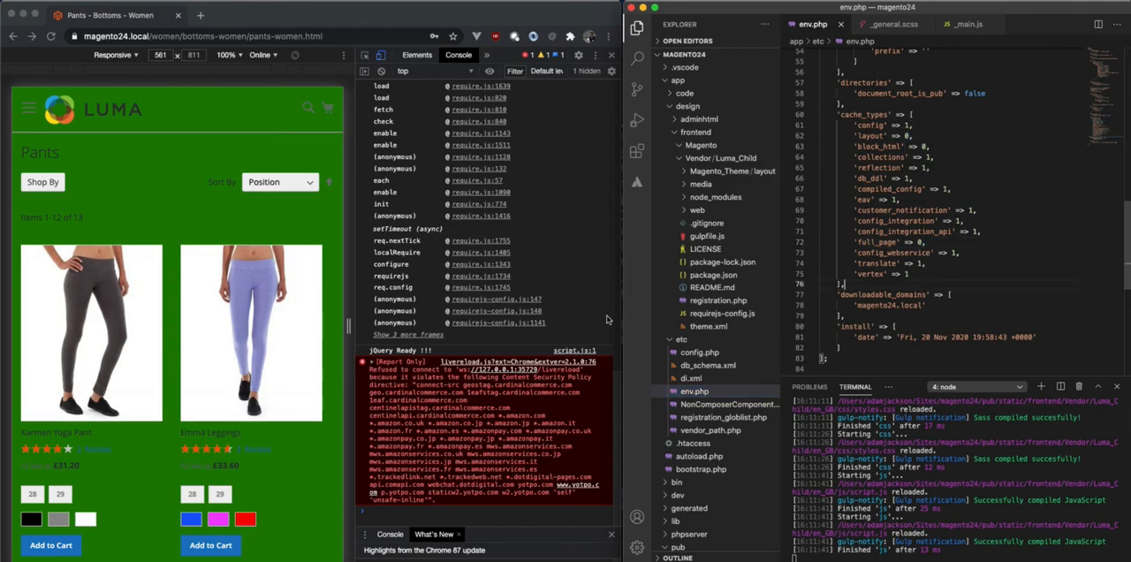
pyautogui.moveTo(327, 251)
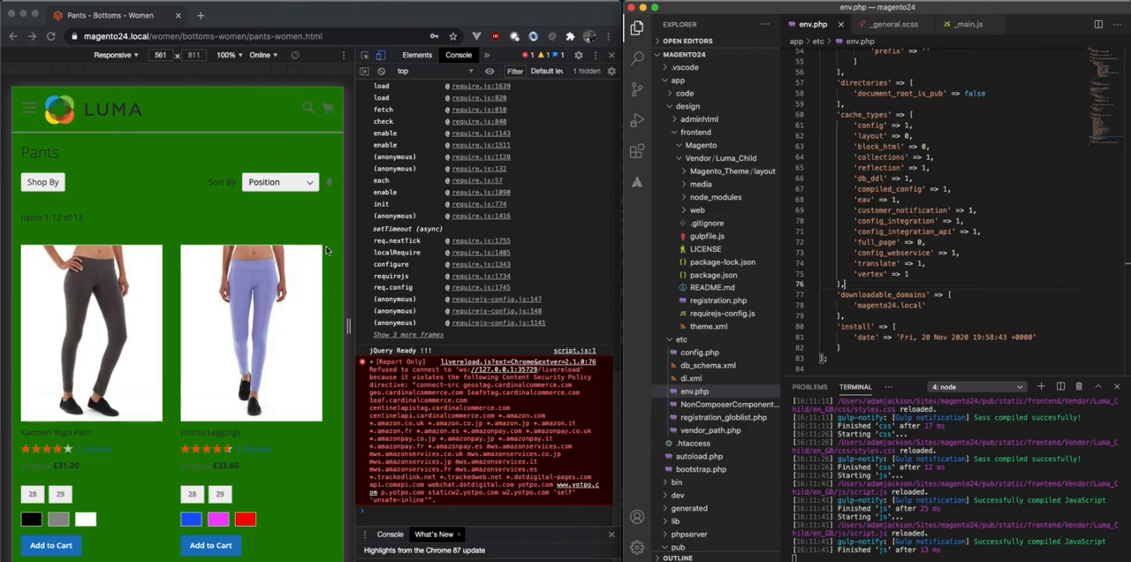